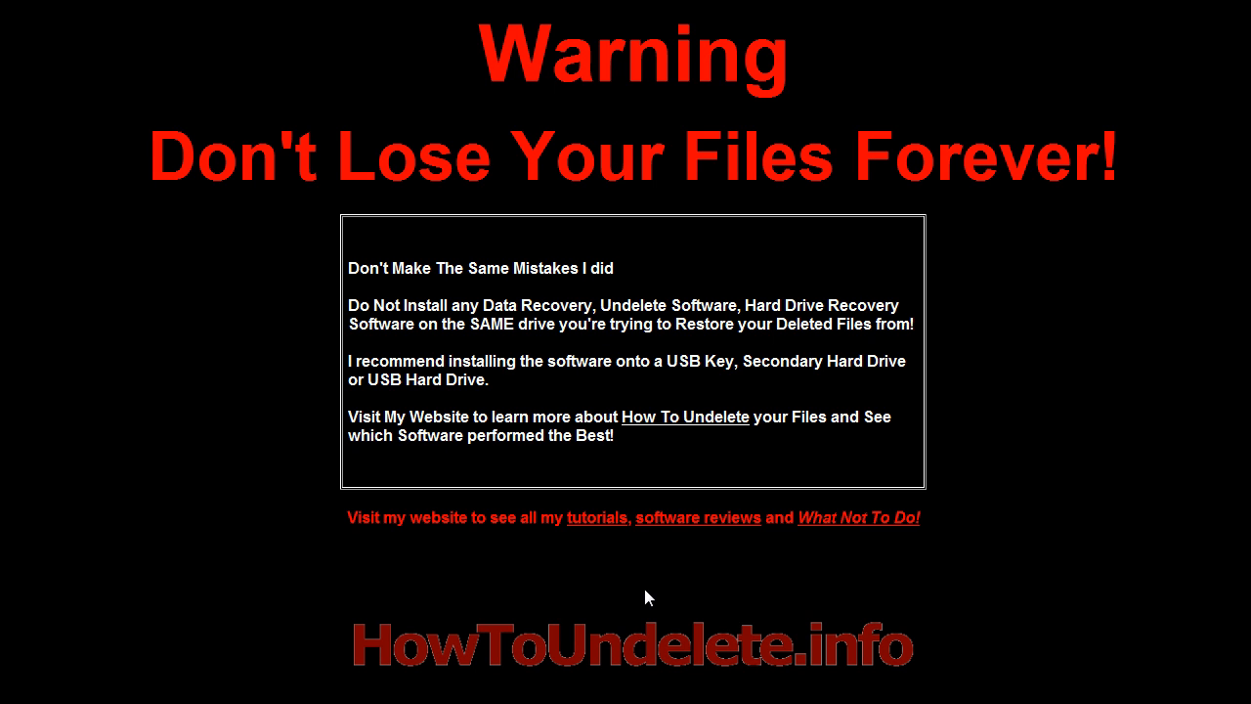
mouse_move(661, 602)
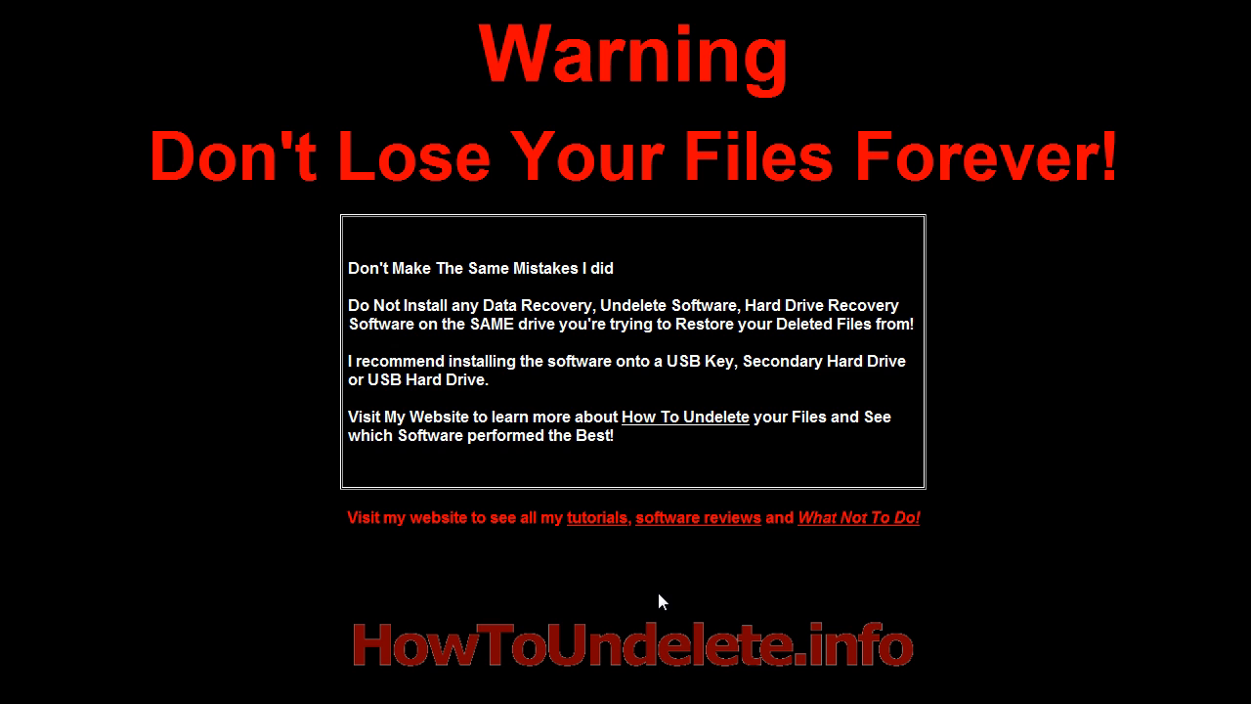
mouse_move(688, 617)
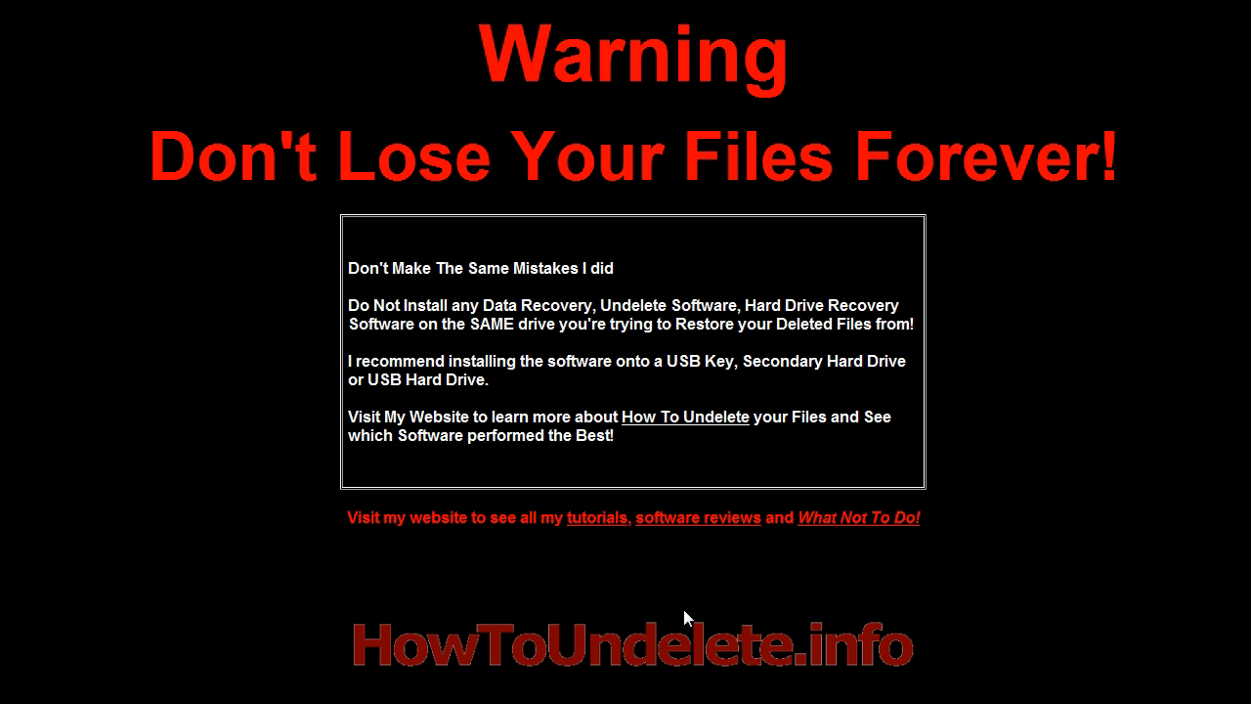
mouse_move(684, 620)
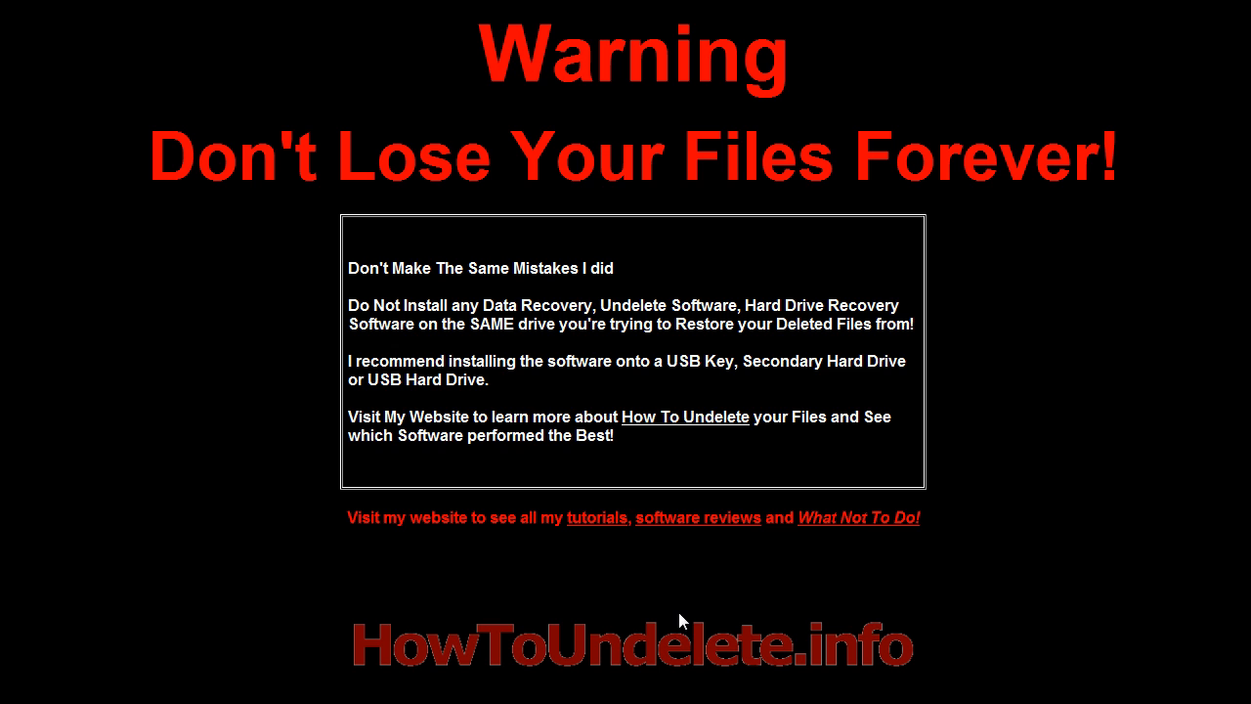
mouse_move(710, 613)
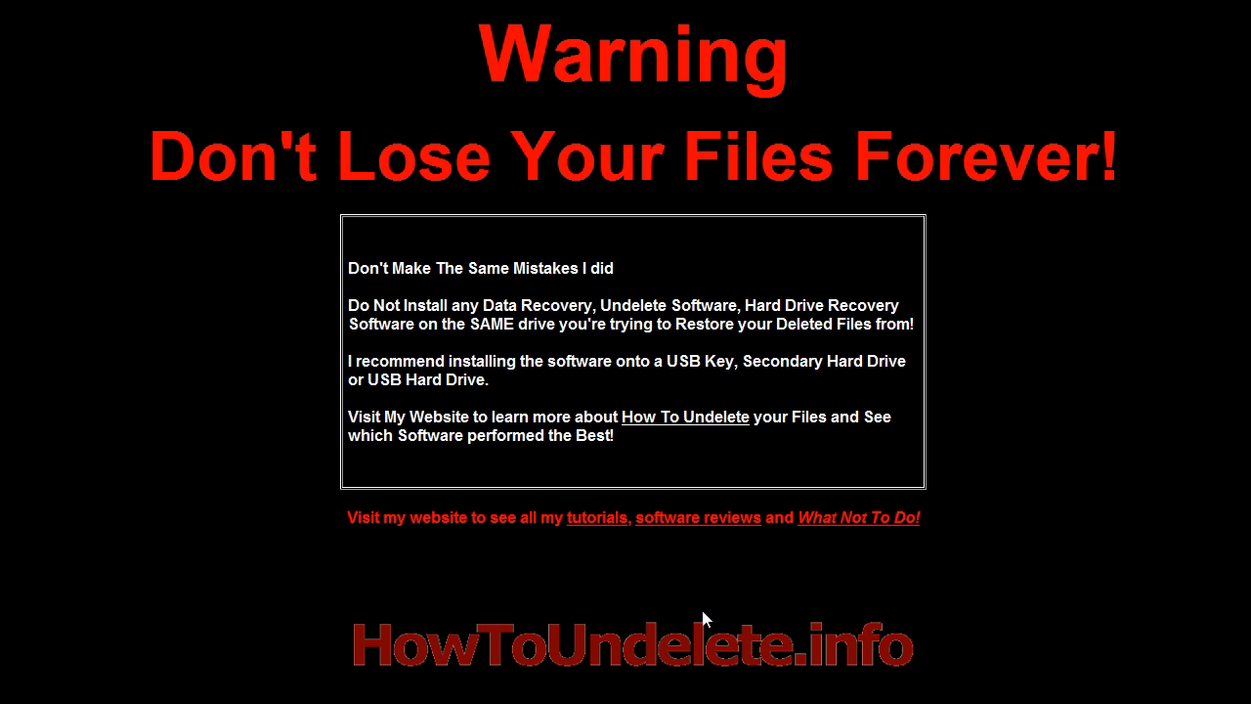
mouse_move(704, 618)
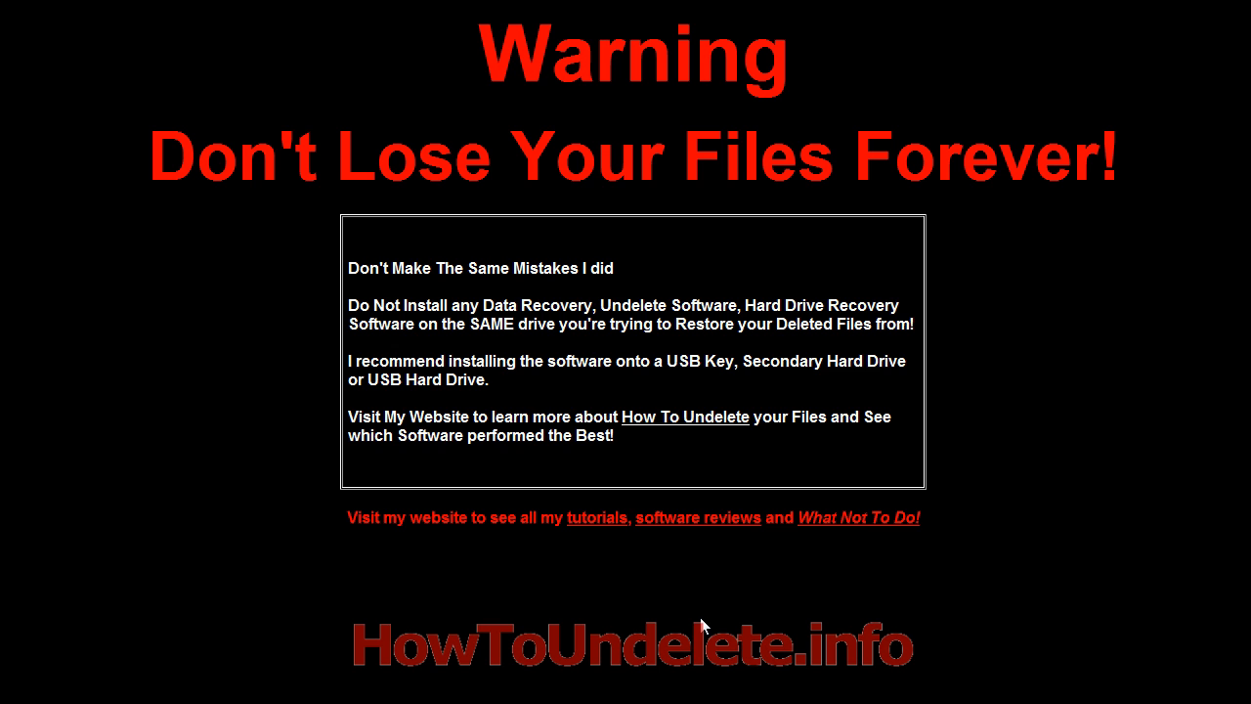
mouse_move(711, 627)
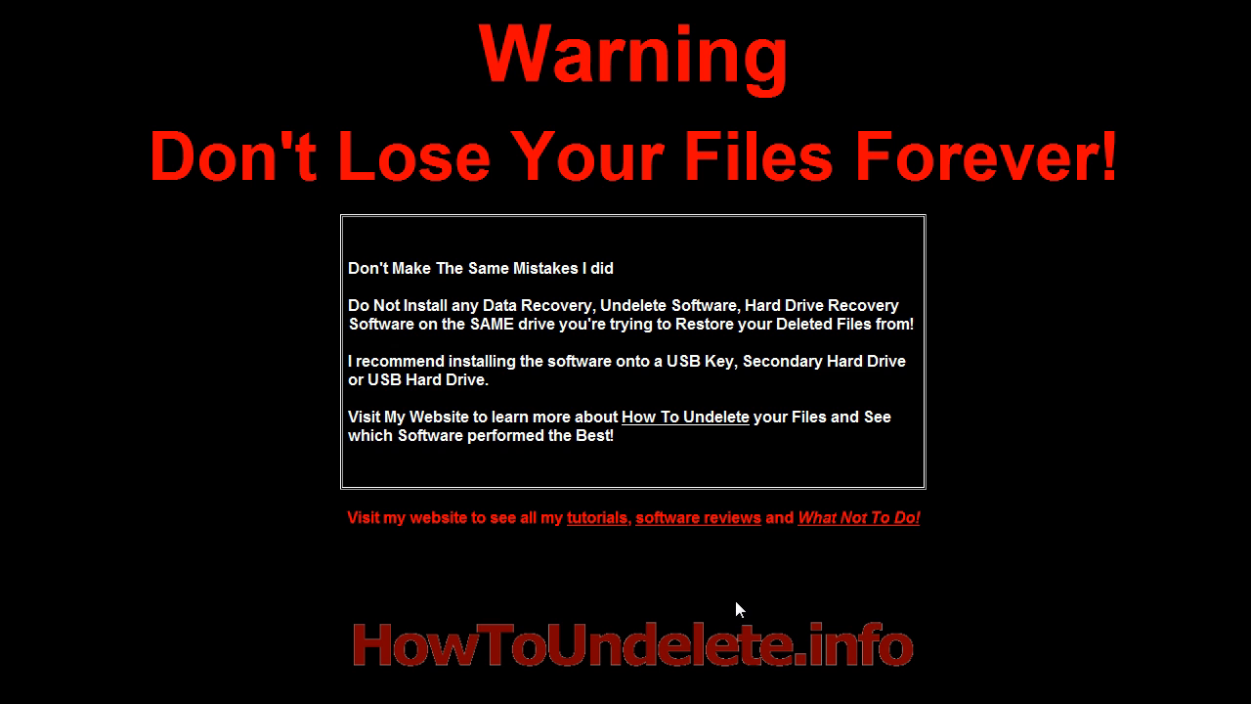
mouse_move(755, 602)
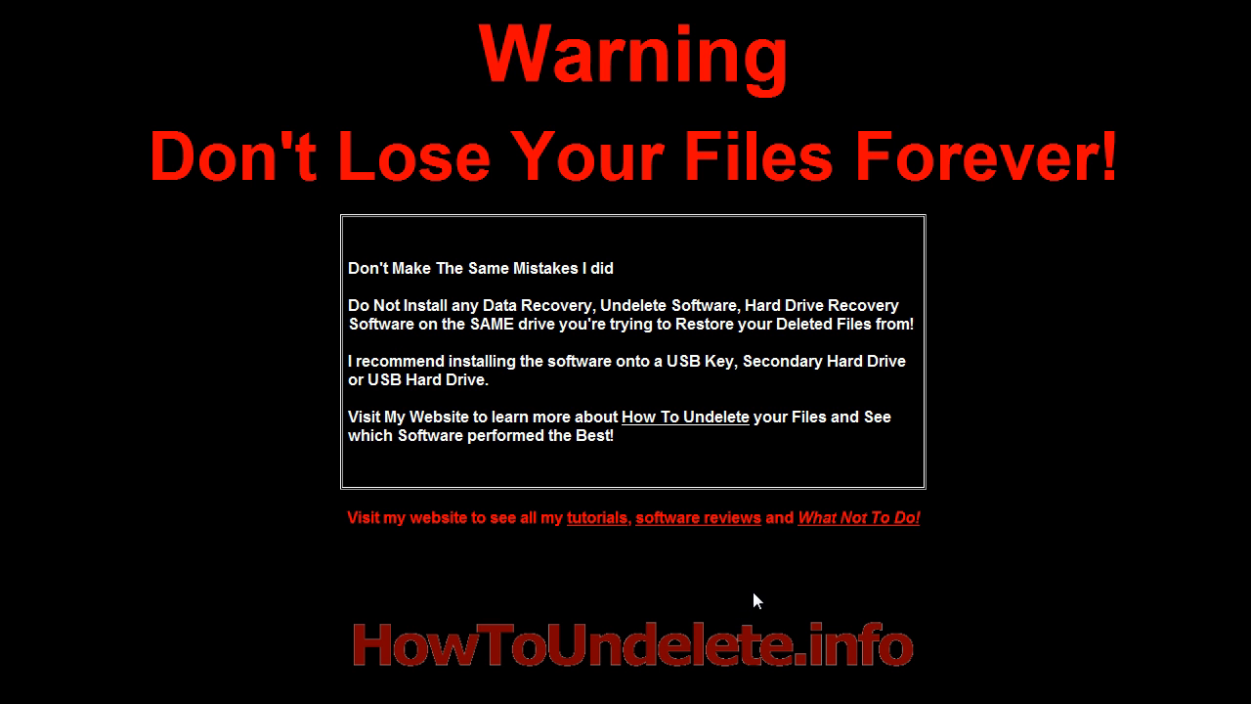
mouse_move(788, 596)
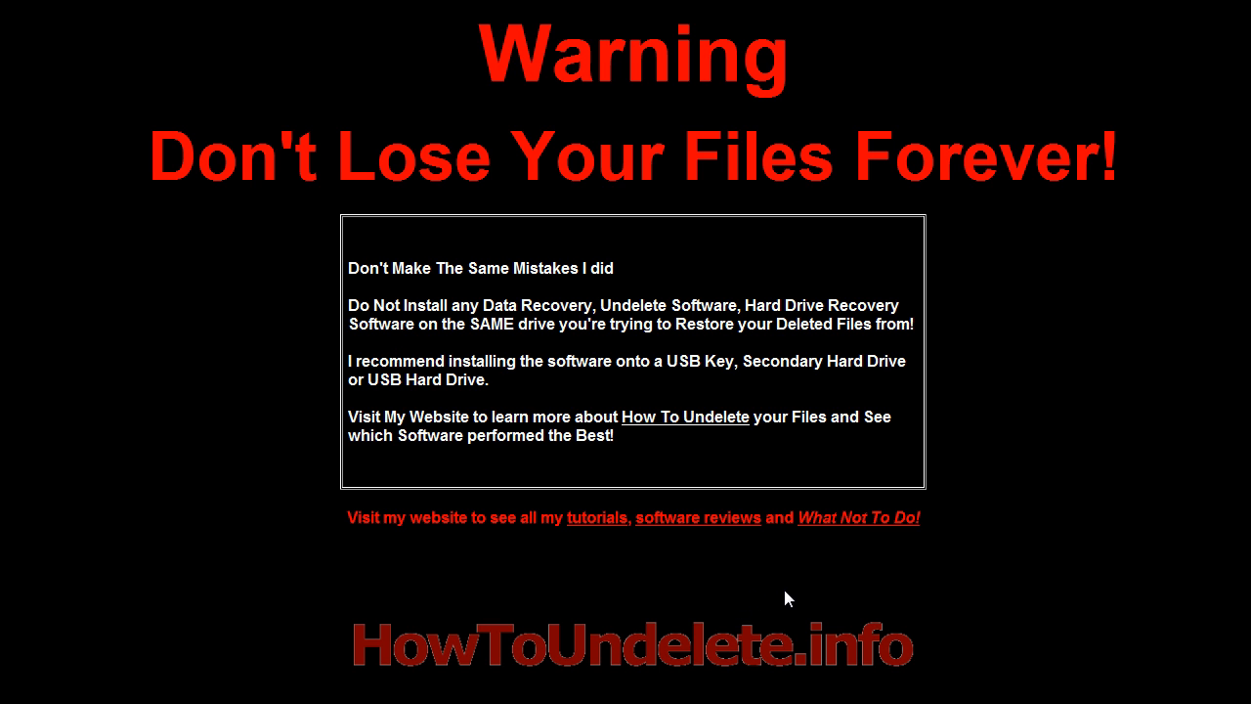
mouse_move(794, 600)
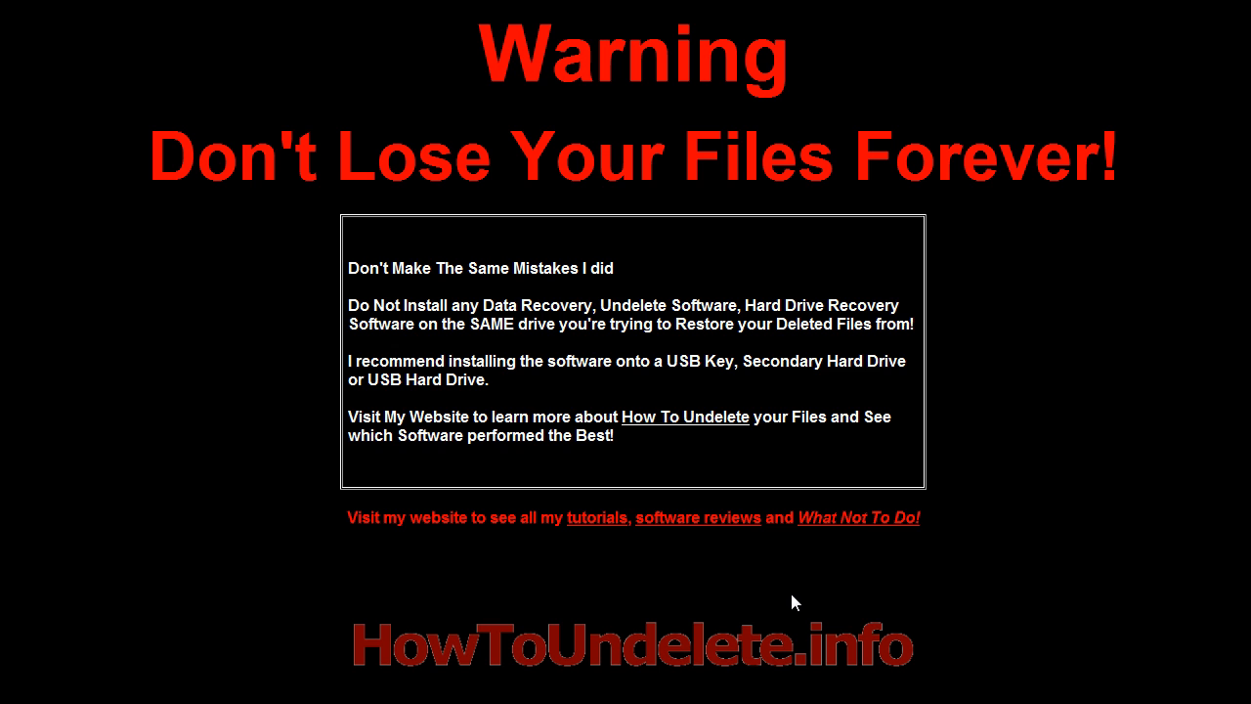
mouse_move(801, 626)
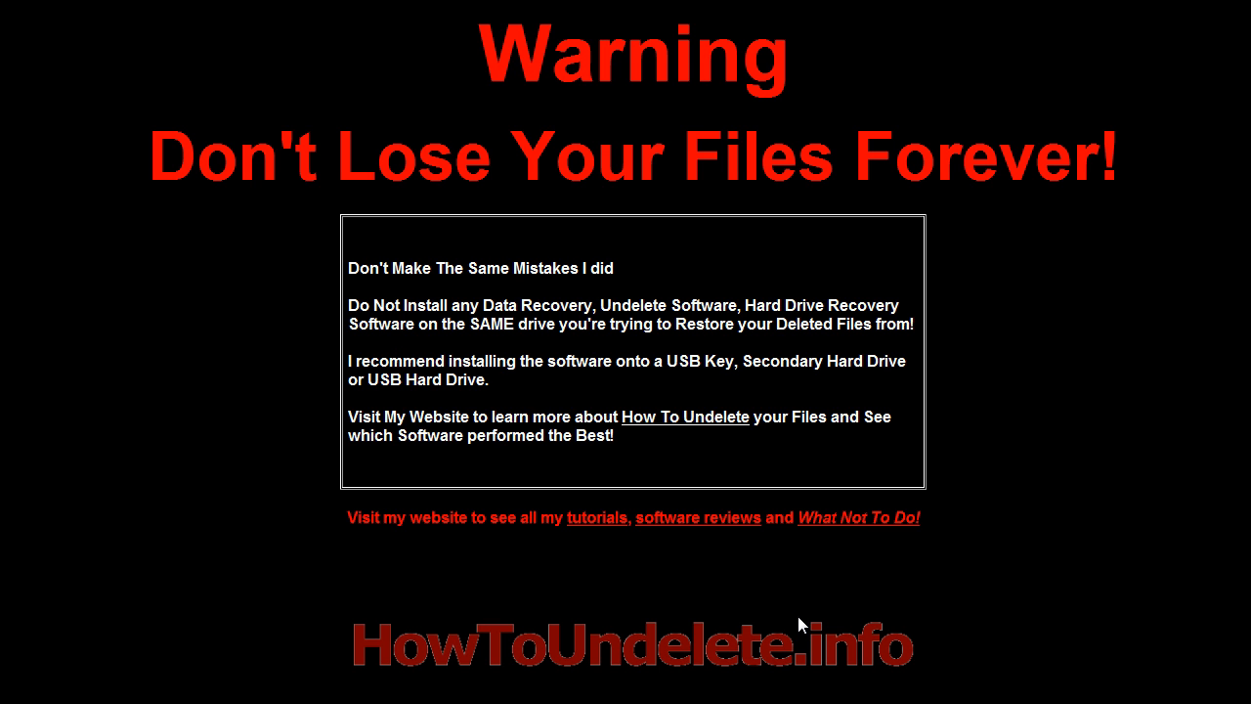
mouse_move(796, 616)
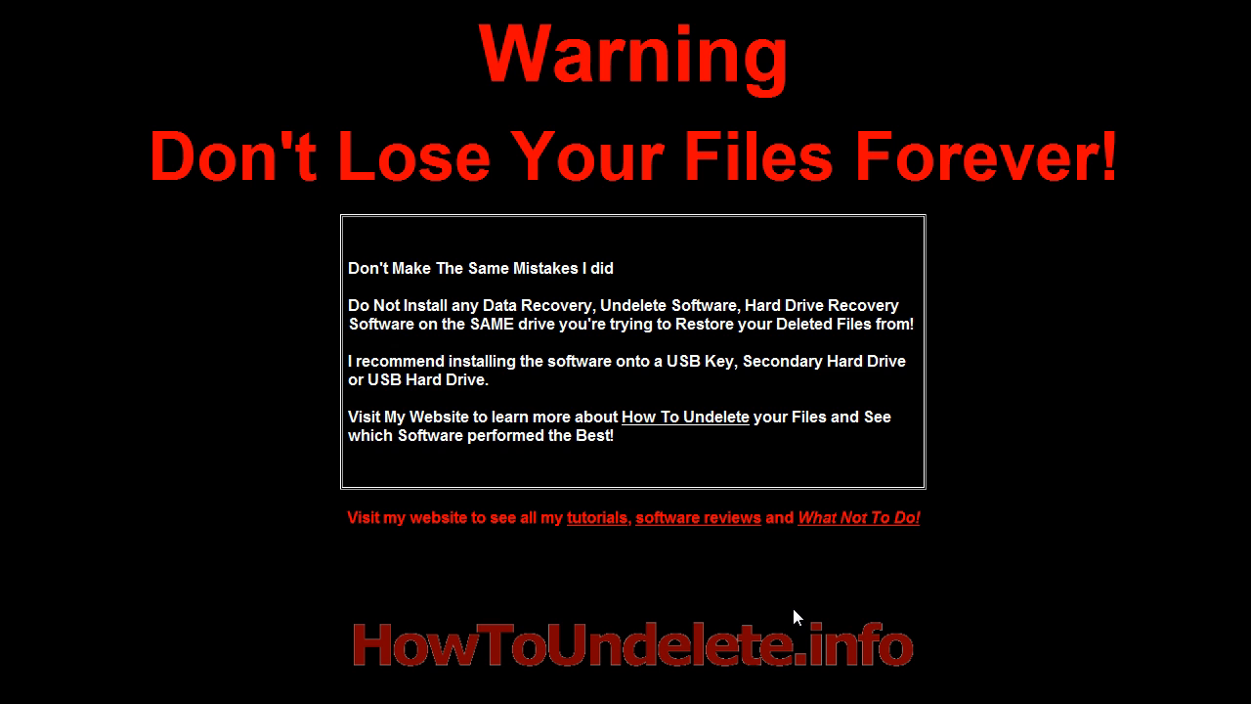
mouse_move(800, 610)
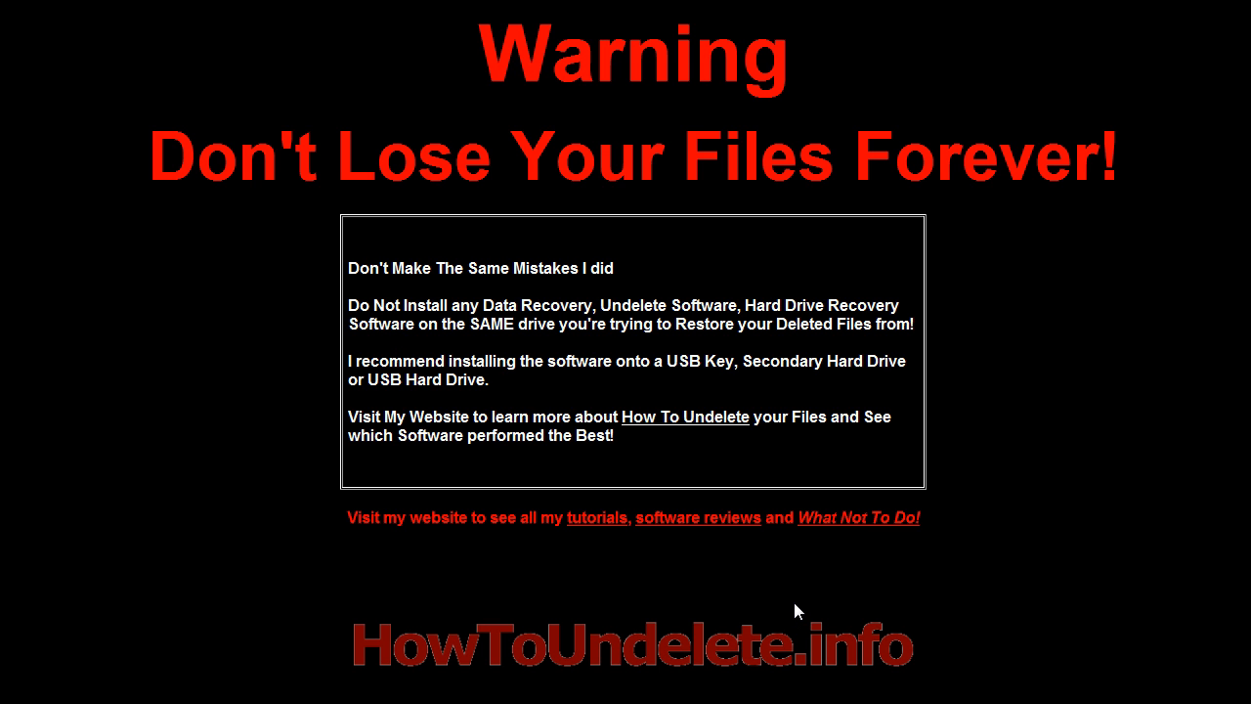
mouse_move(829, 600)
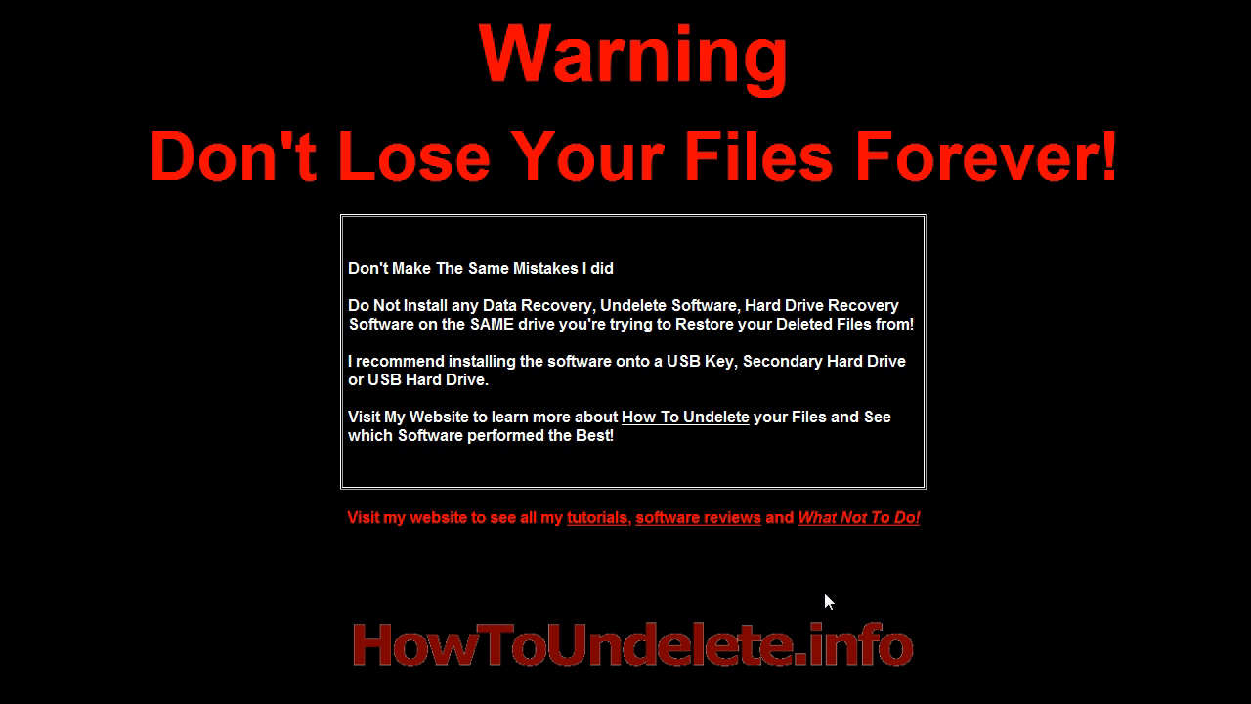
mouse_move(833, 604)
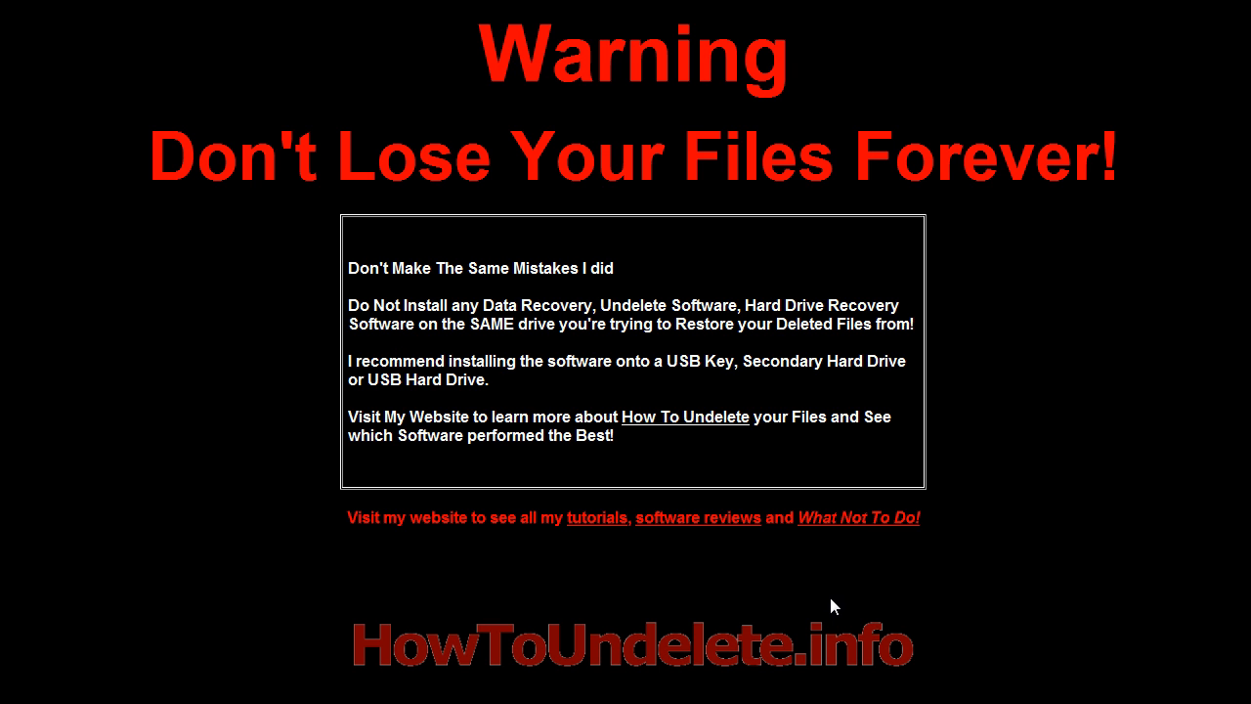
mouse_move(817, 598)
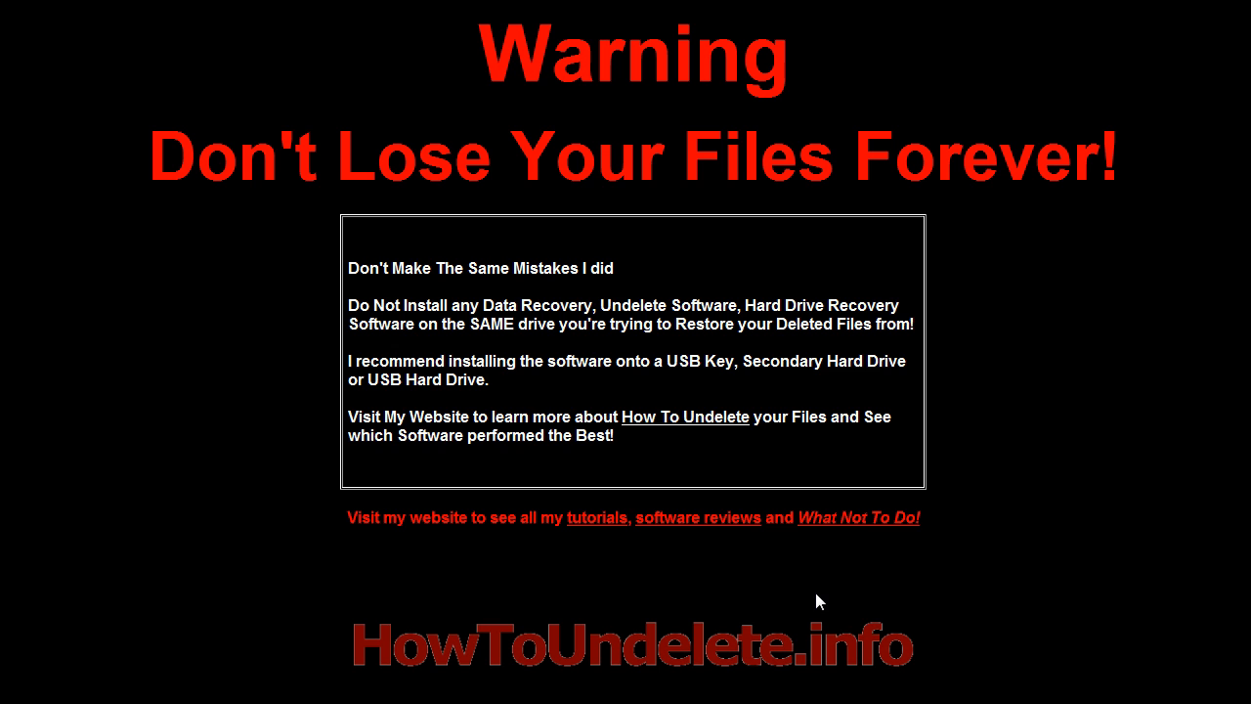
mouse_move(829, 599)
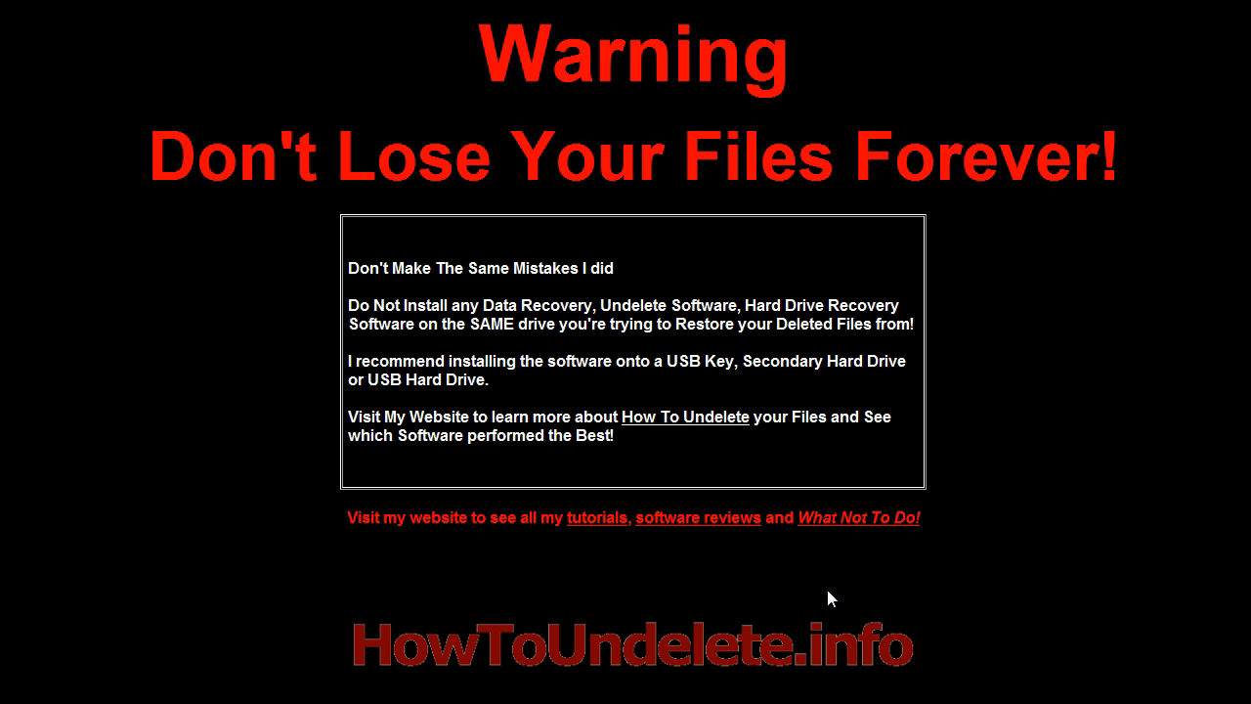
mouse_move(858, 606)
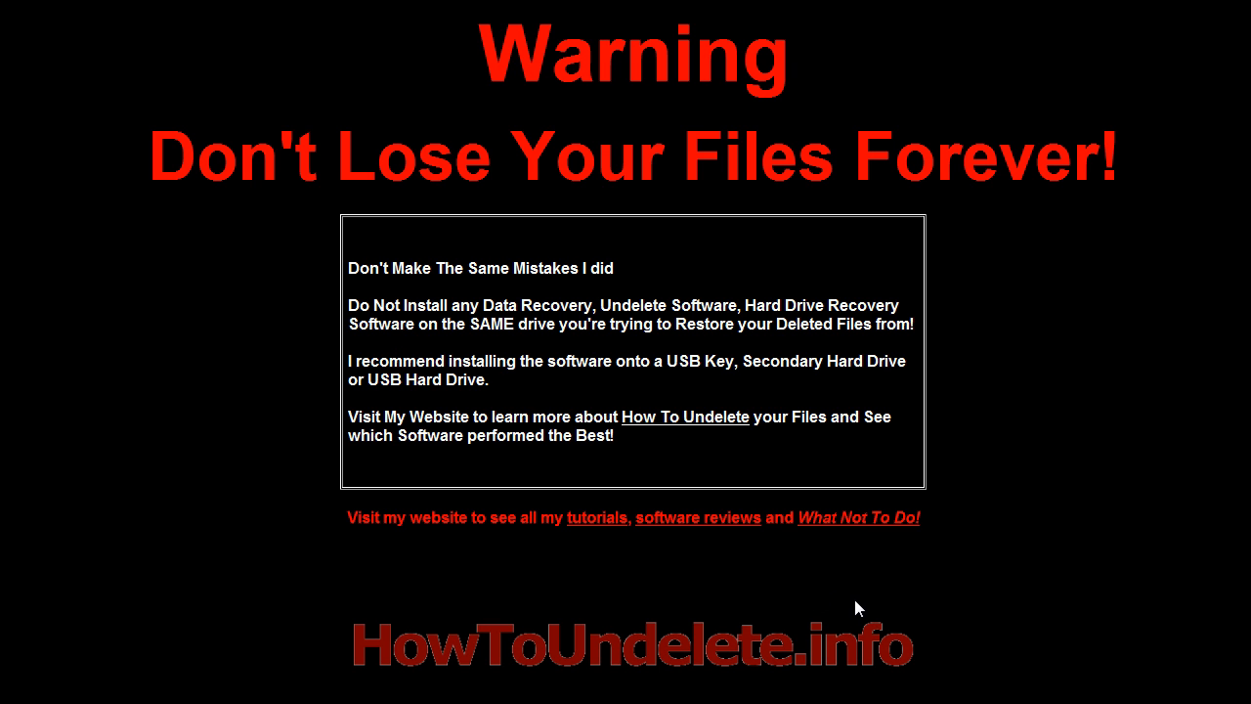
mouse_move(839, 617)
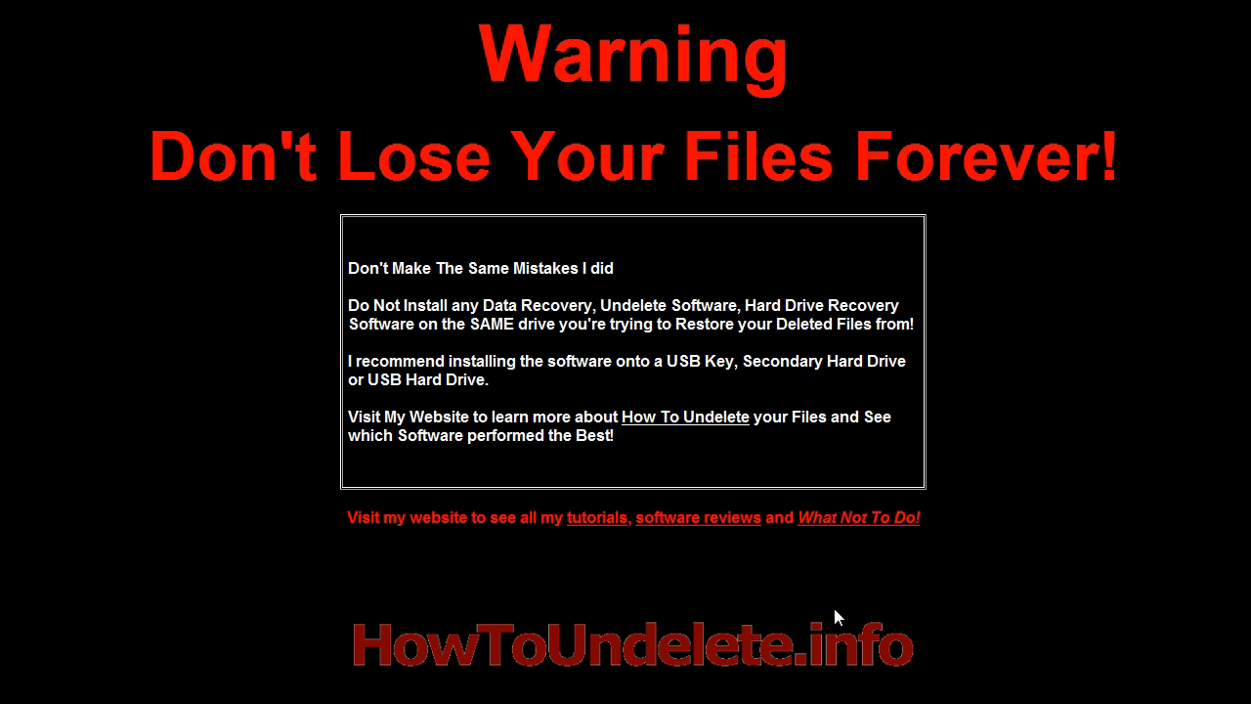
mouse_move(1083, 594)
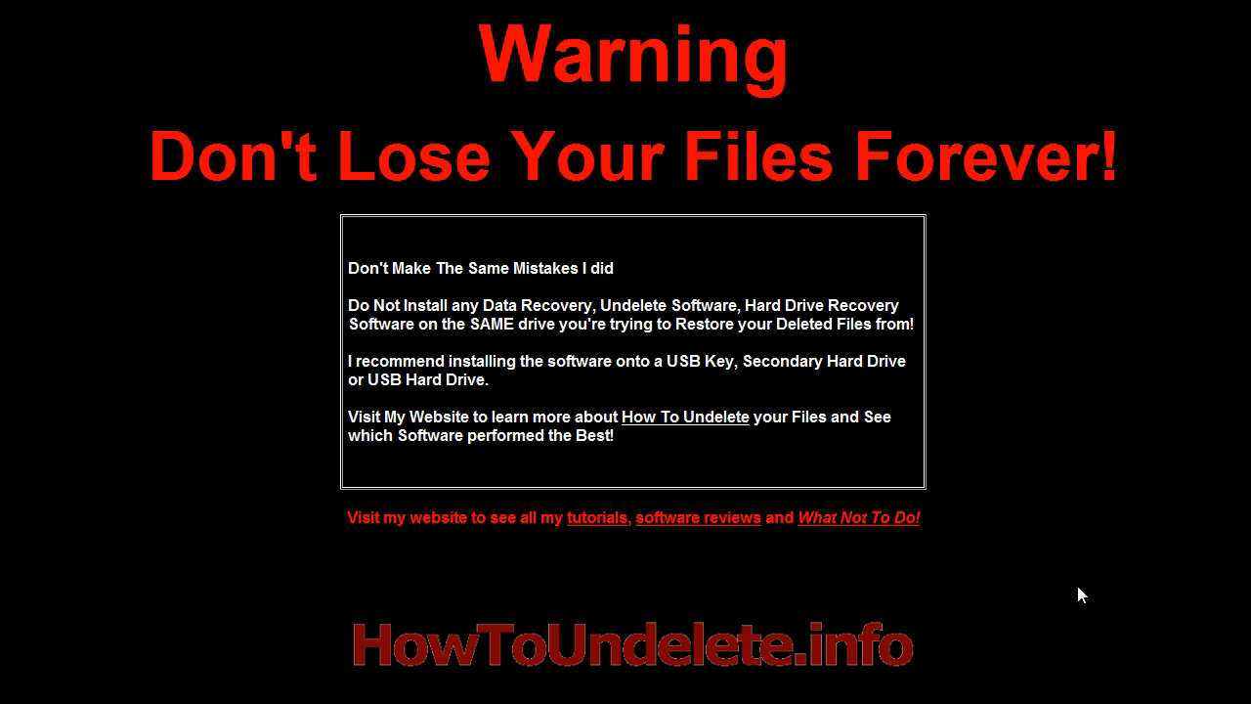
mouse_move(1093, 583)
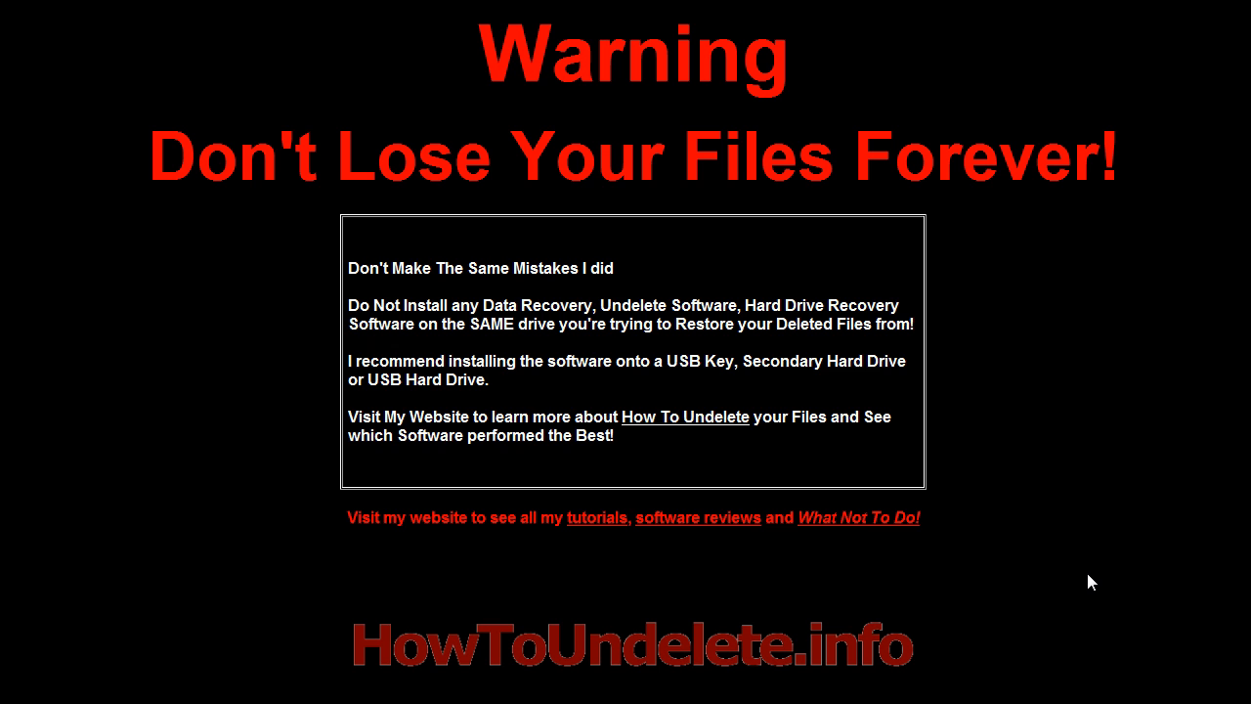
mouse_move(1075, 594)
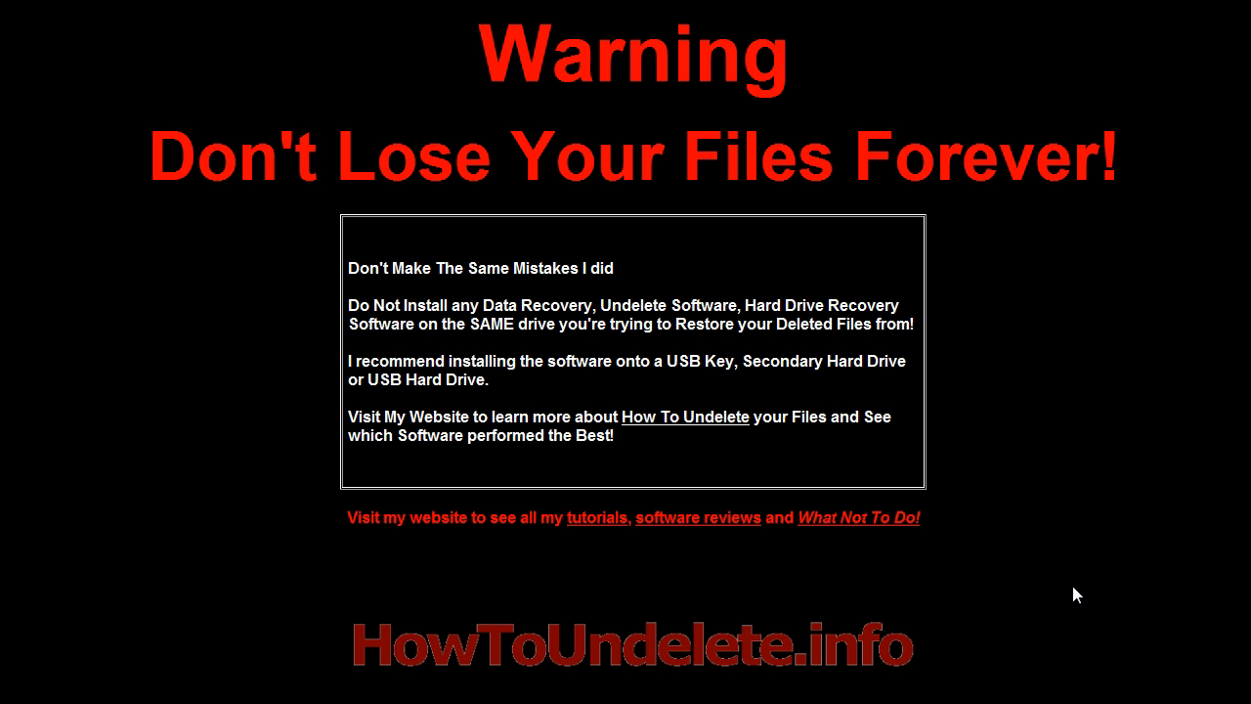
mouse_move(1014, 584)
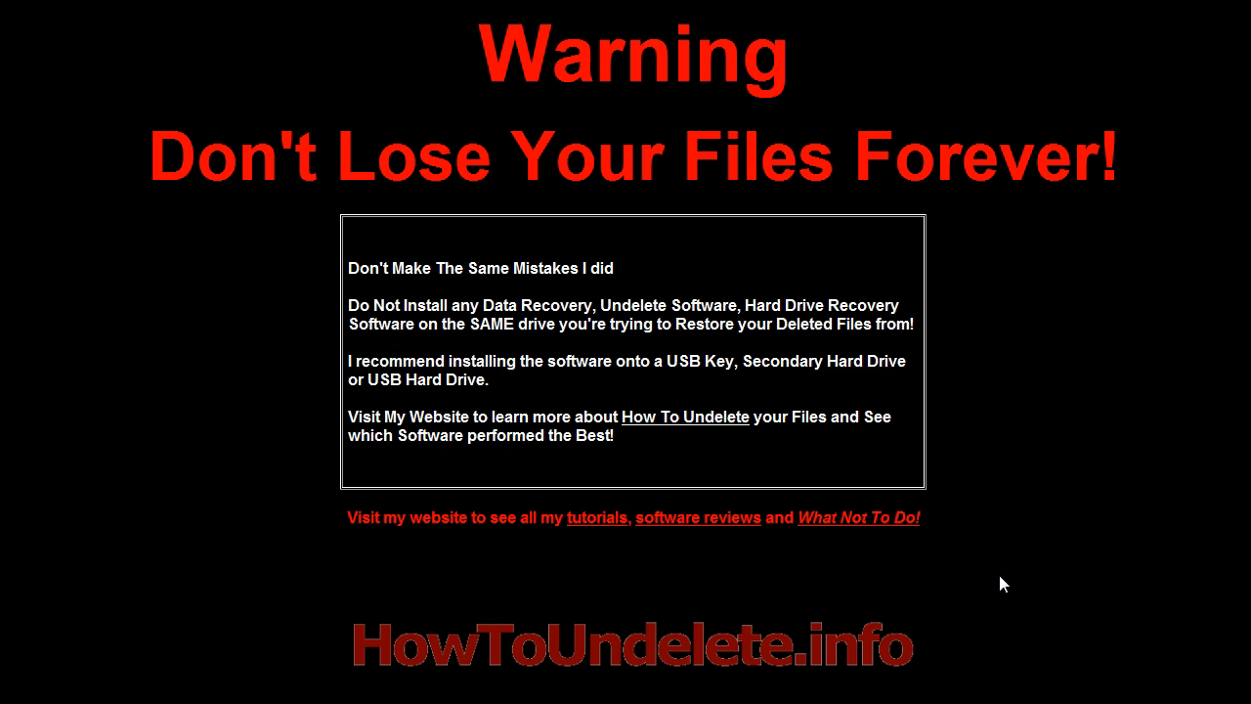
mouse_move(1000, 590)
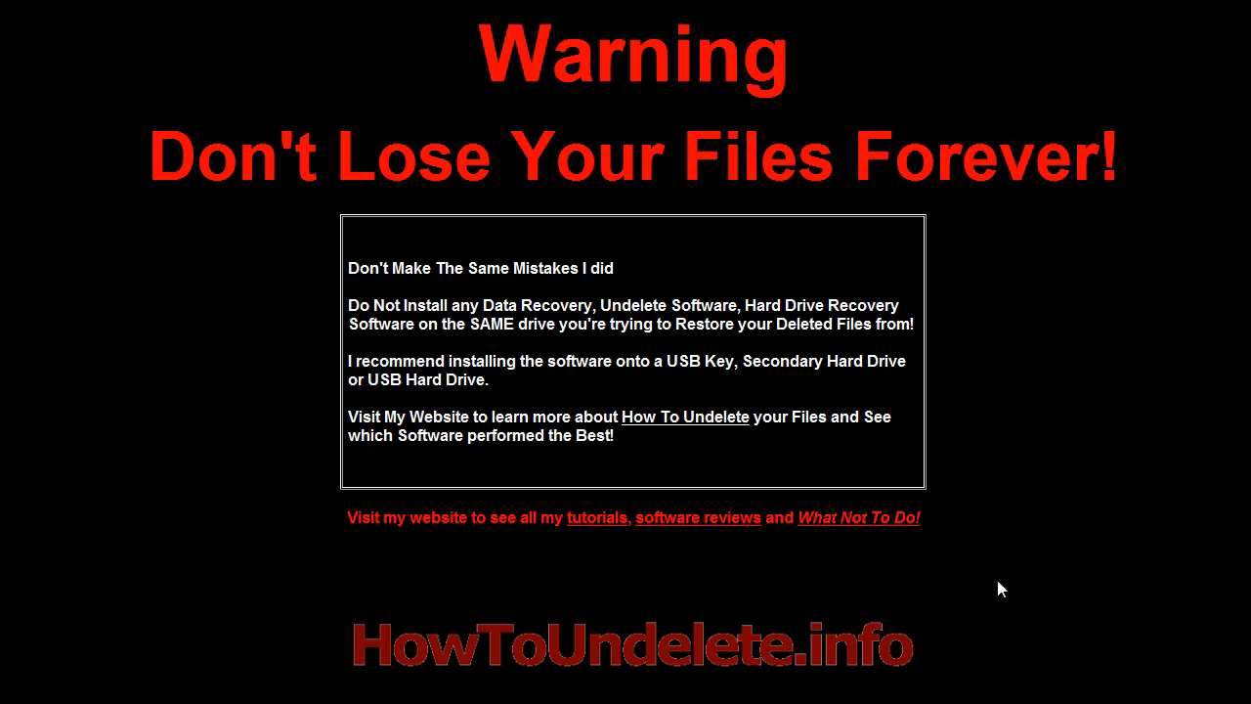
mouse_move(680, 352)
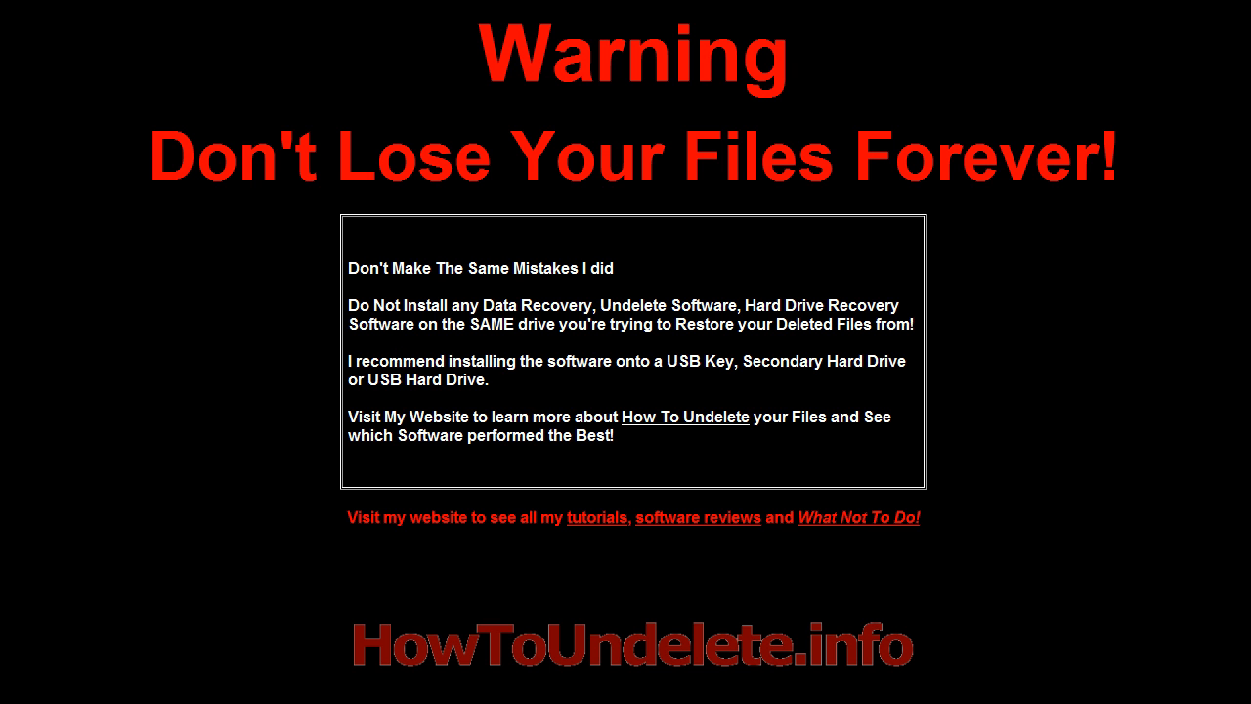
Highlight in yellow the advice to install recovery software on a USB key or separate drive
drag(586, 361, 903, 362)
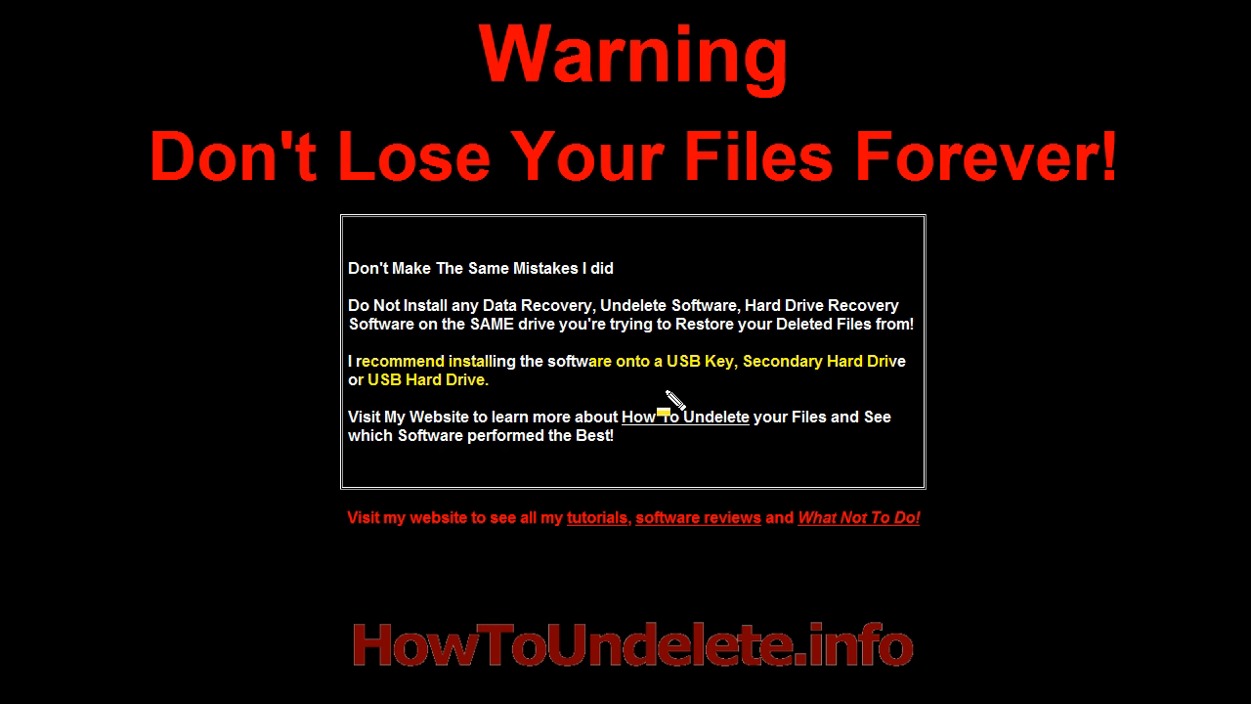
mouse_move(713, 410)
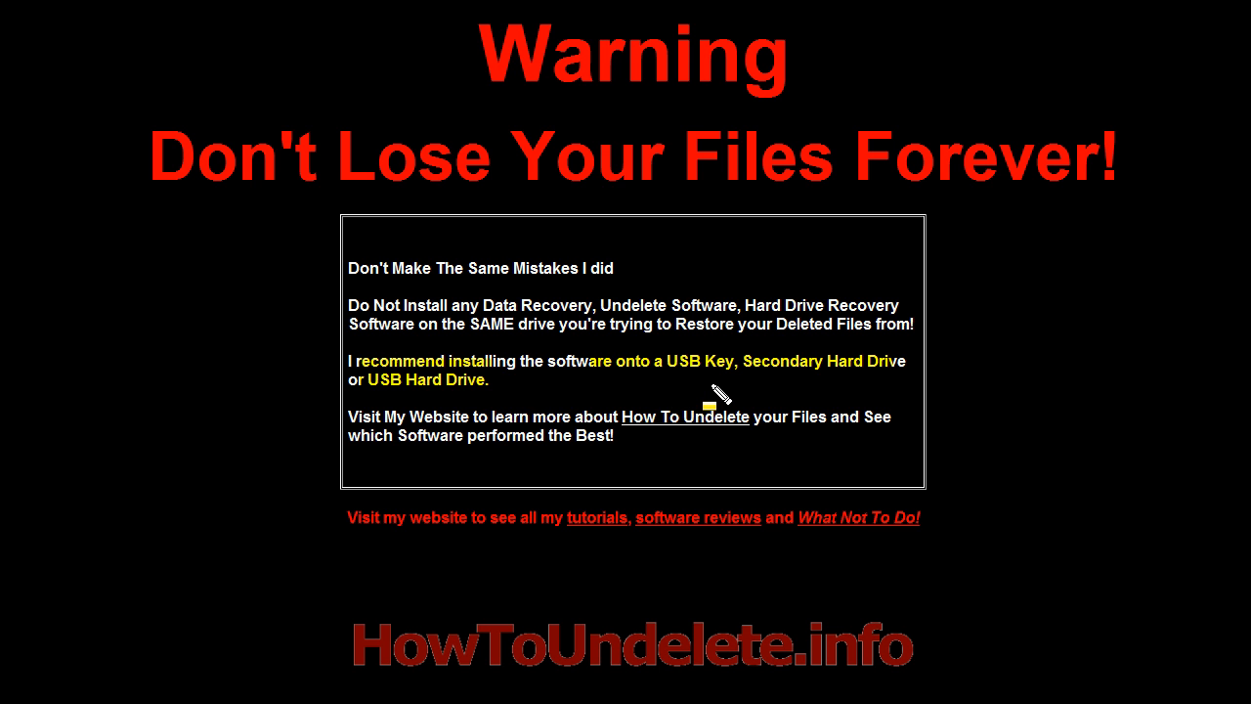
mouse_move(777, 401)
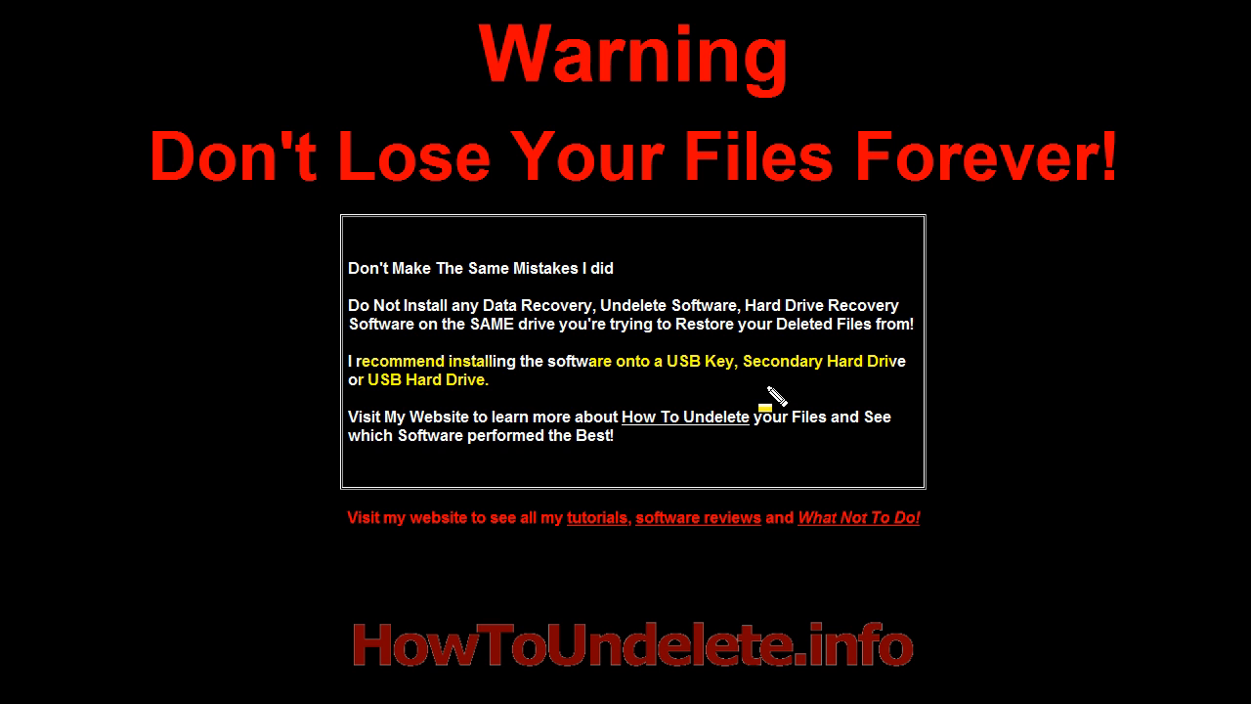
mouse_move(1016, 653)
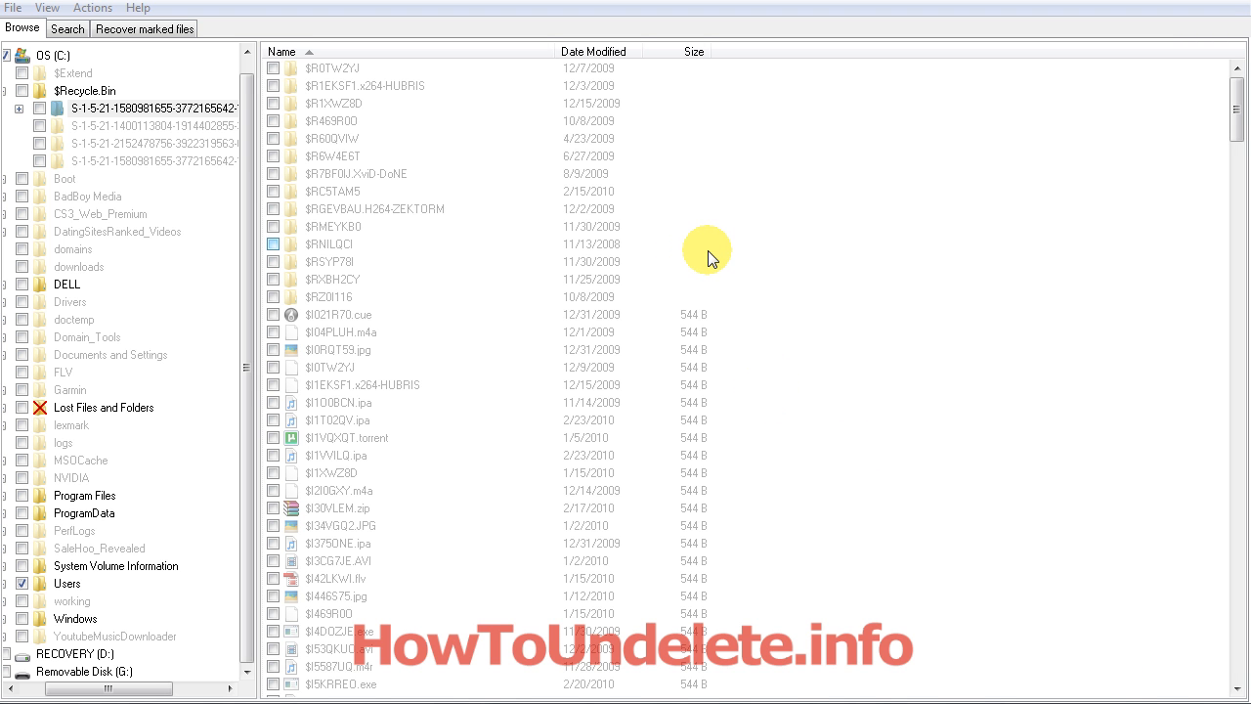
mouse_move(682, 269)
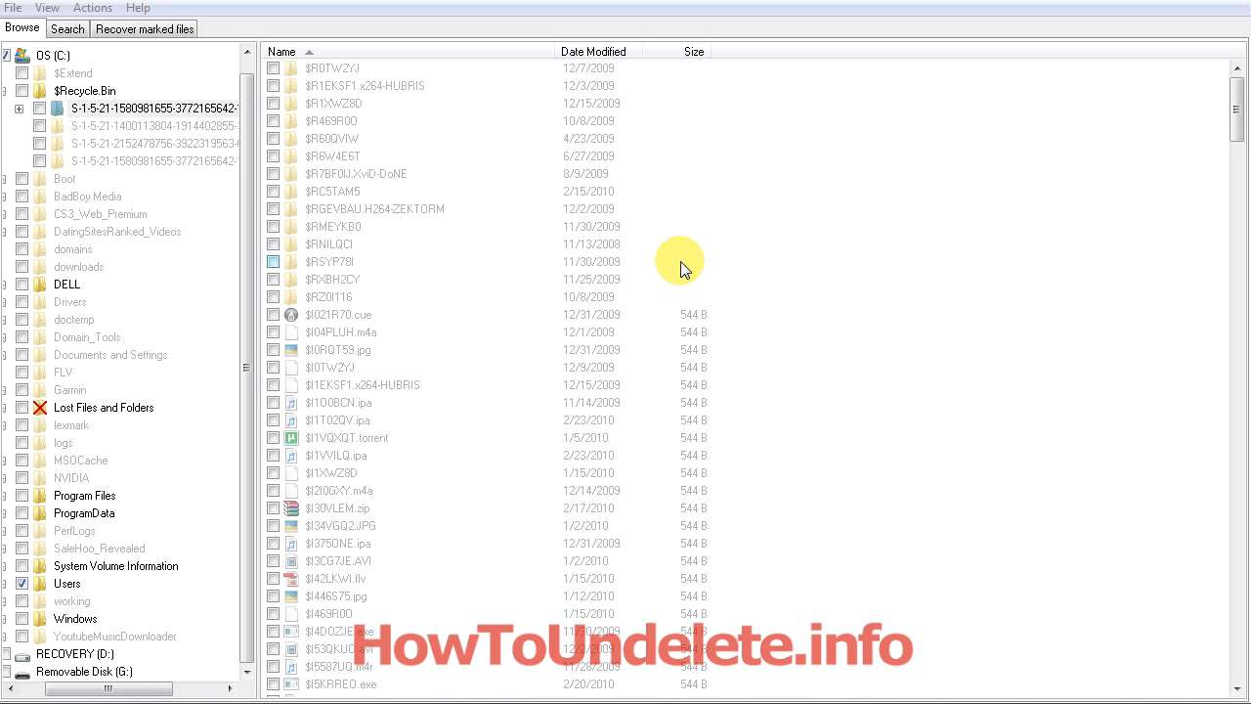
mouse_move(719, 293)
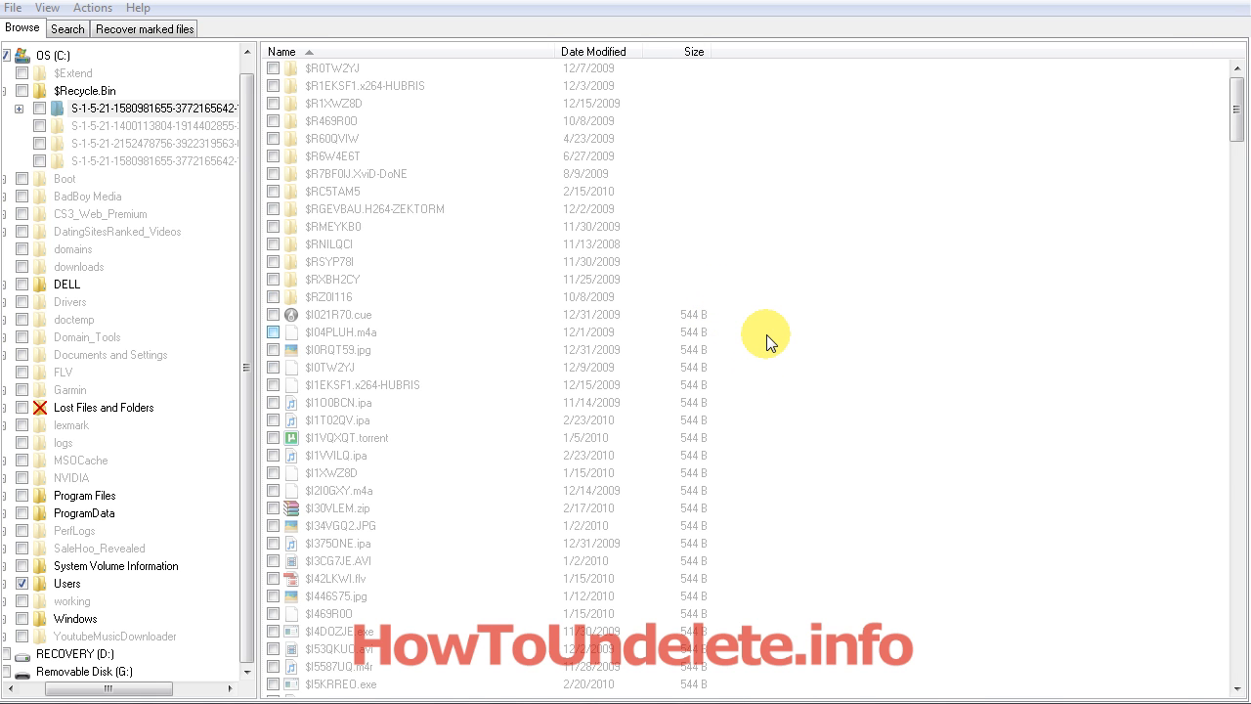
mouse_move(772, 340)
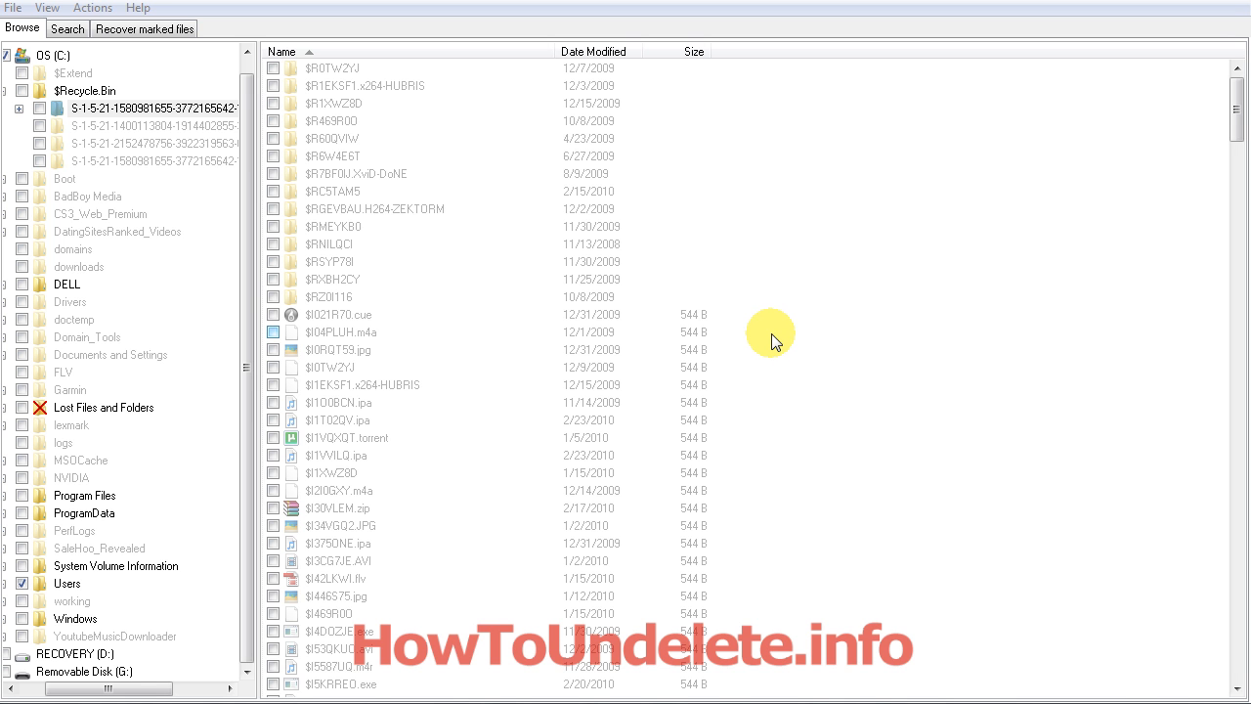
mouse_move(774, 324)
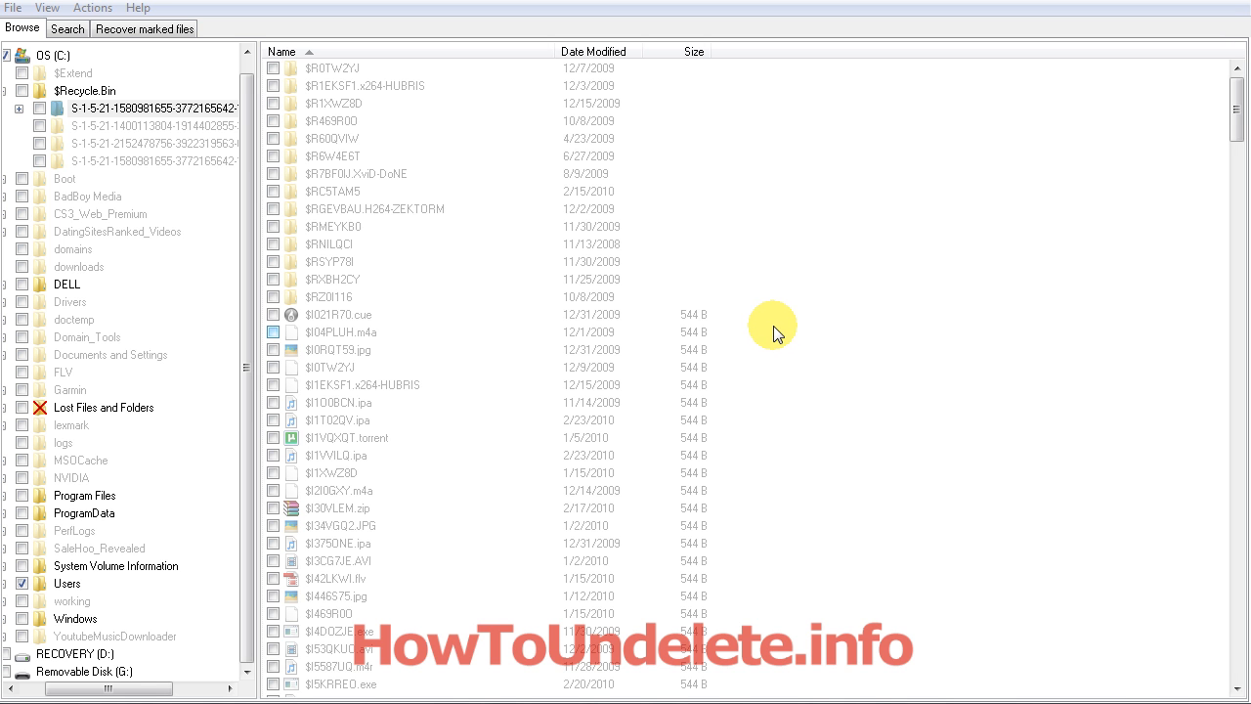
mouse_move(790, 332)
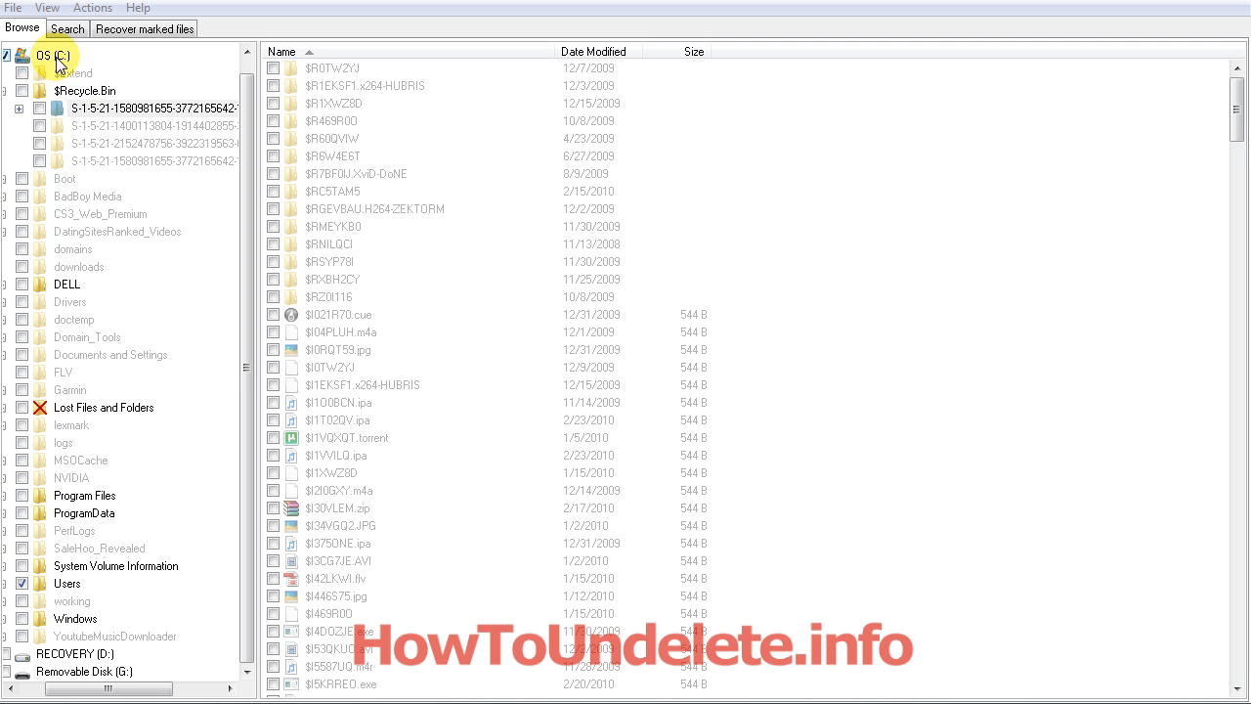
click(84, 90)
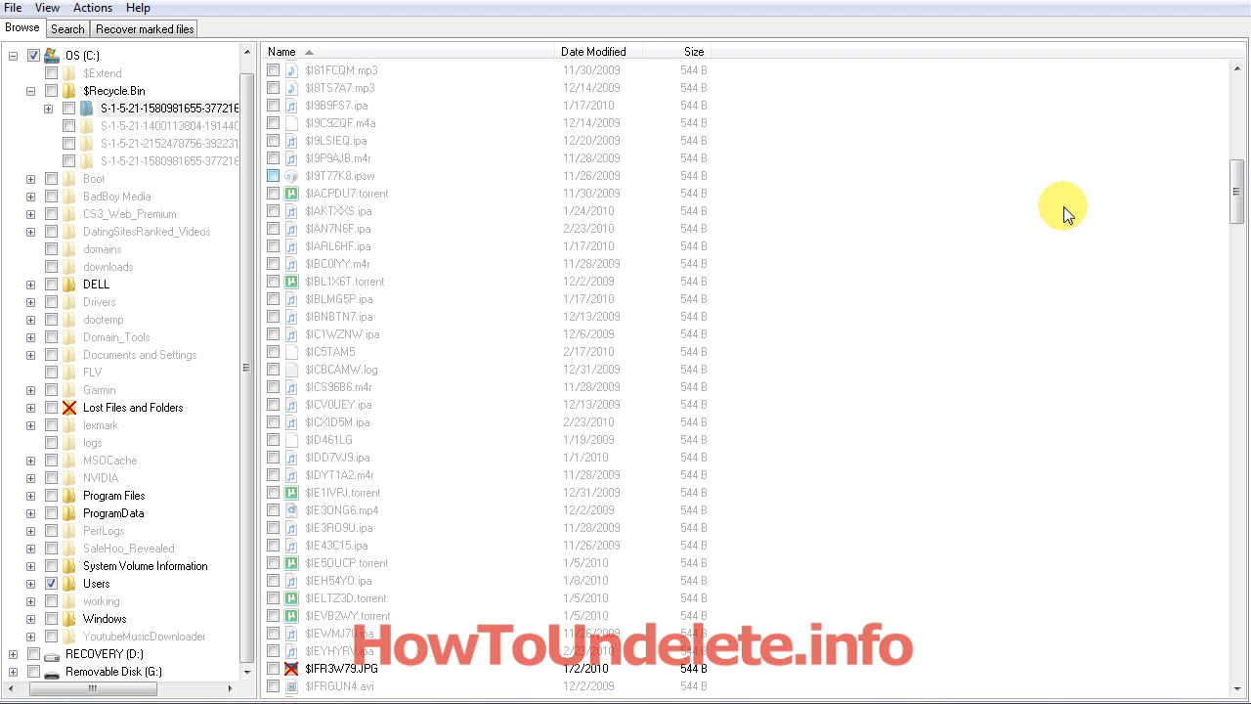
scroll(down, 3)
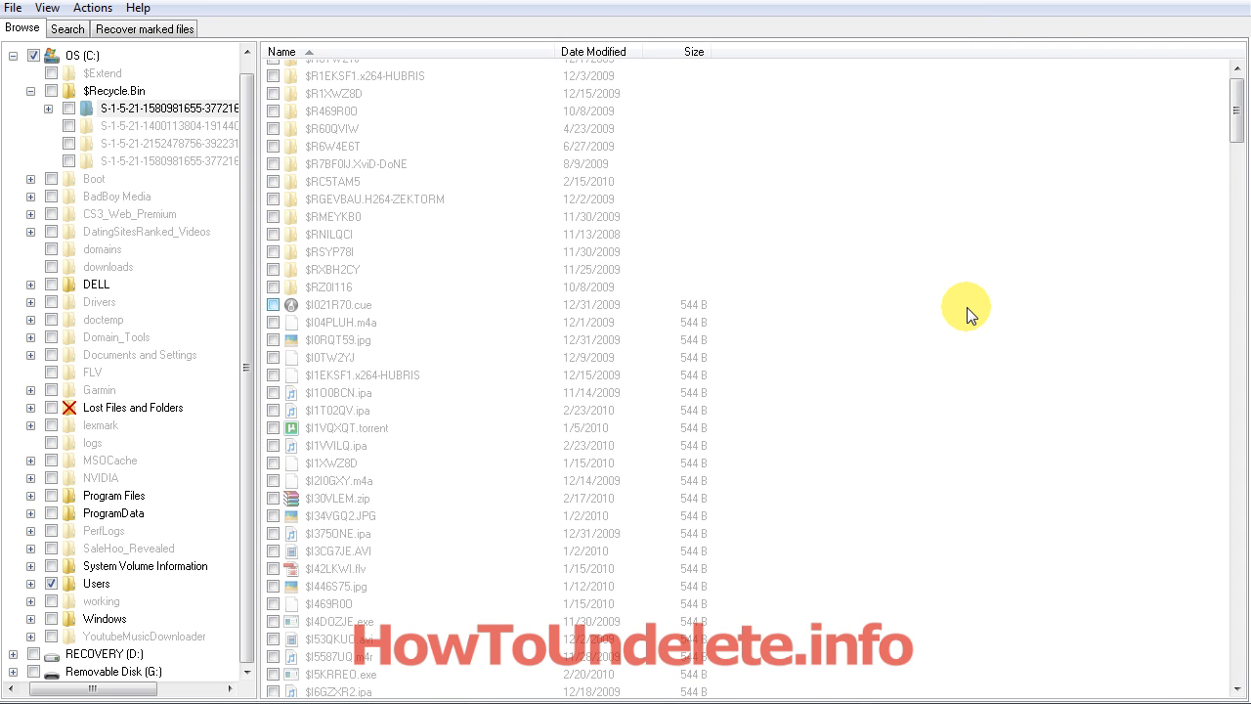
mouse_move(974, 328)
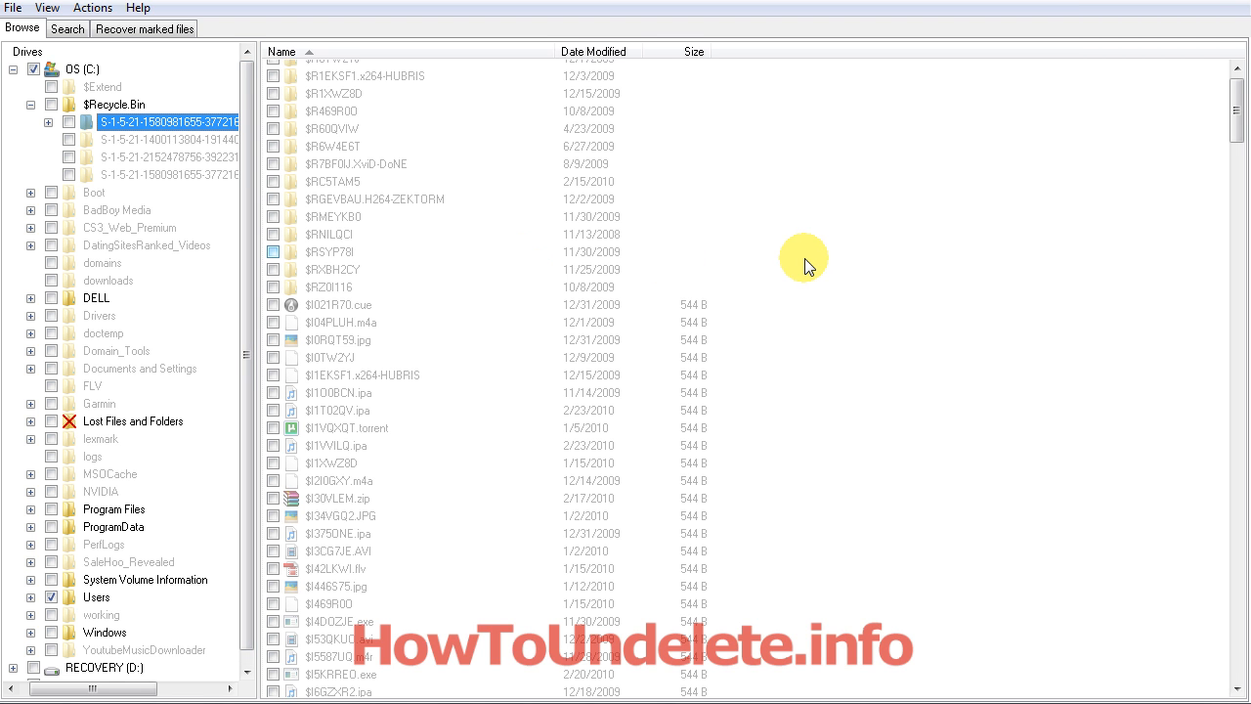
mouse_move(848, 262)
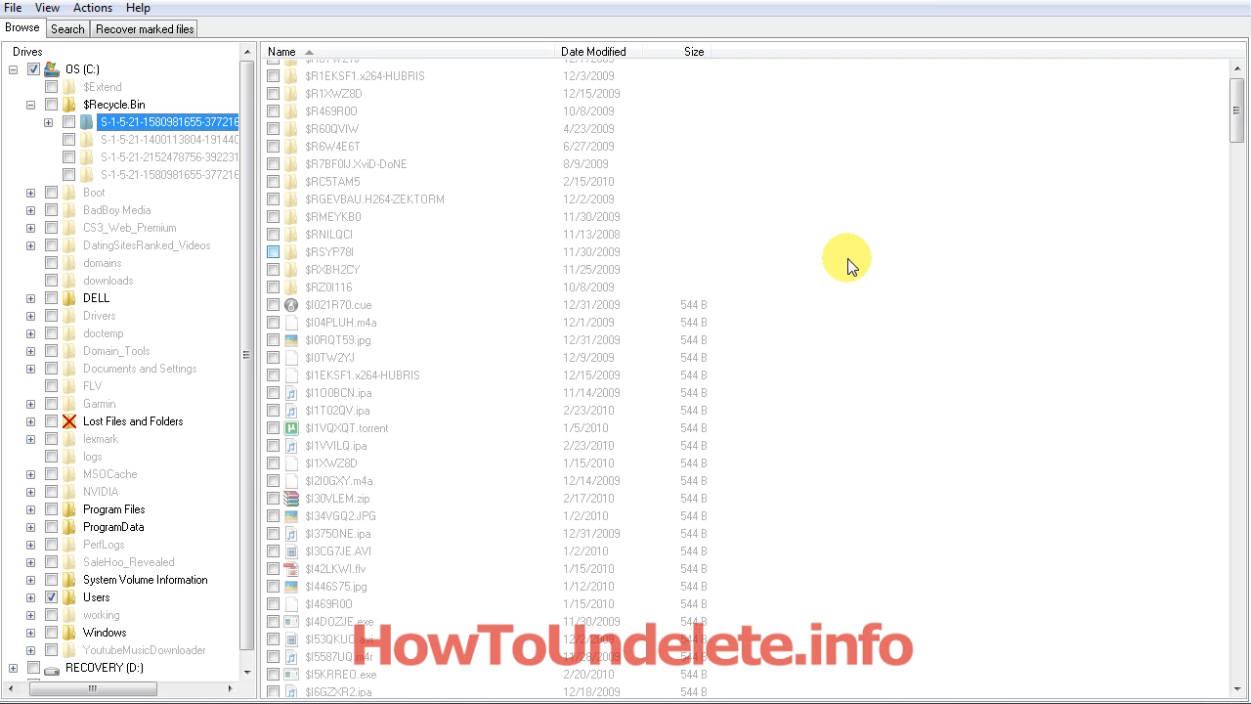
mouse_move(849, 256)
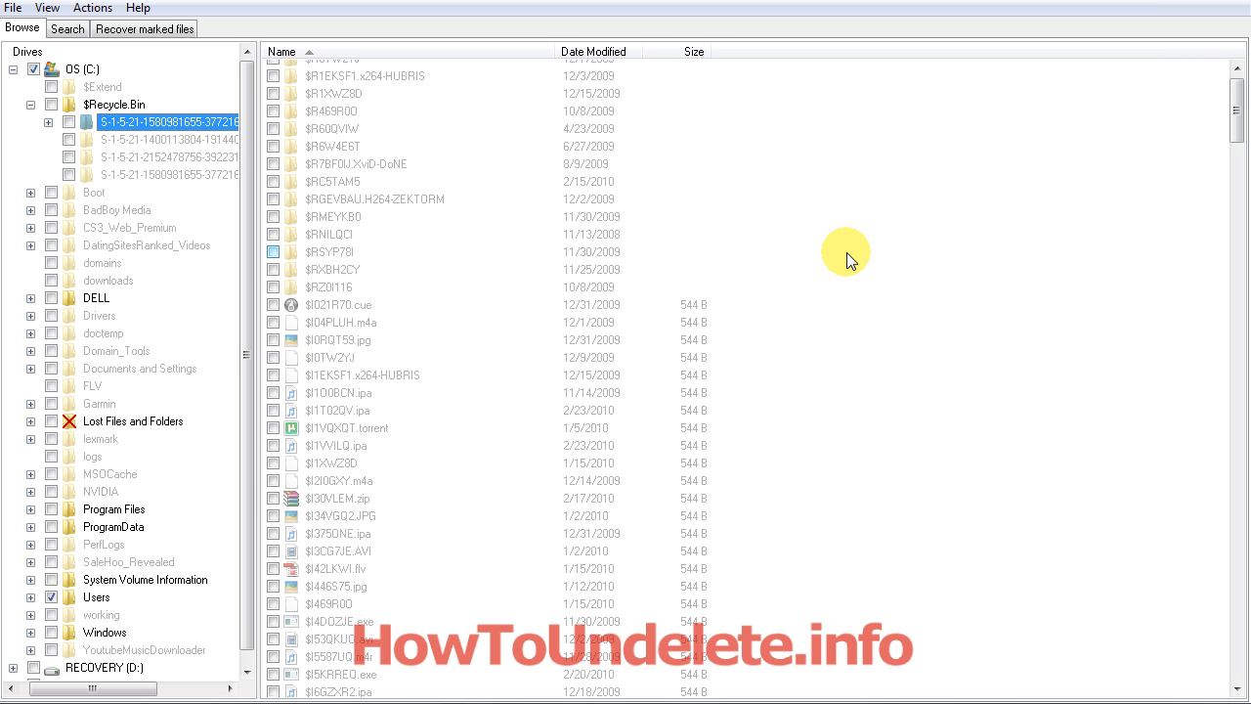
mouse_move(876, 250)
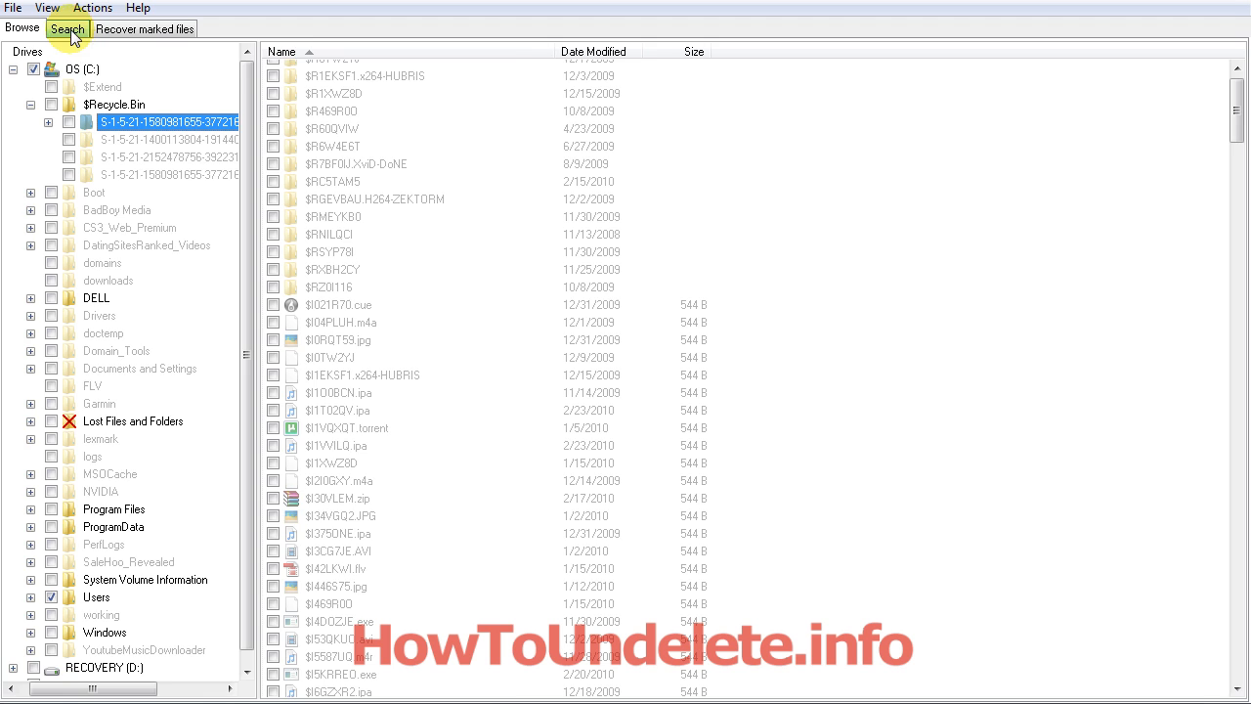
click(66, 27)
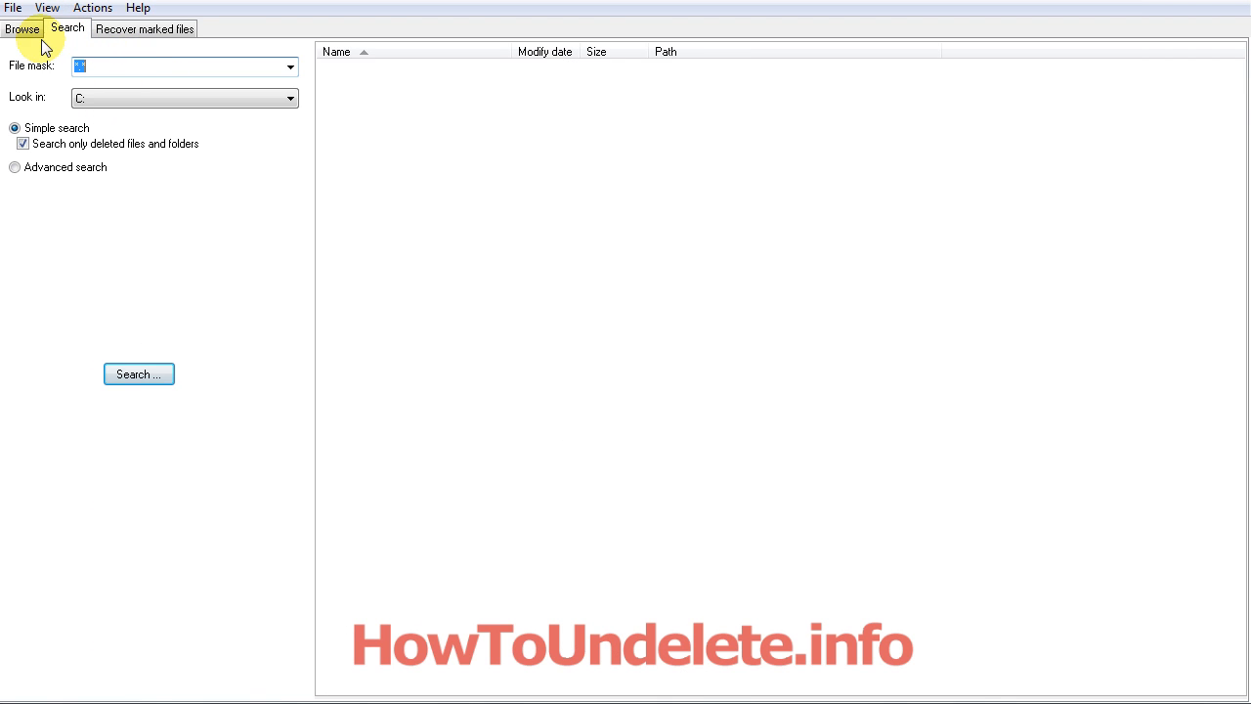
click(21, 27)
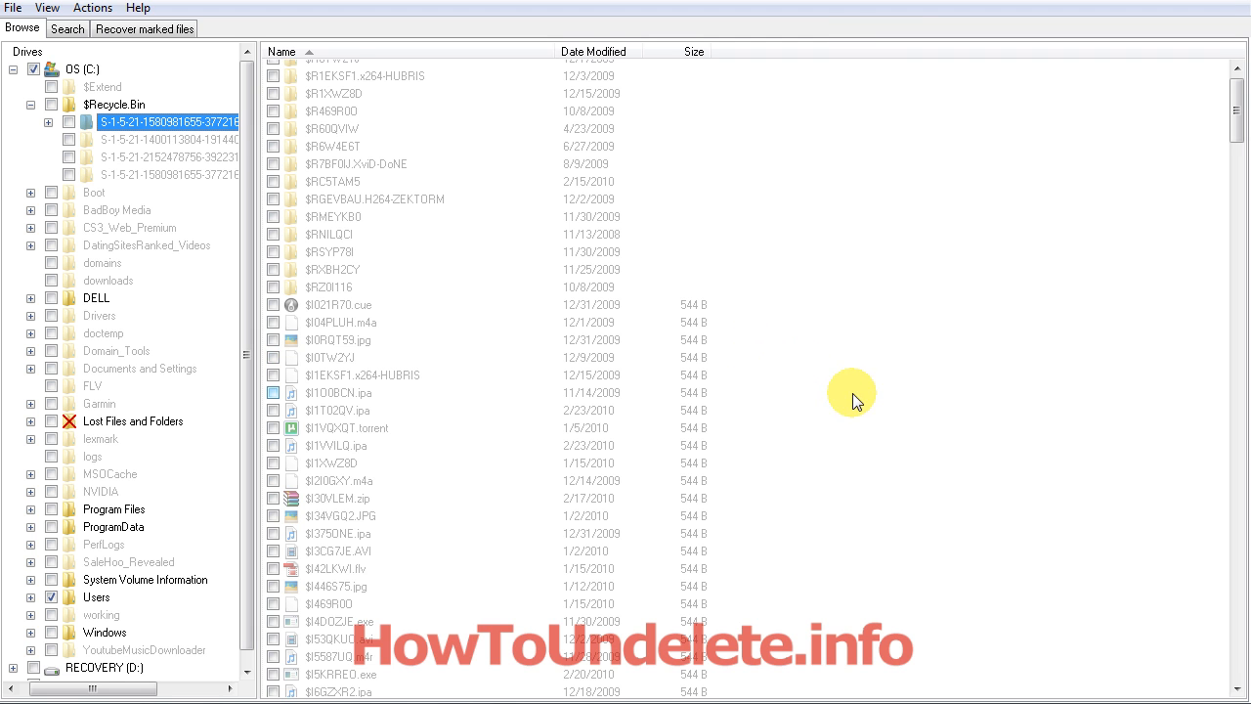
mouse_move(997, 629)
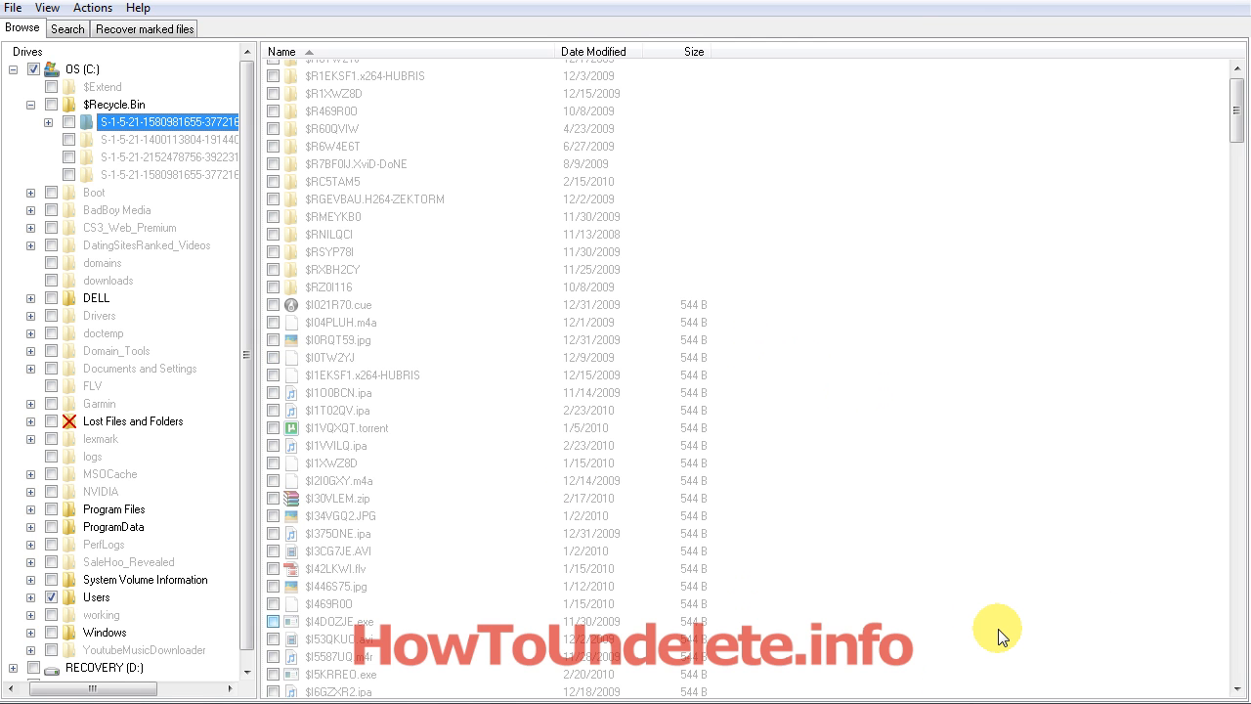
mouse_move(1024, 696)
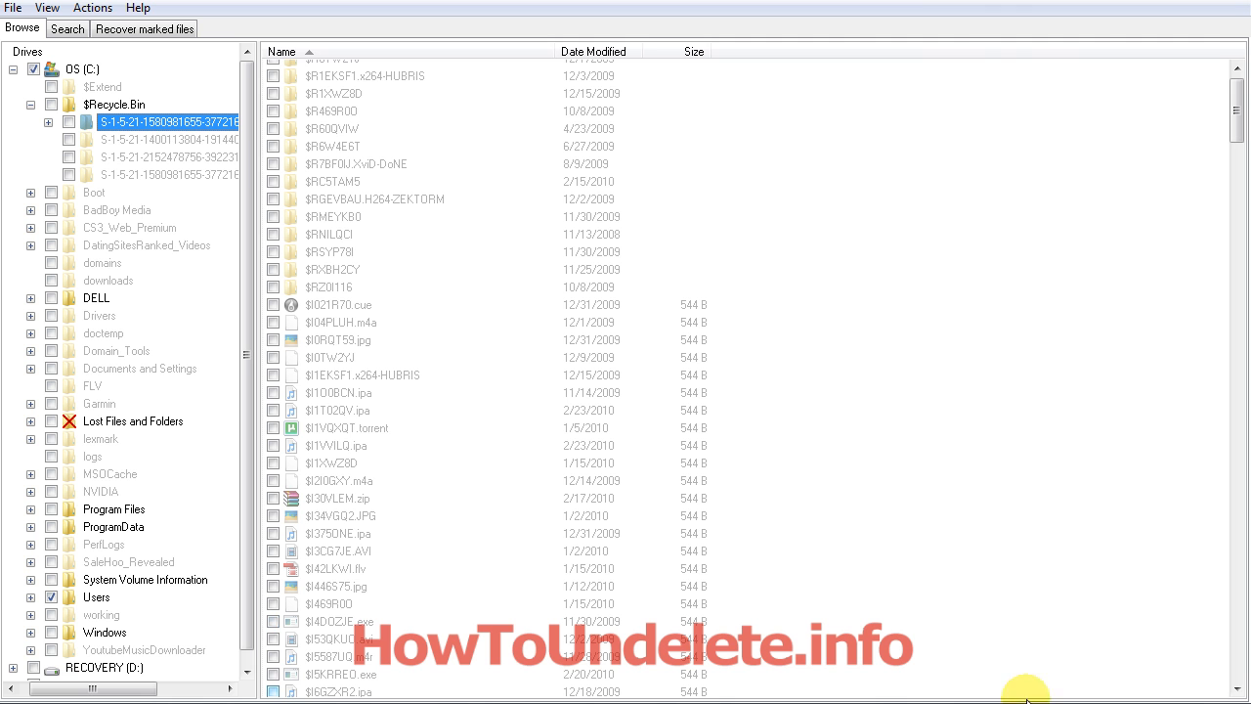
mouse_move(1026, 688)
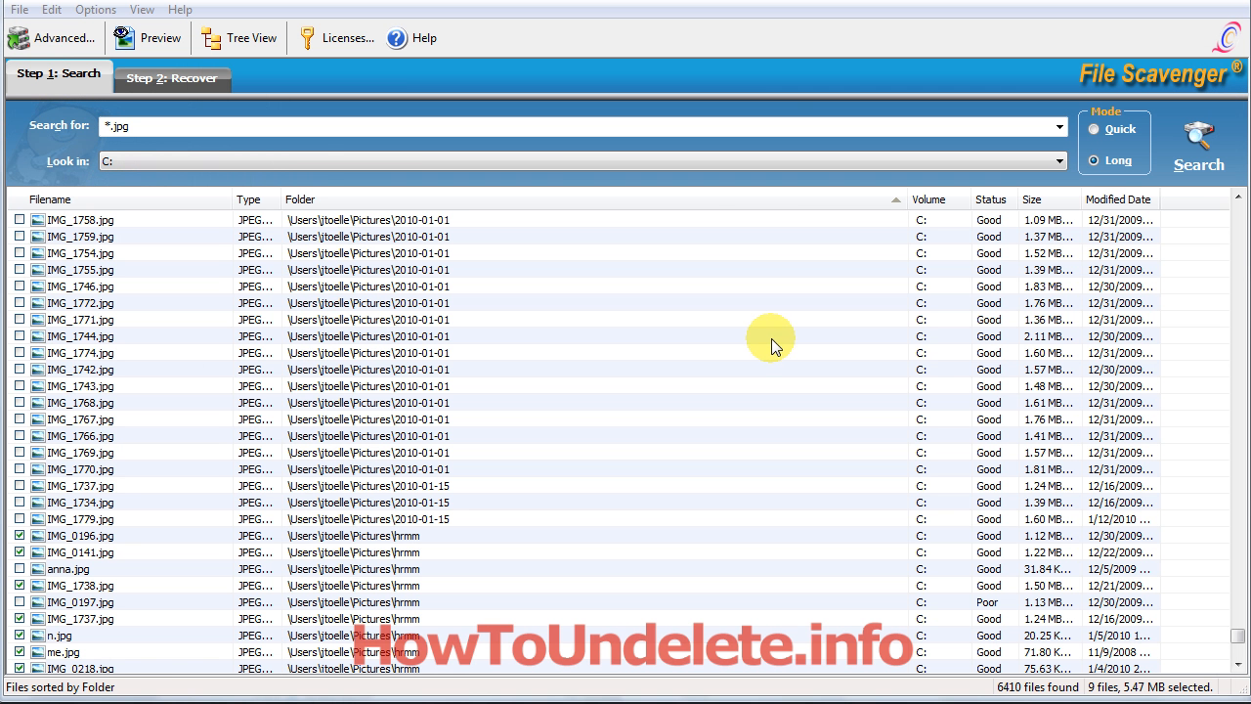
click(117, 127)
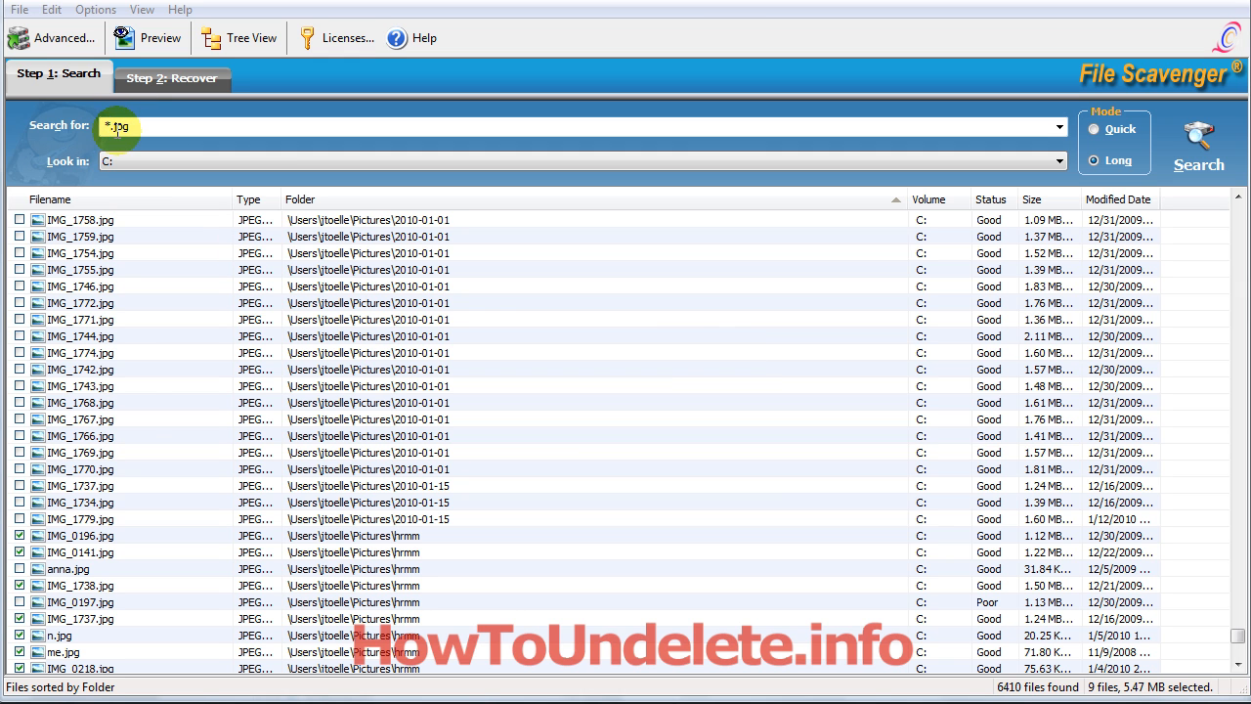
mouse_move(301, 320)
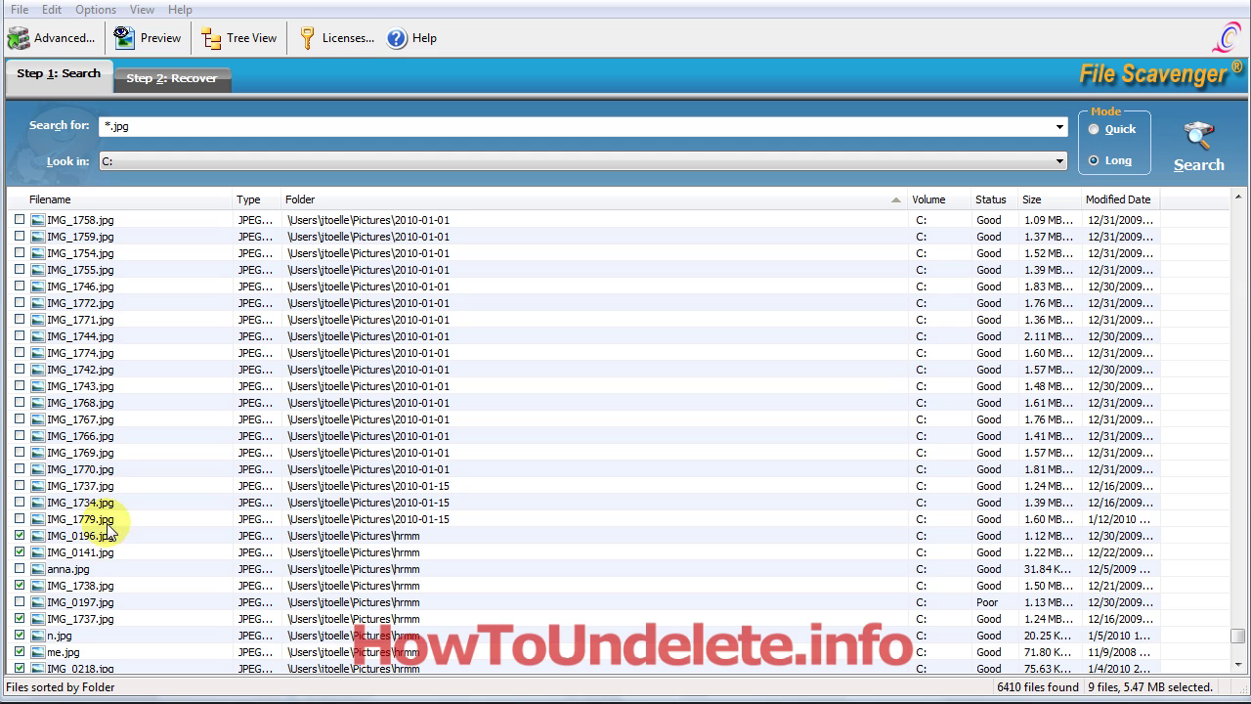
mouse_move(340, 457)
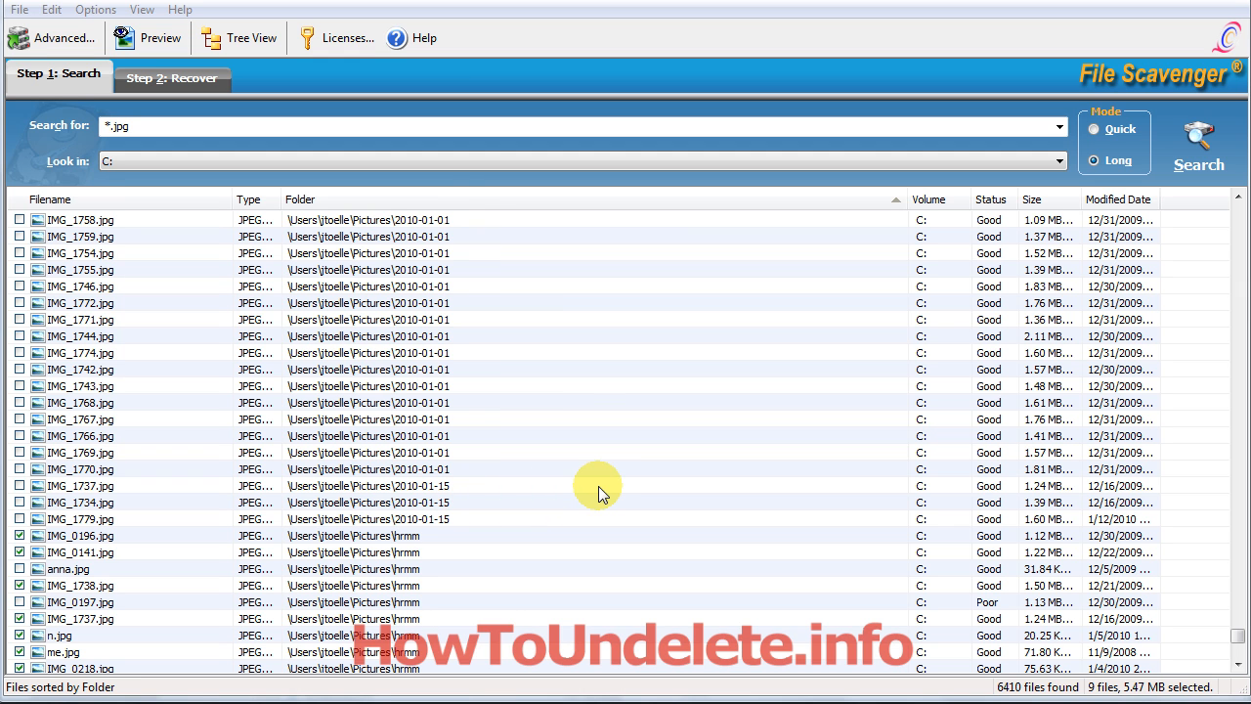
mouse_move(596, 430)
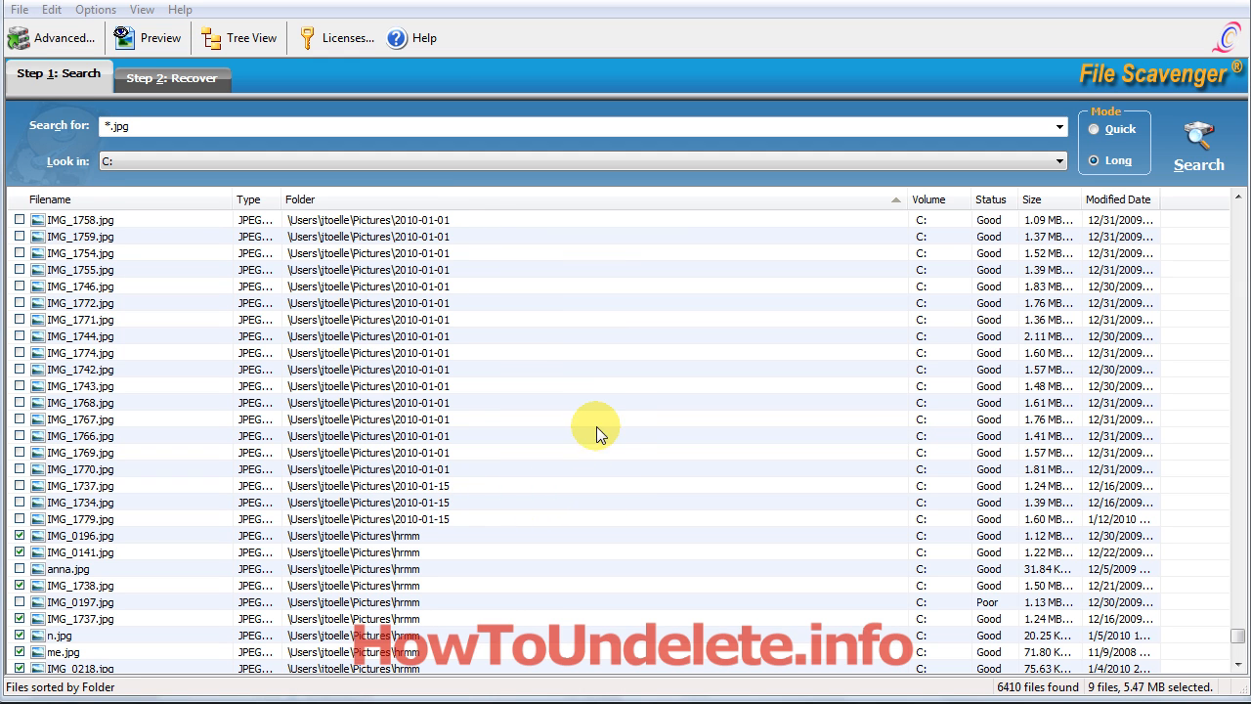
mouse_move(641, 402)
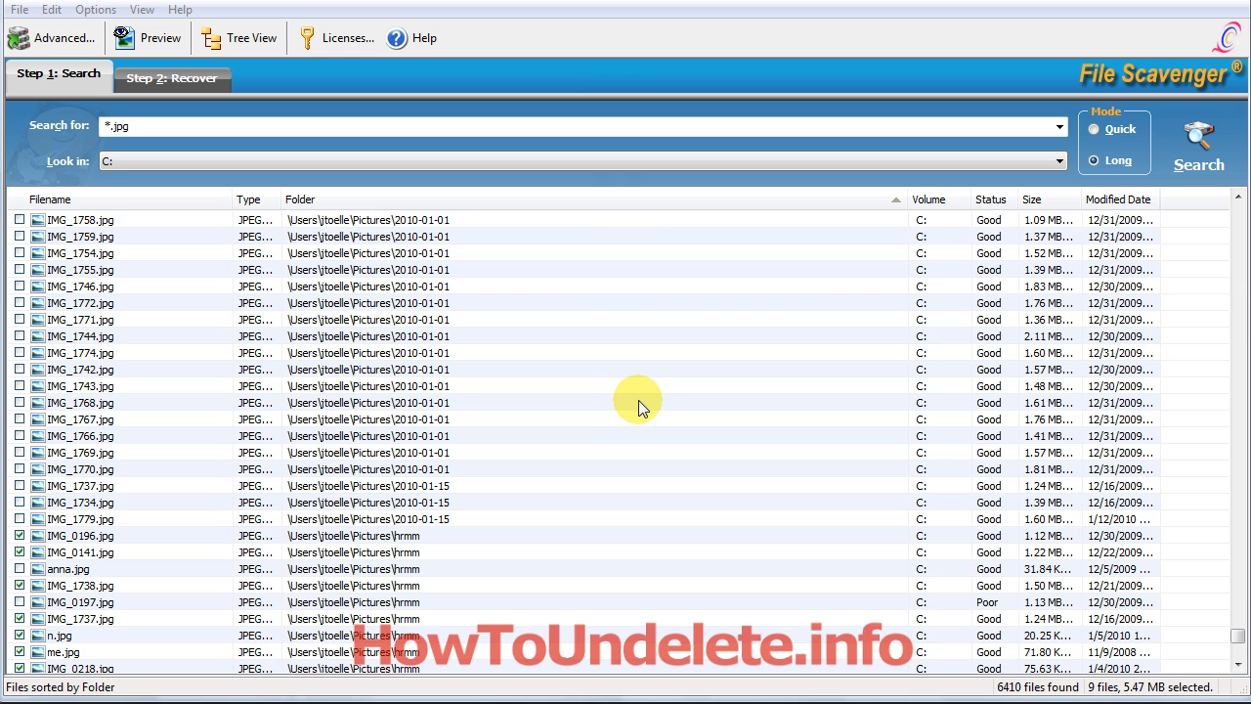
mouse_move(663, 401)
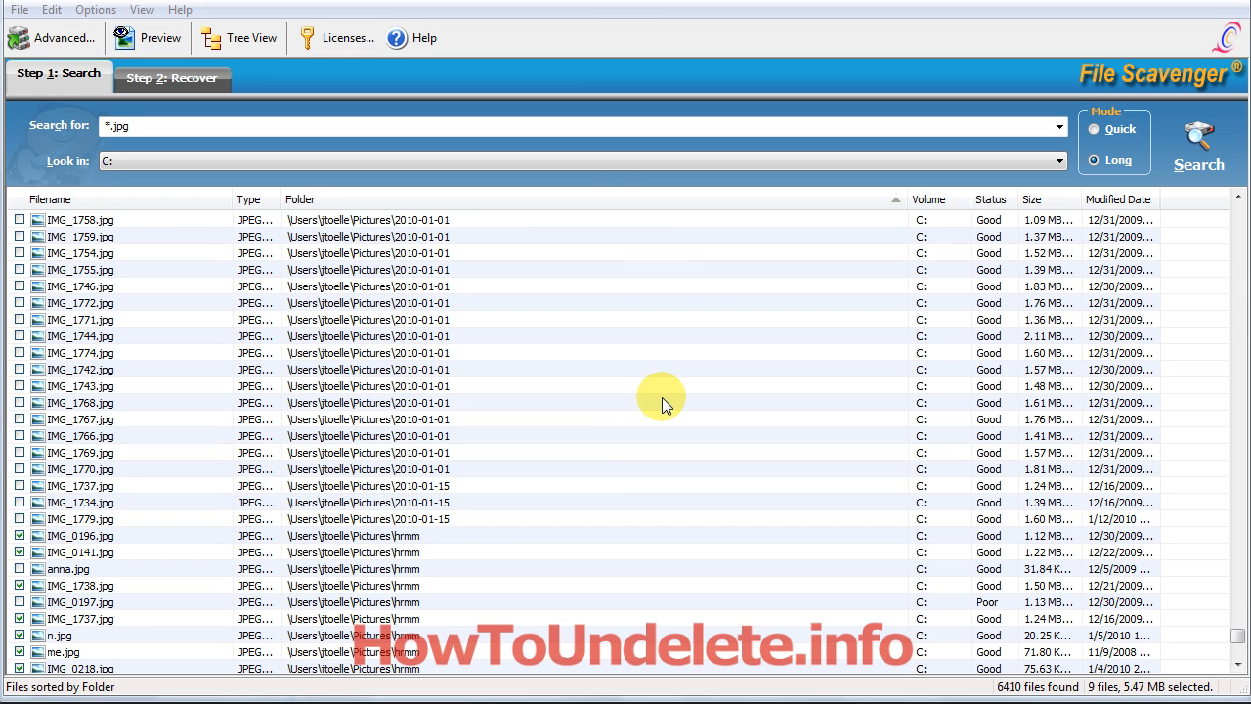
mouse_move(540, 442)
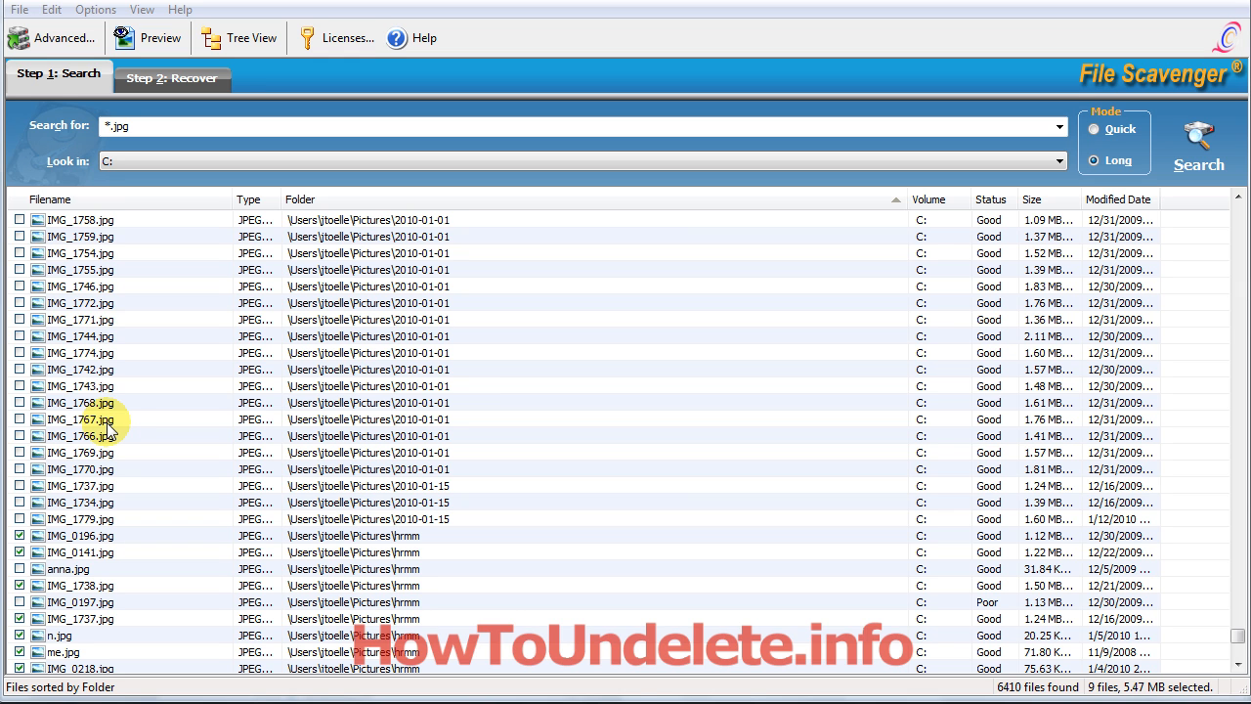
mouse_move(493, 367)
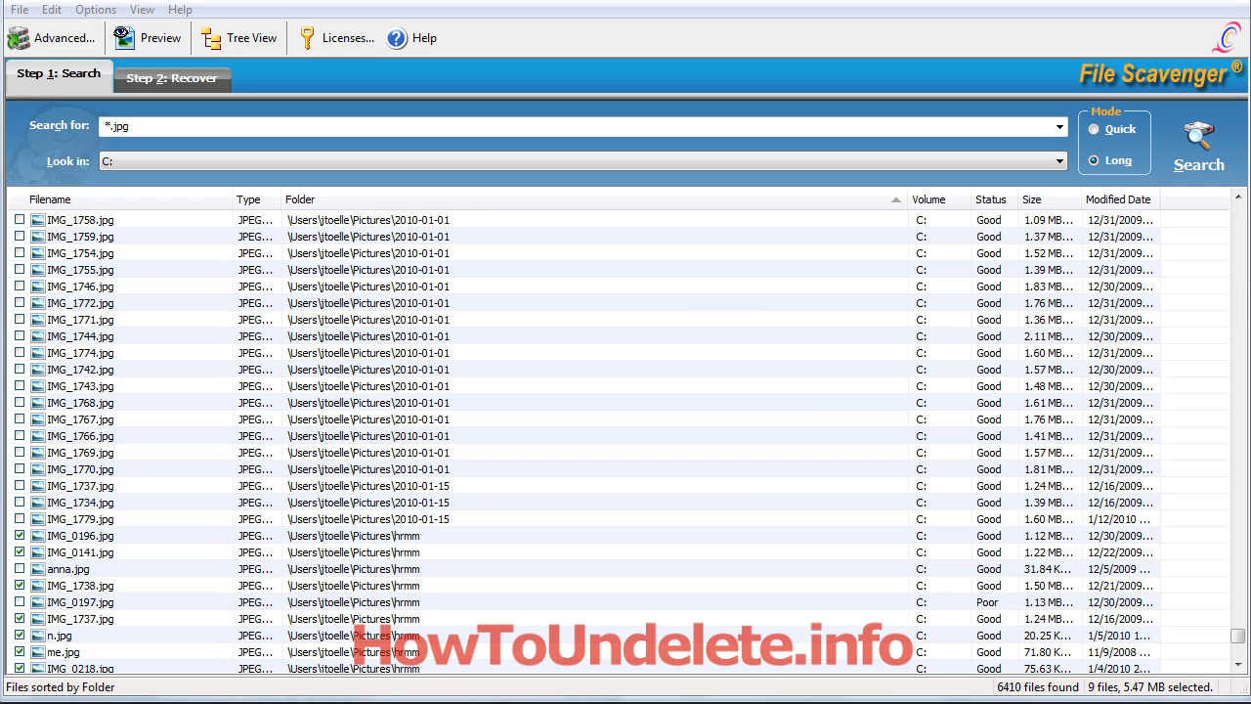
mouse_move(1000, 551)
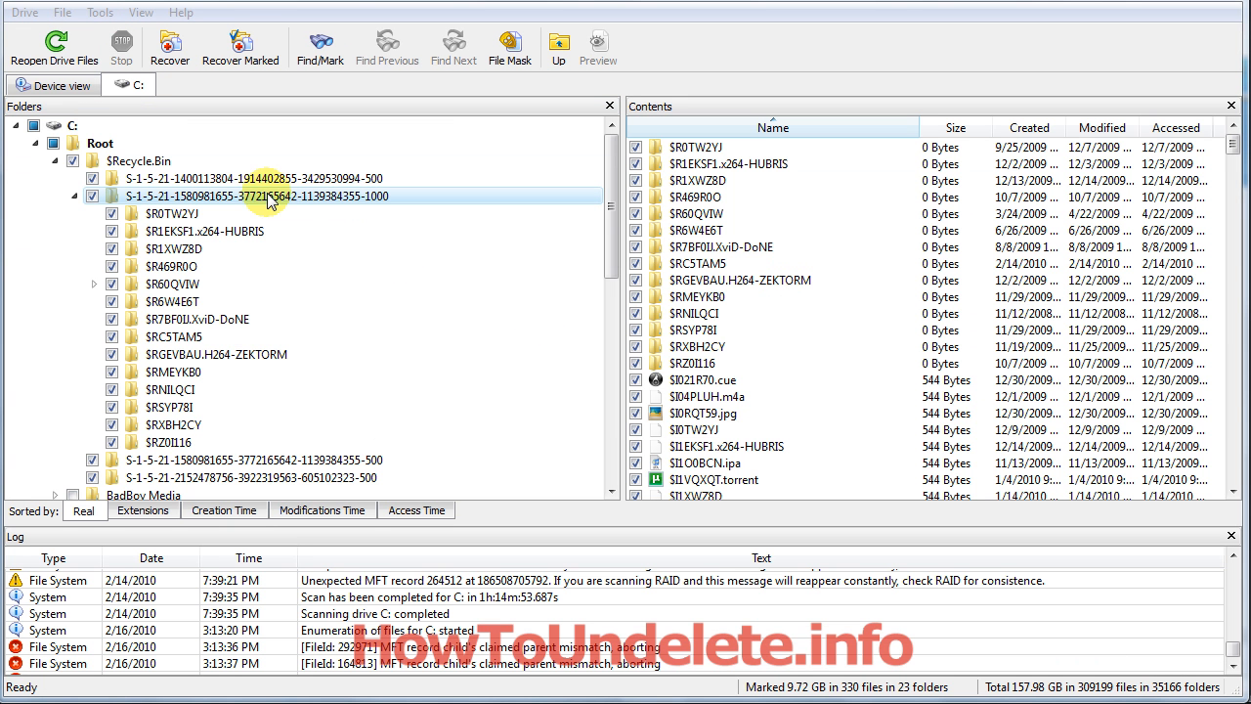
click(114, 143)
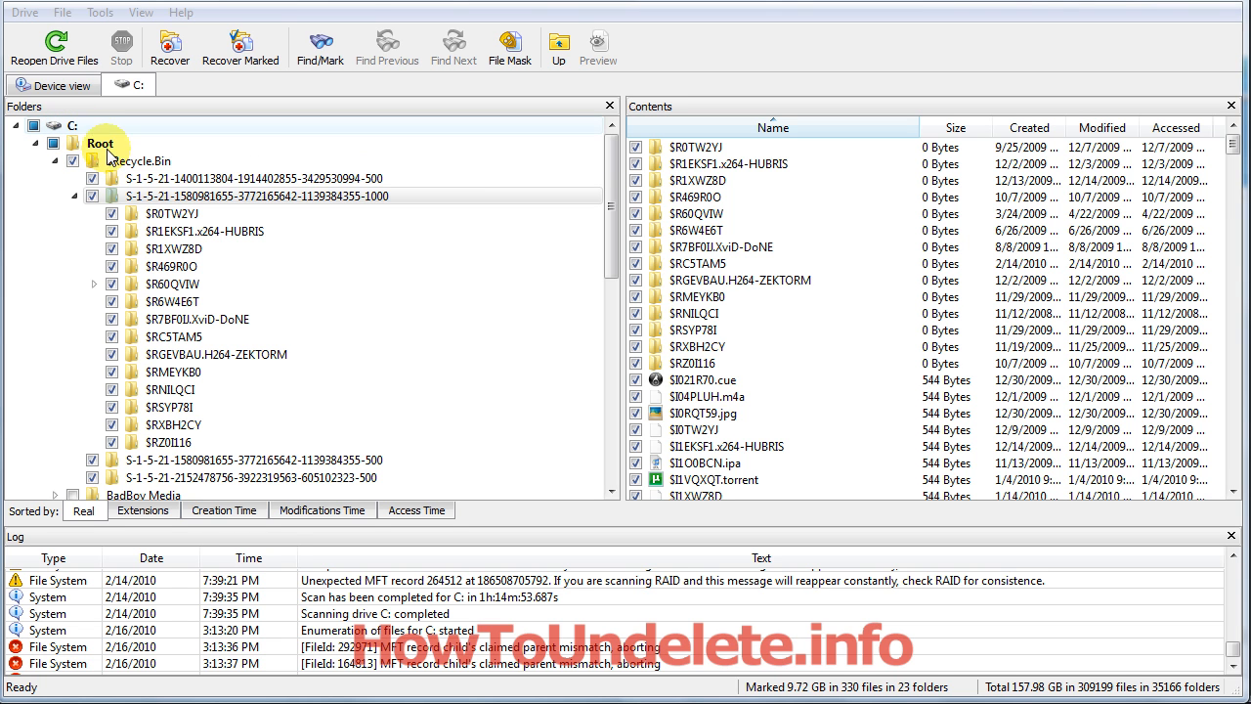
click(174, 424)
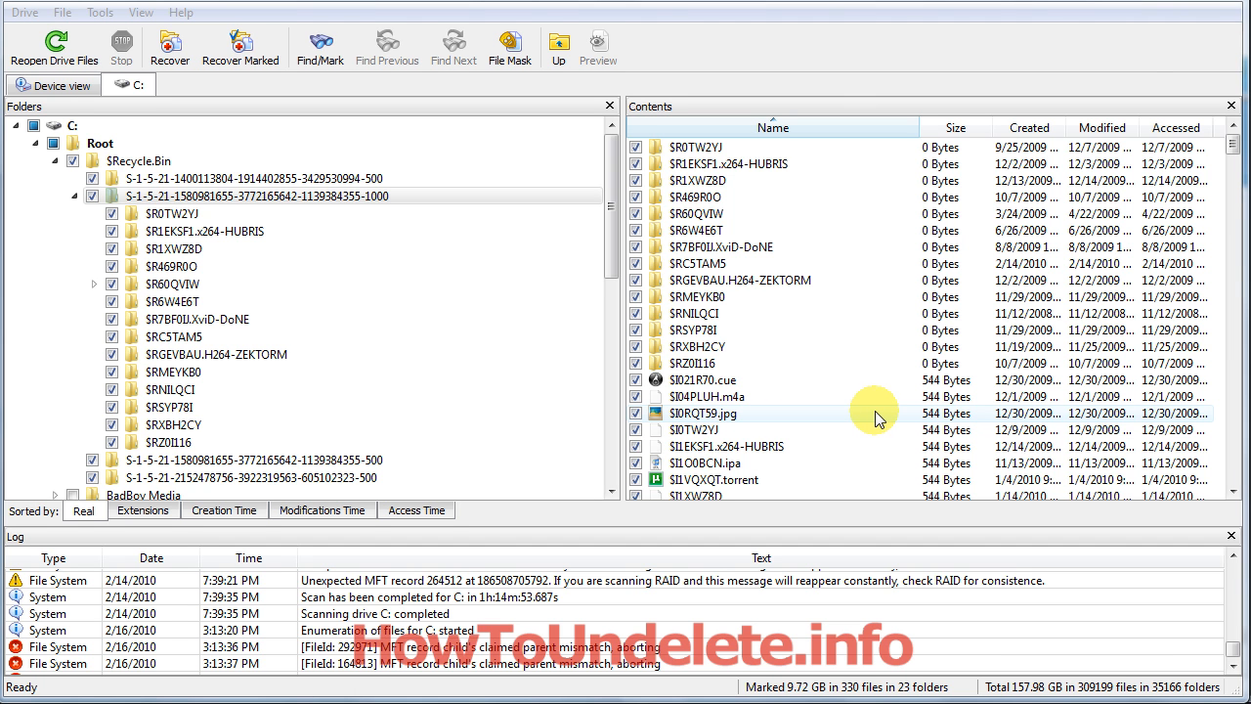
mouse_move(871, 418)
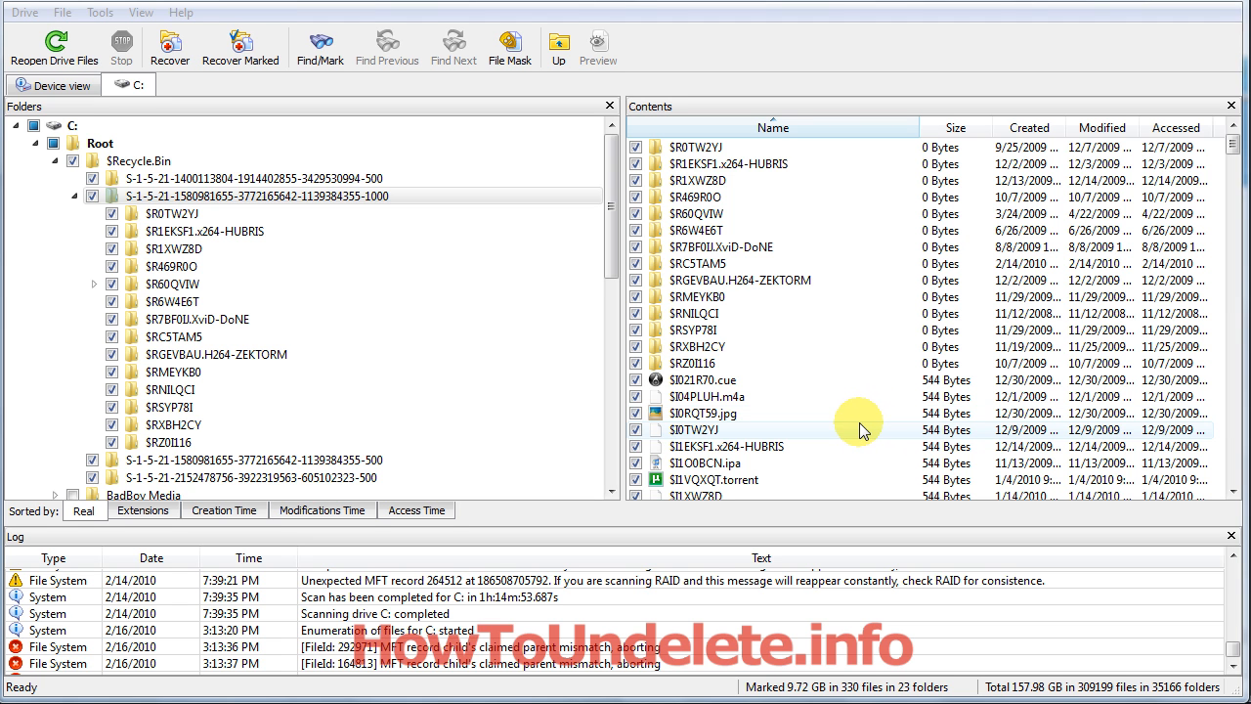
mouse_move(858, 423)
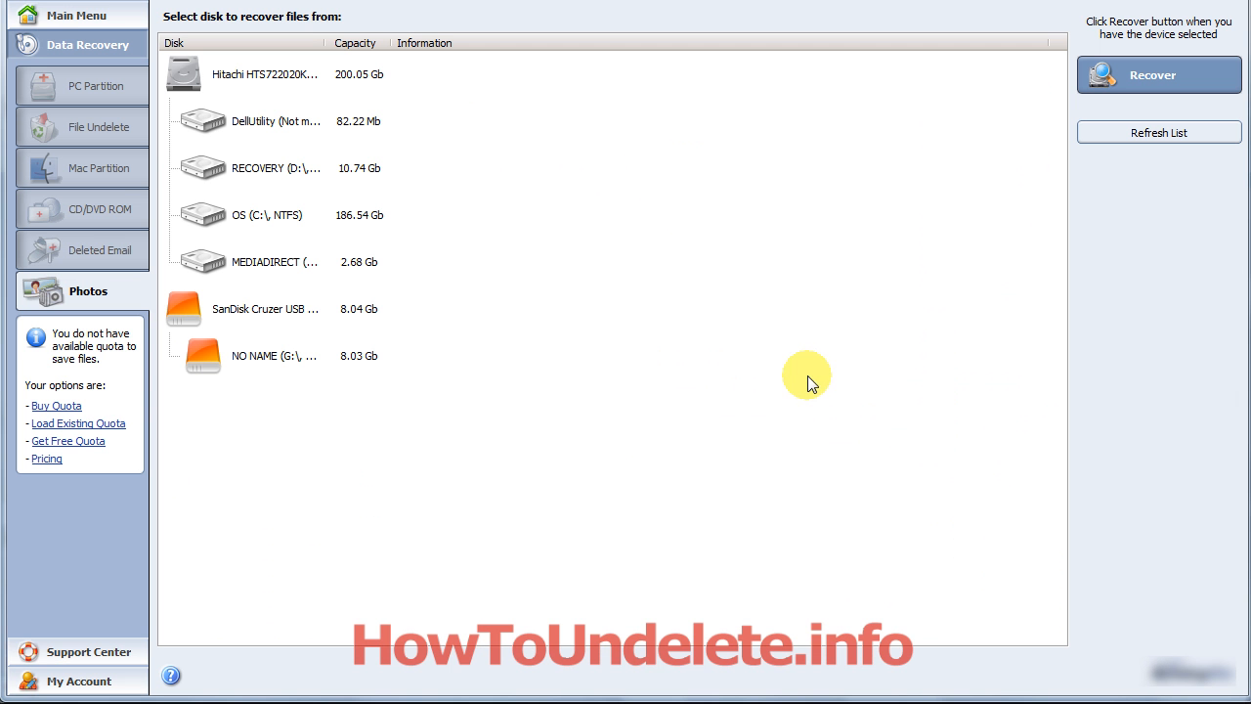
mouse_move(684, 367)
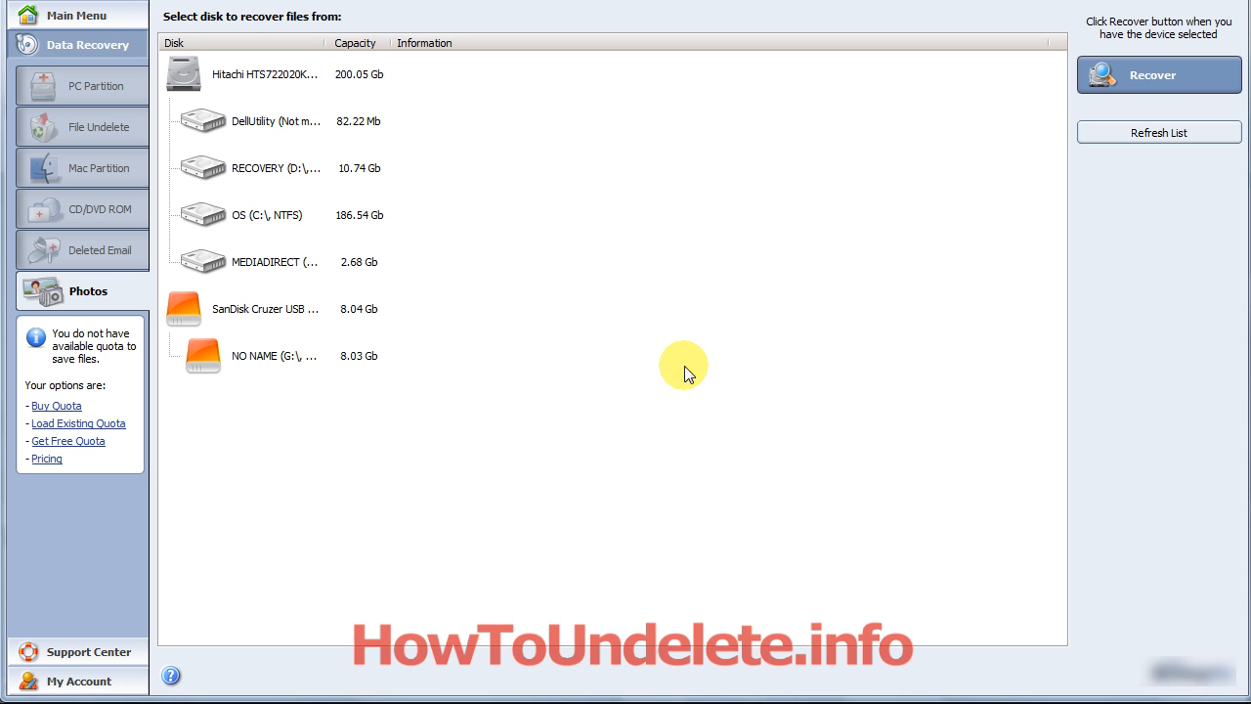
mouse_move(696, 367)
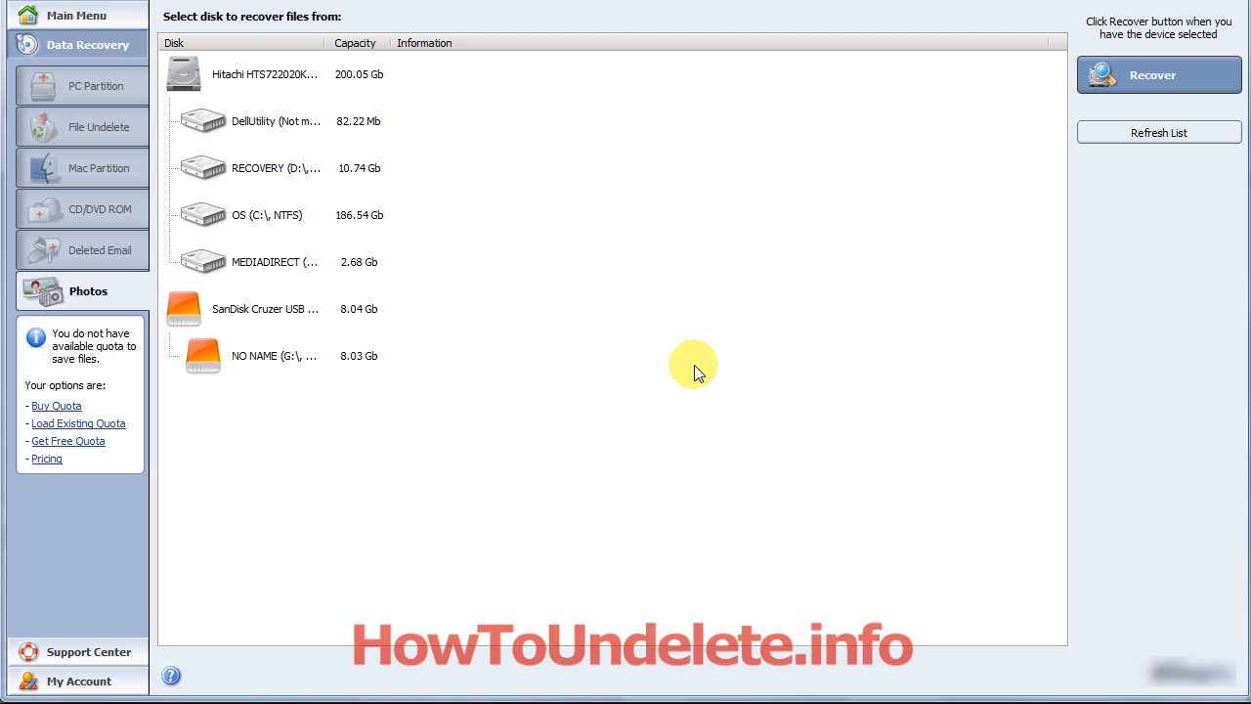
mouse_move(688, 360)
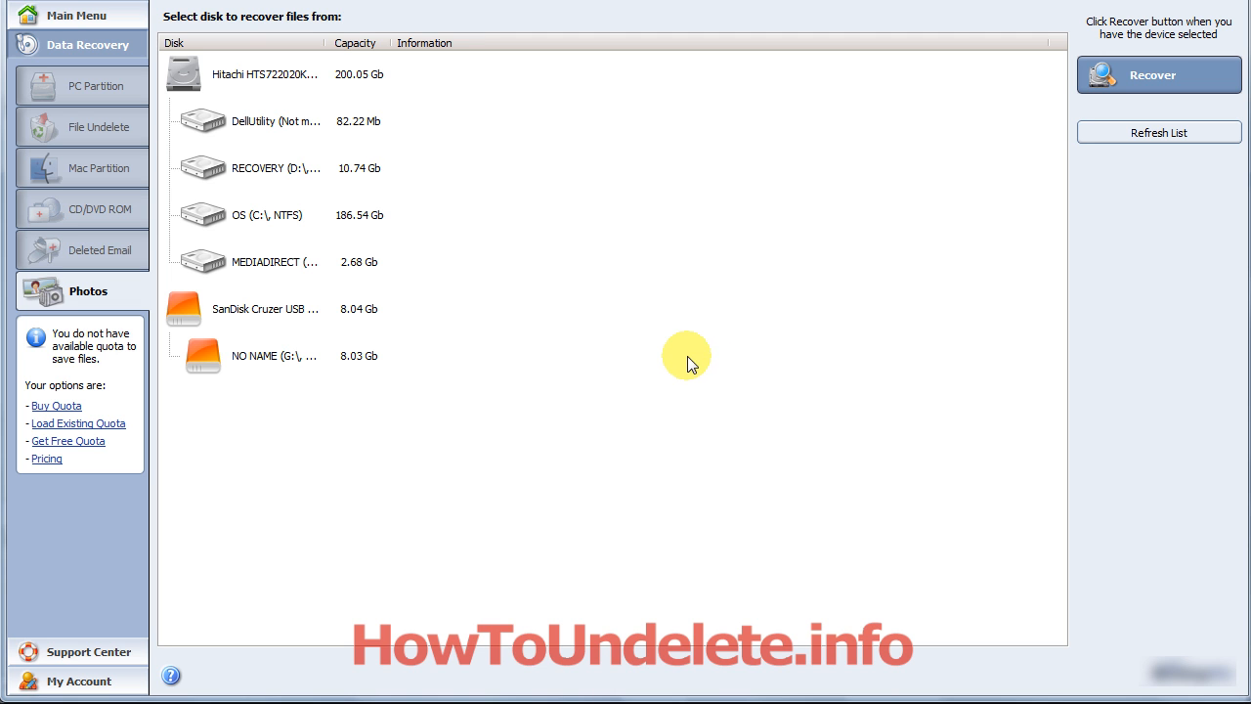
mouse_move(118, 184)
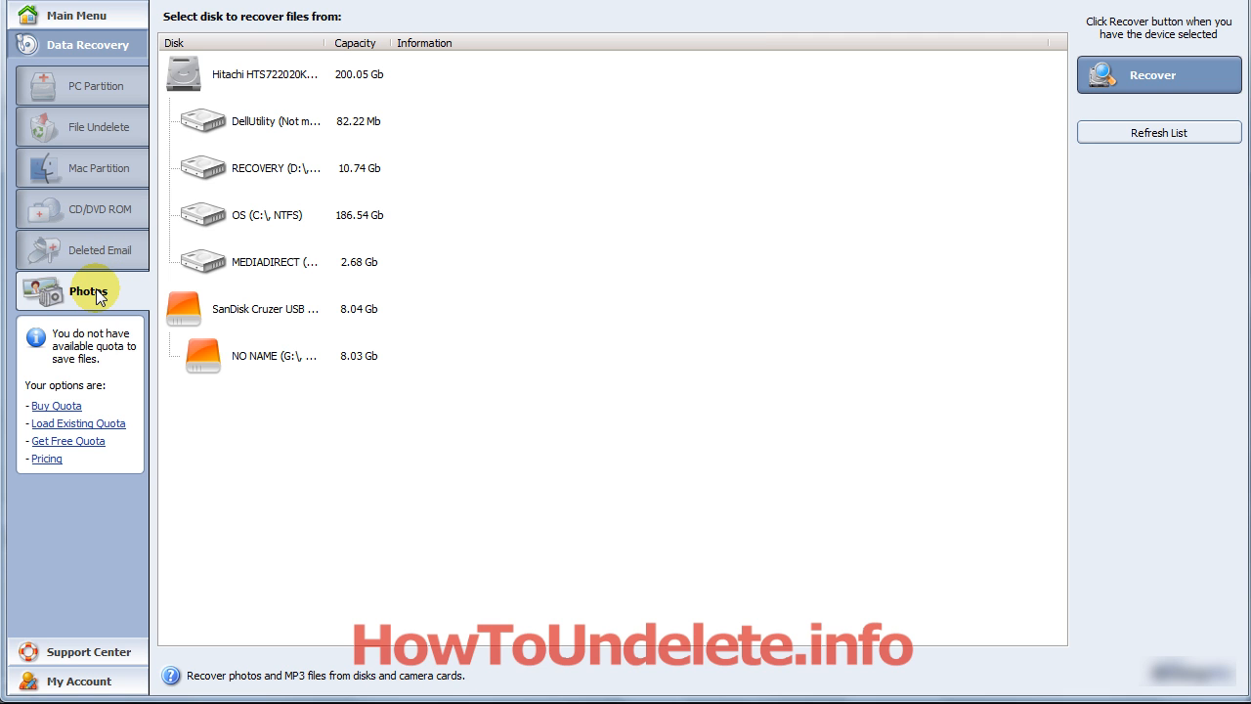
mouse_move(94, 301)
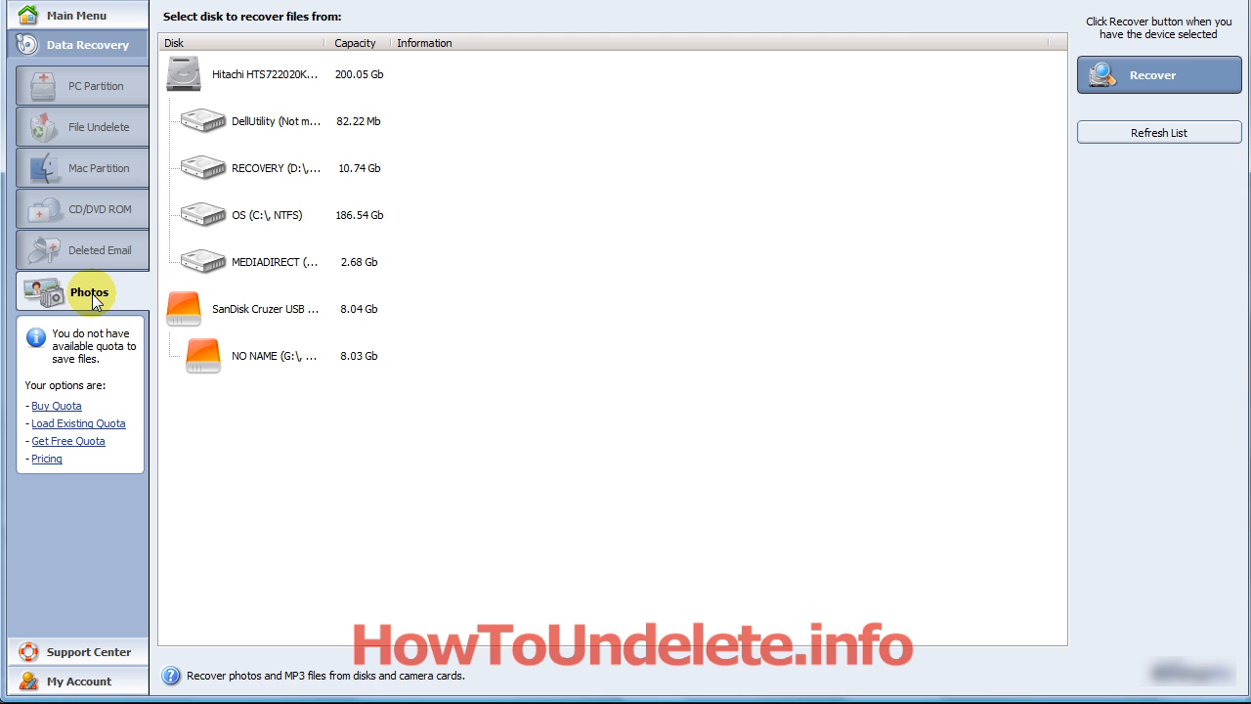
mouse_move(278, 121)
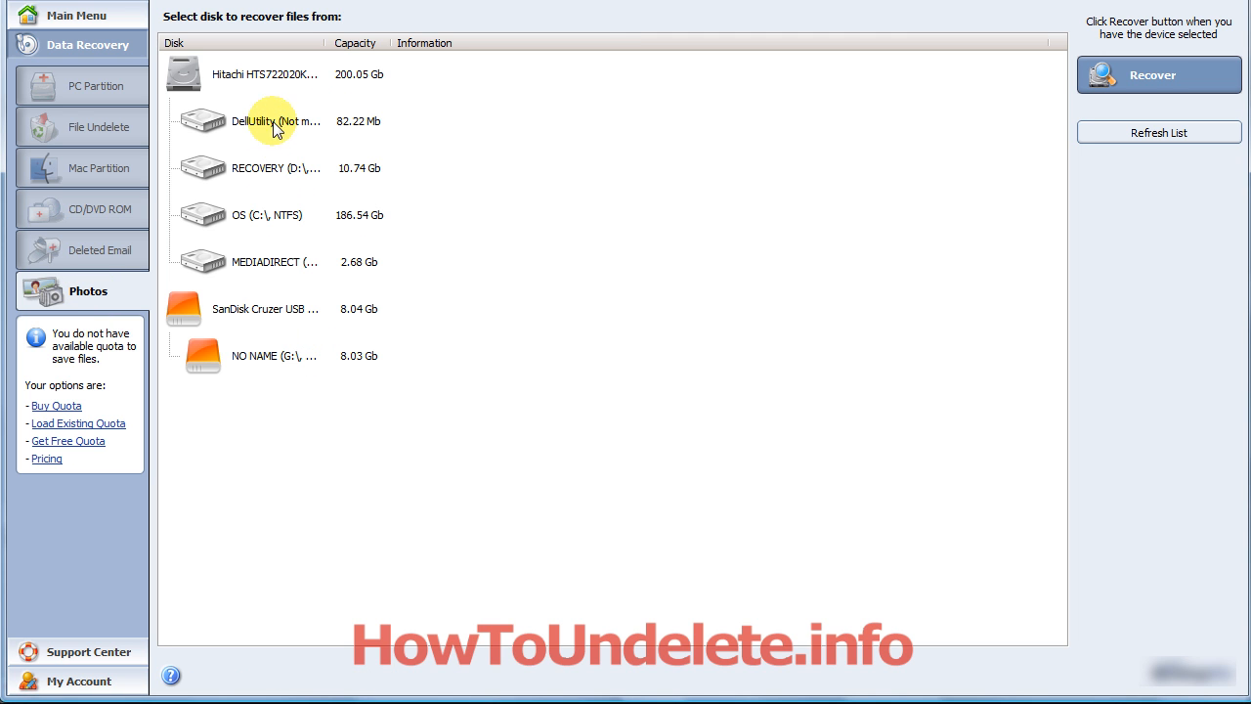
mouse_move(450, 324)
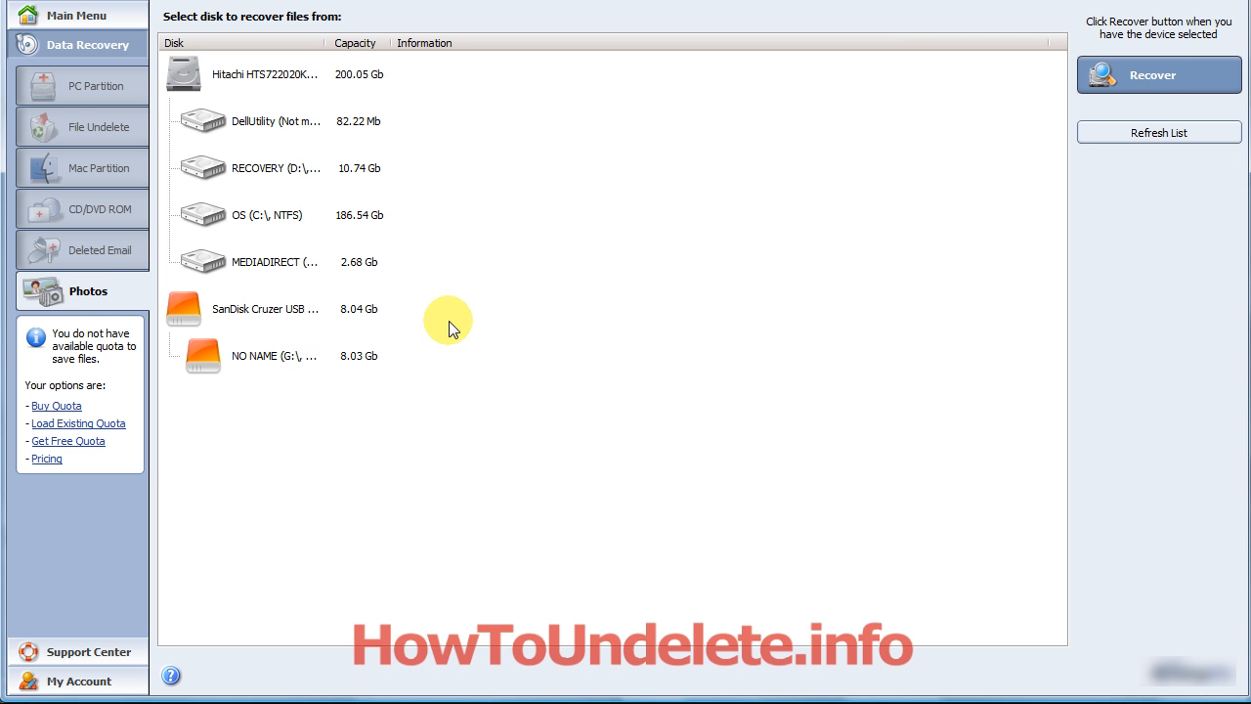
mouse_move(469, 301)
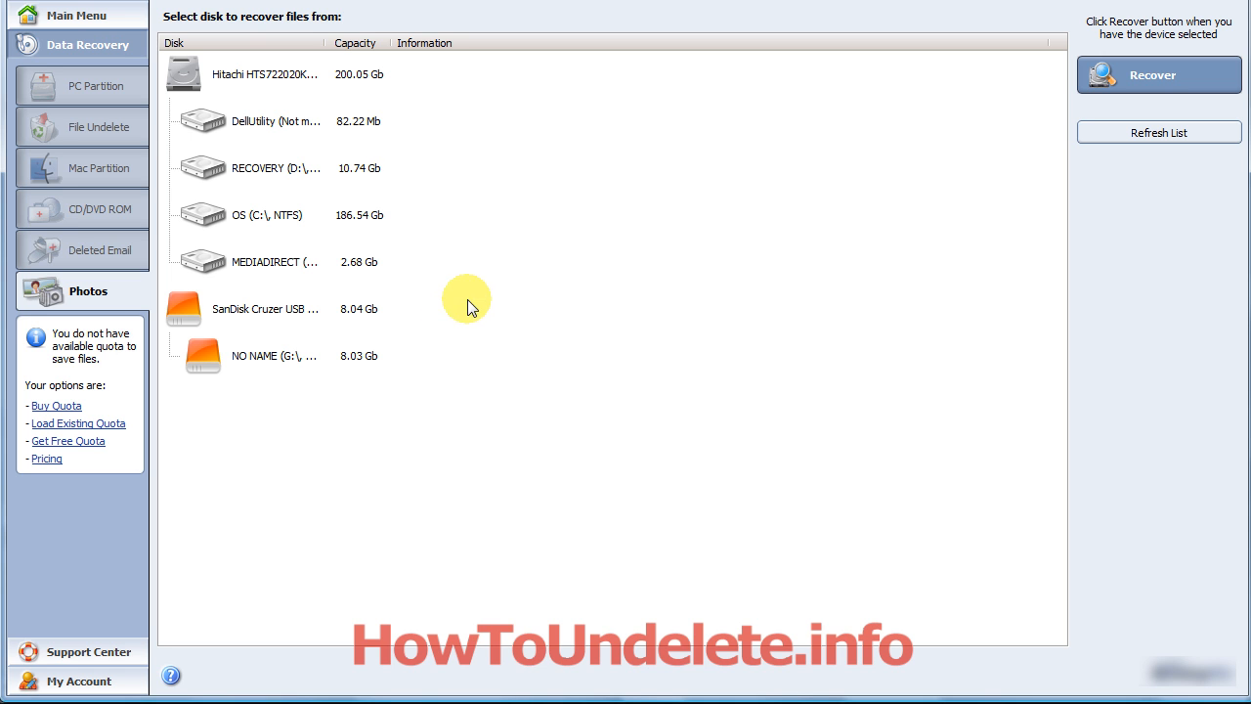
mouse_move(270, 220)
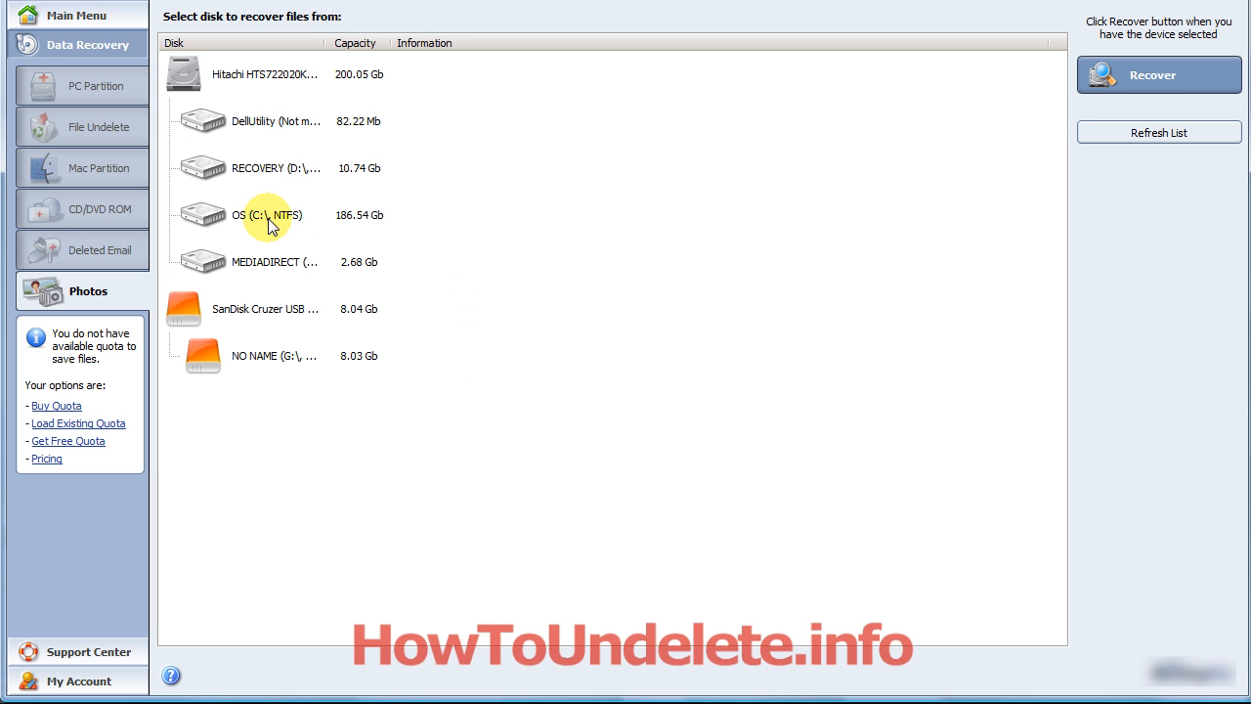
Select the OS (C:) NTFS drive and launch the lost-photo recovery scan
click(270, 215)
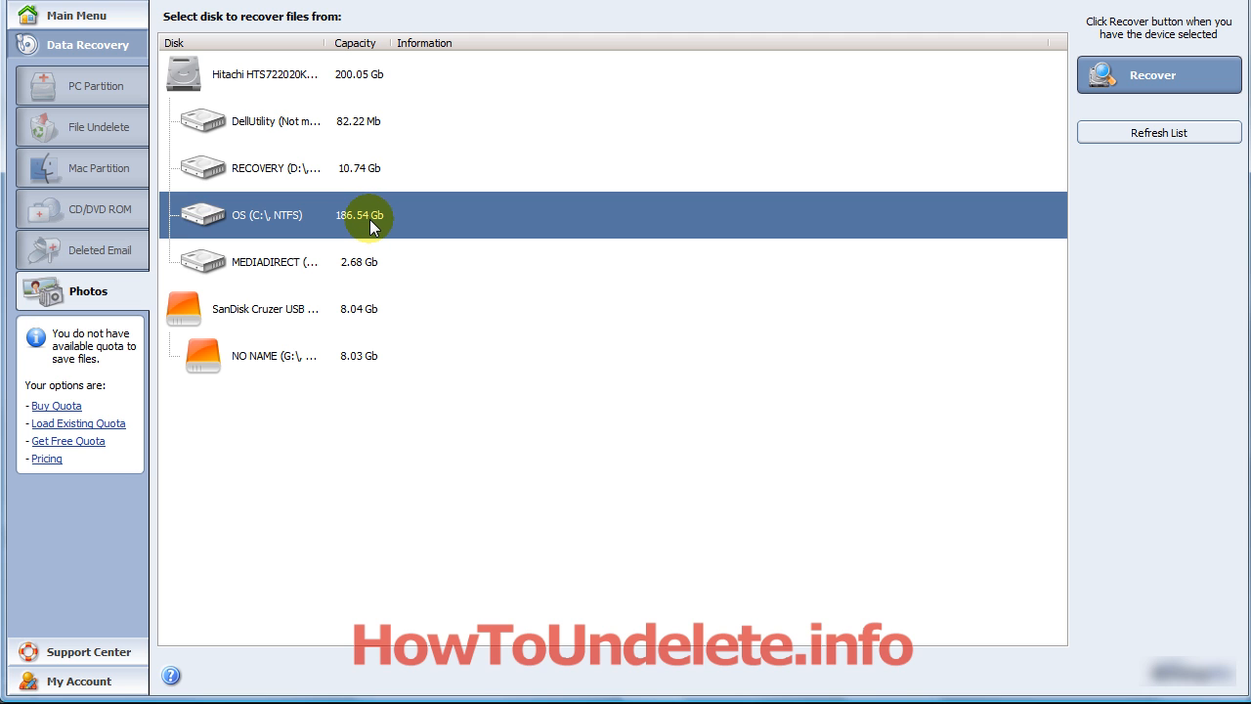
mouse_move(358, 223)
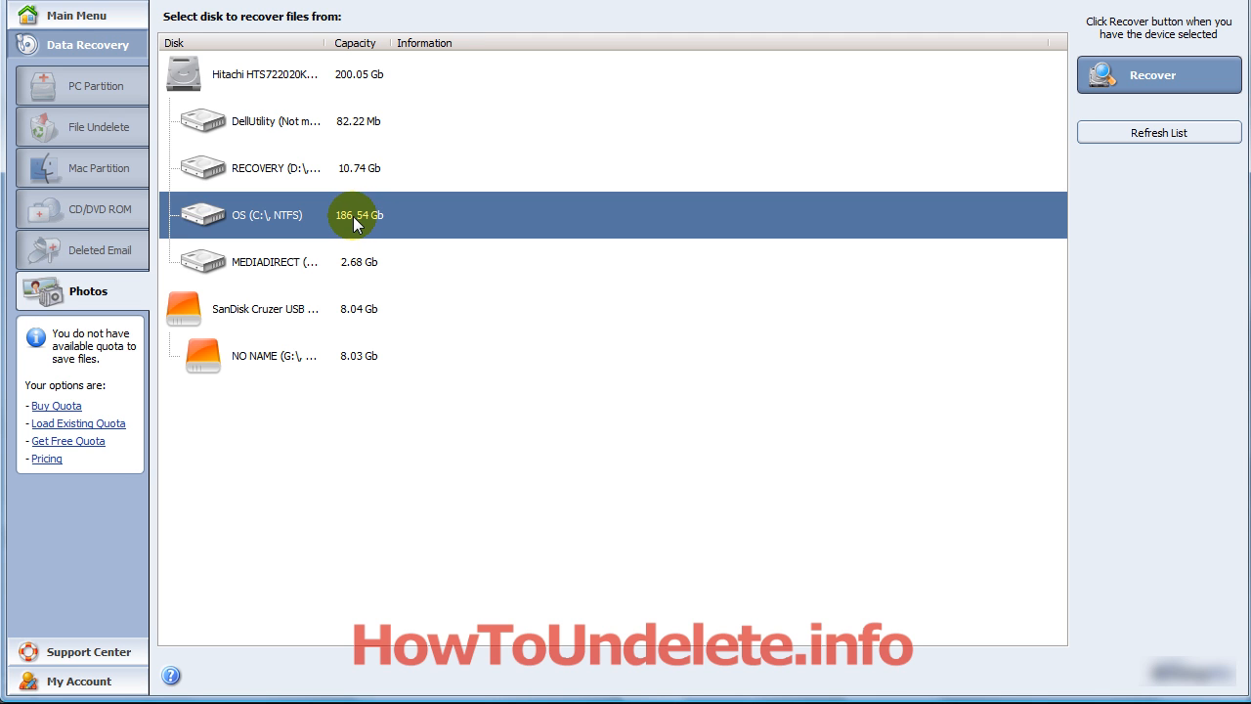
click(1155, 75)
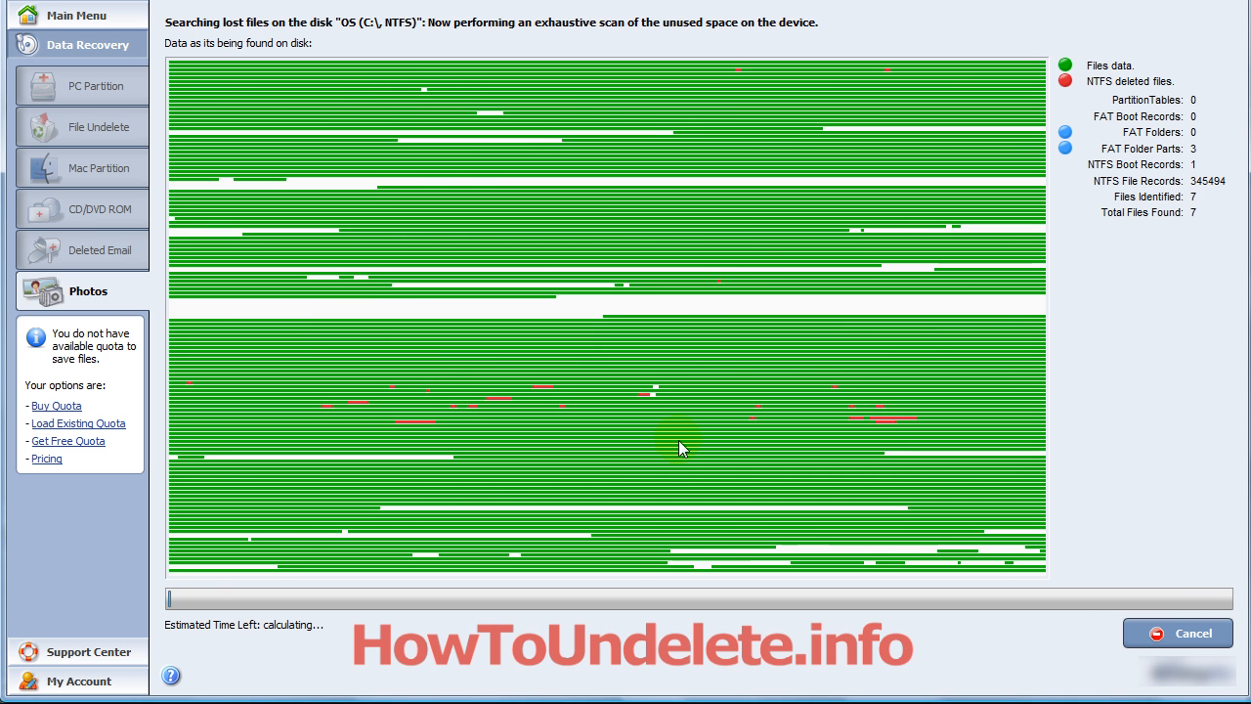
mouse_move(635, 449)
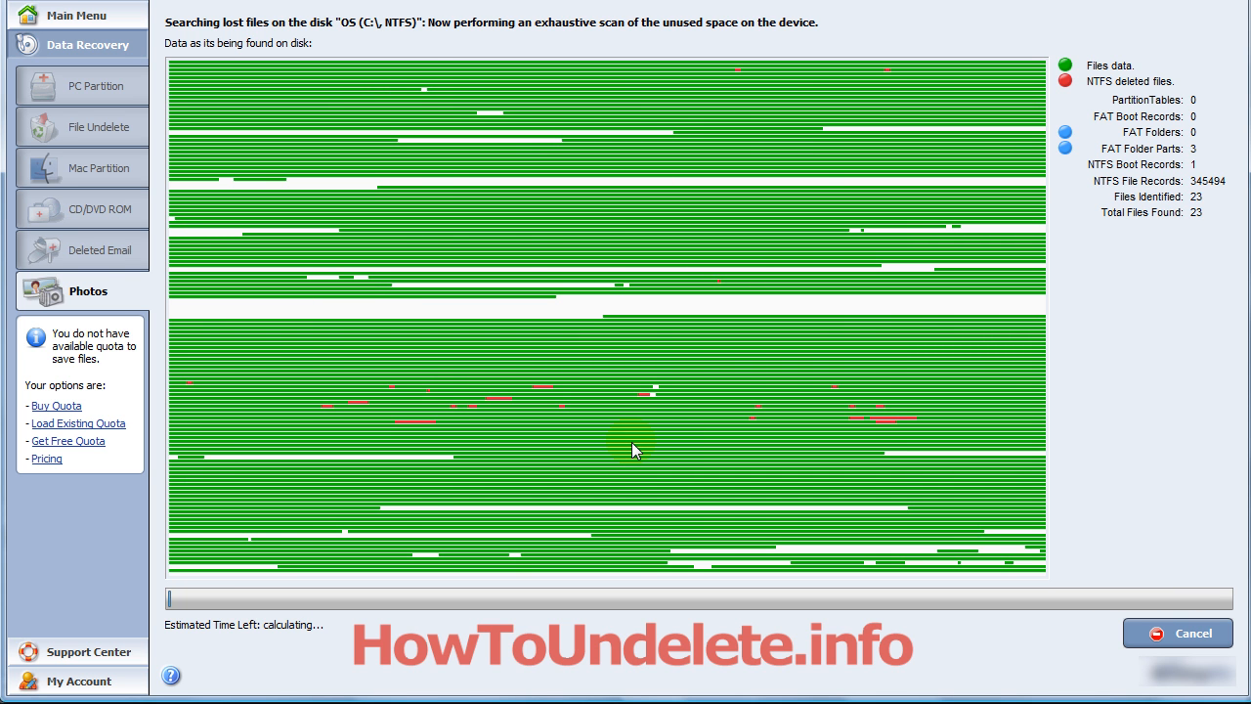
mouse_move(615, 447)
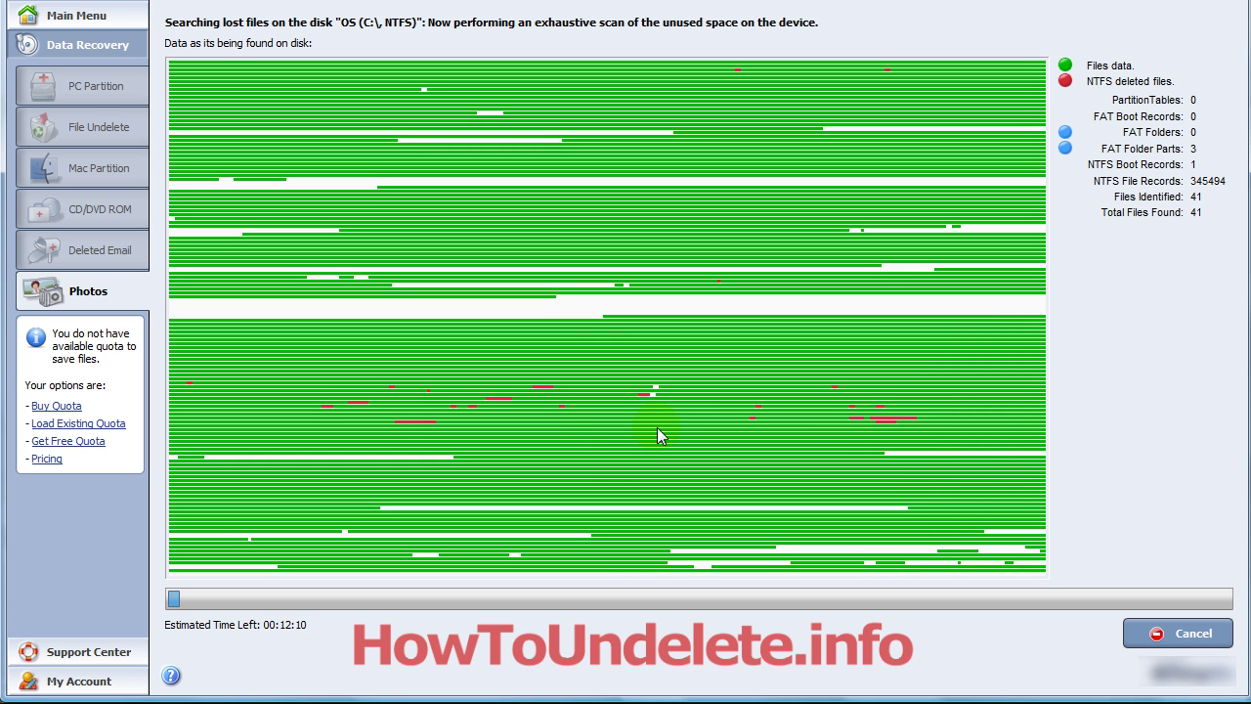
mouse_move(680, 434)
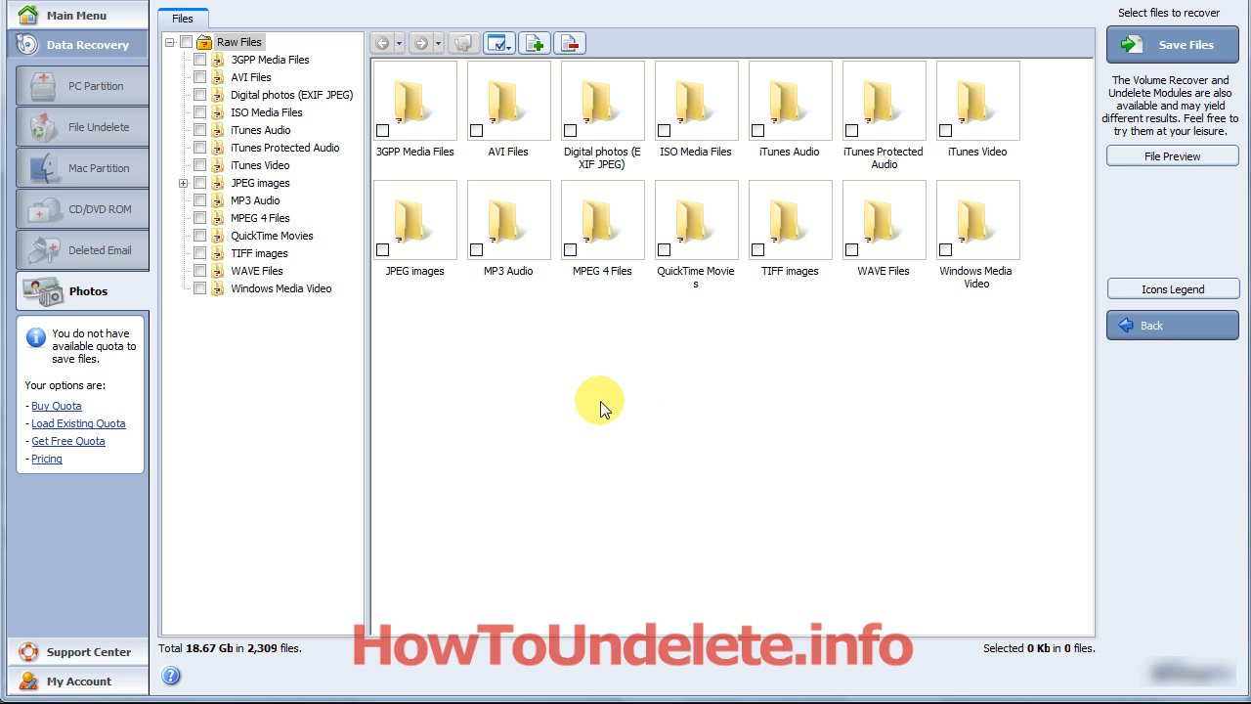
mouse_move(693, 405)
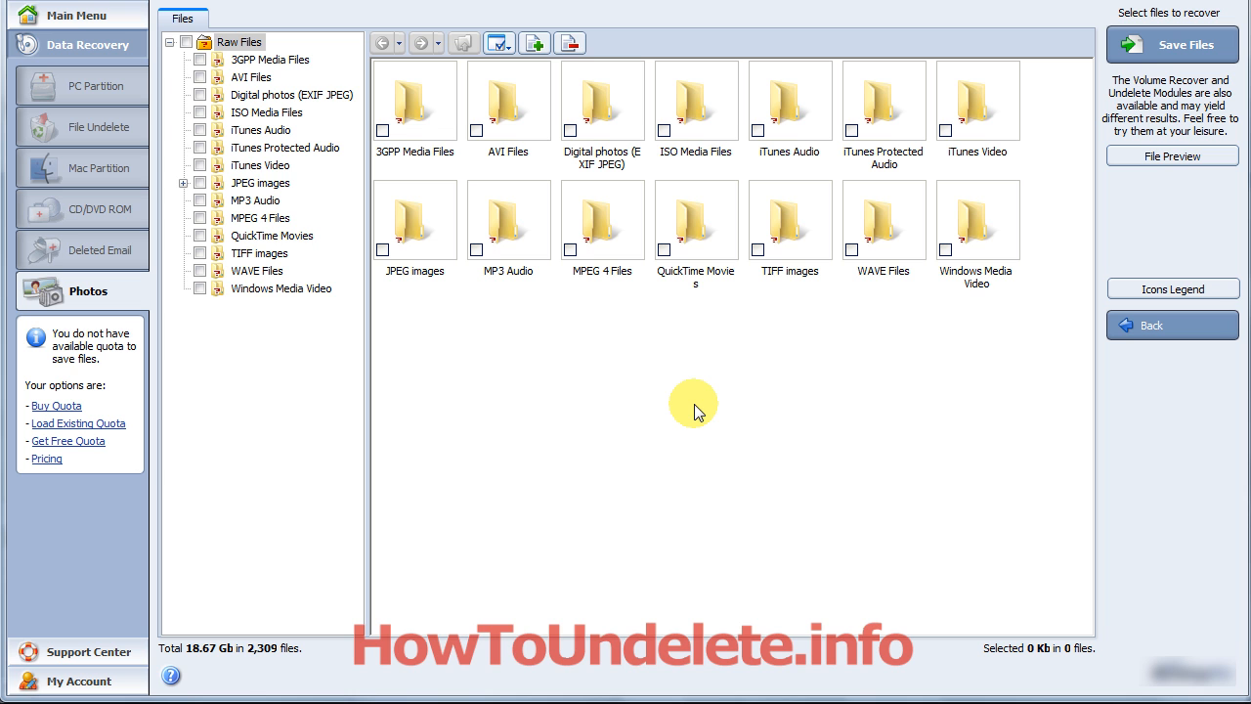
mouse_move(699, 404)
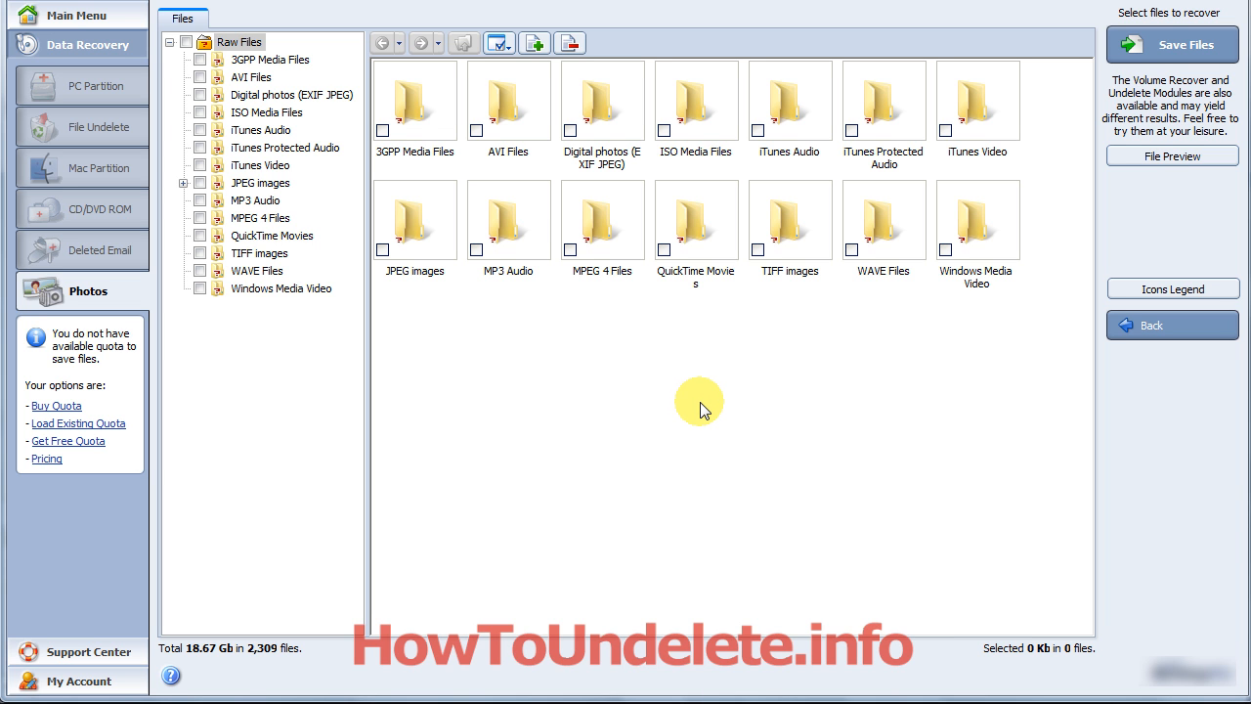
mouse_move(686, 395)
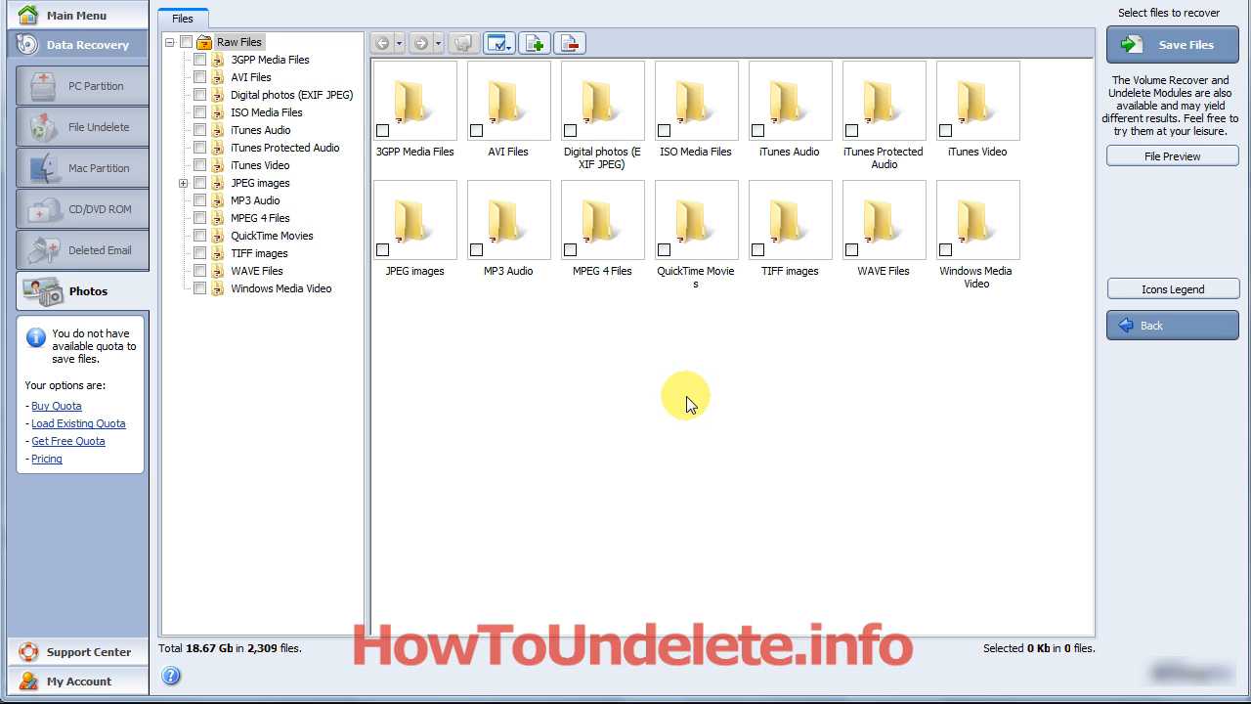
mouse_move(595, 379)
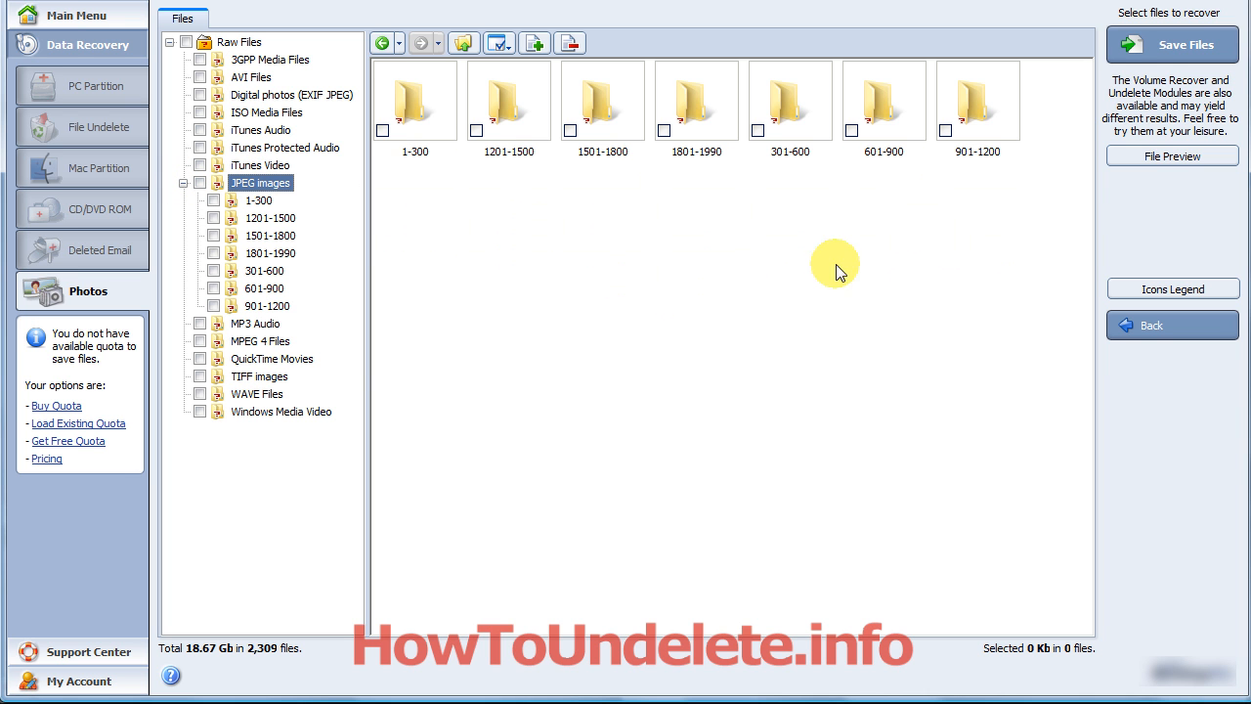
mouse_move(783, 98)
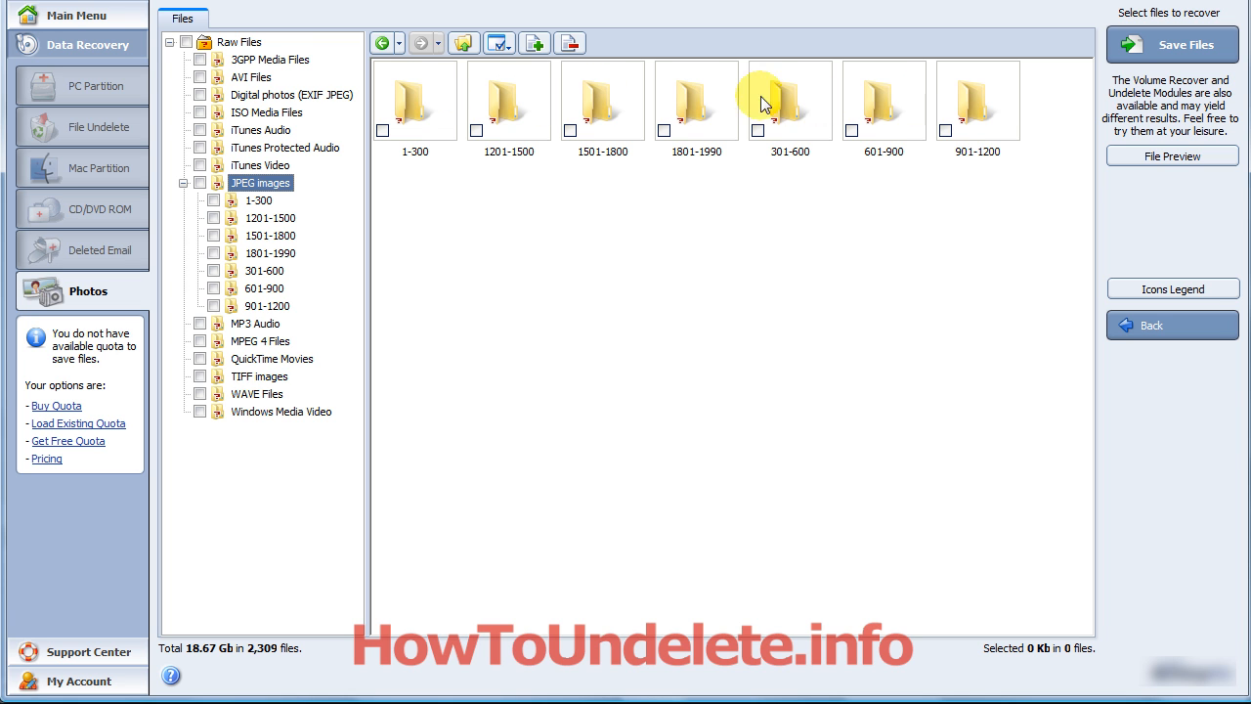
mouse_move(800, 399)
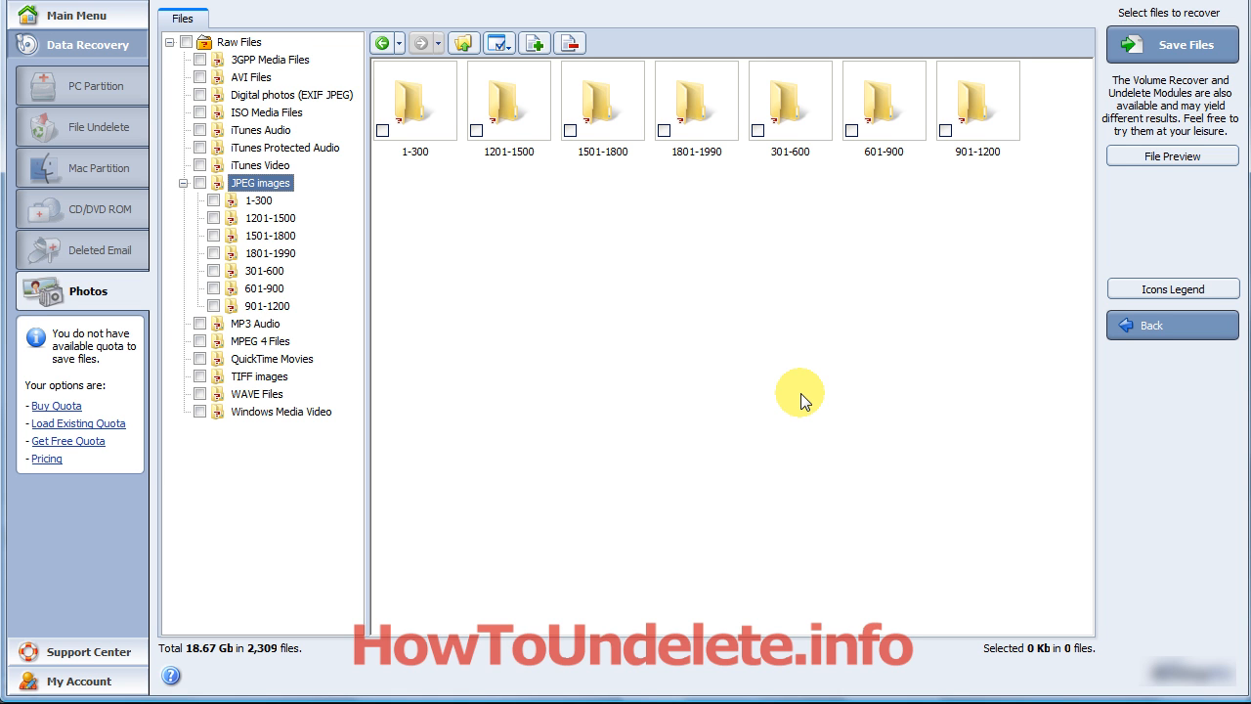
mouse_move(727, 348)
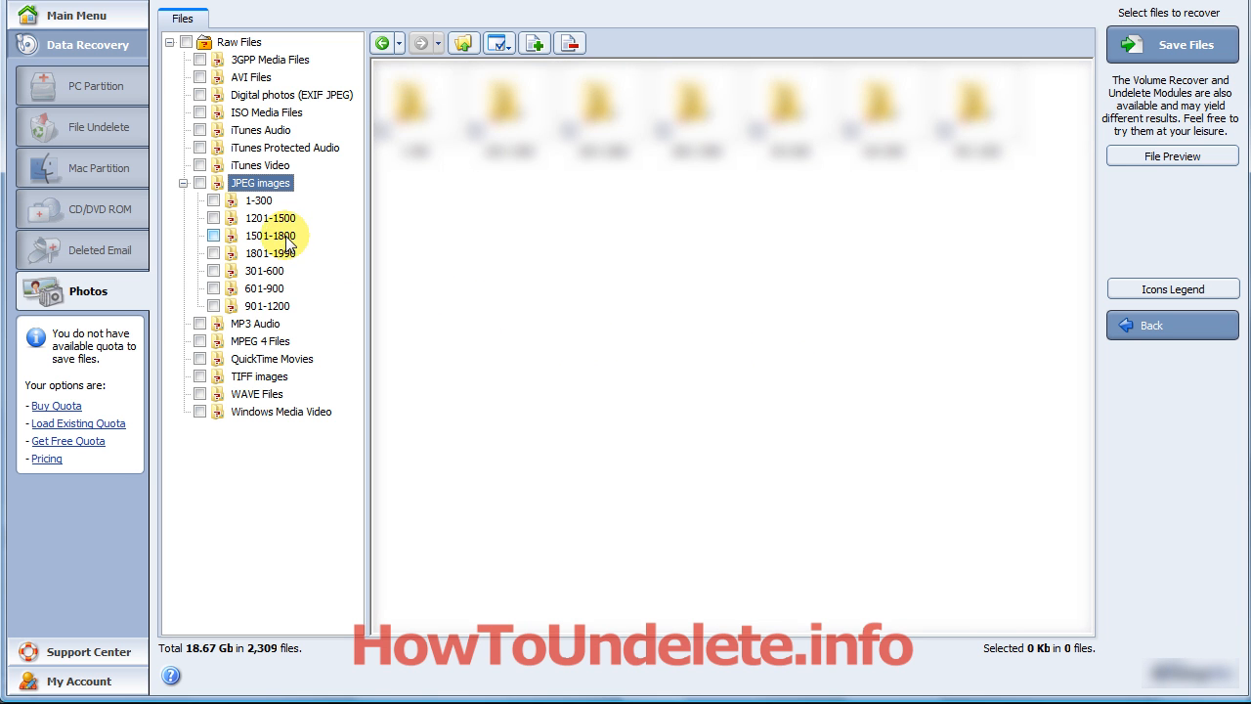
Display thumbnails of the recovered JPEG images in the 1501-1800 group
click(269, 235)
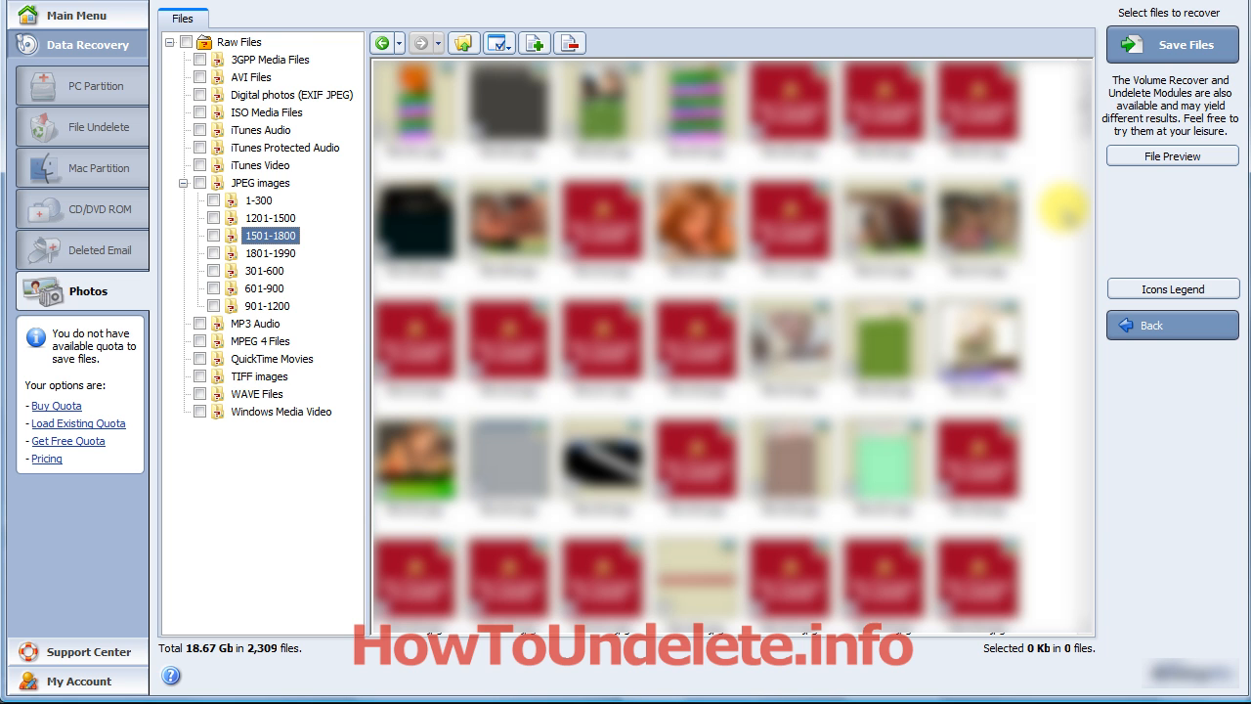
mouse_move(1130, 684)
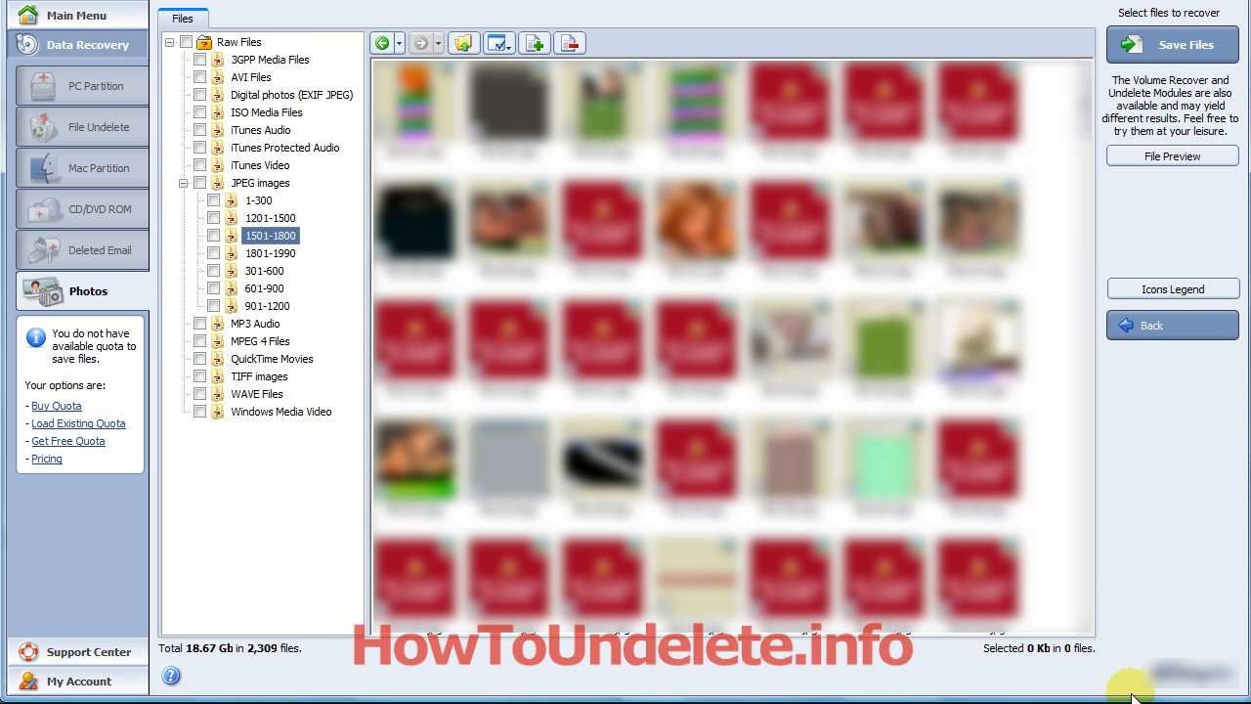
mouse_move(1096, 443)
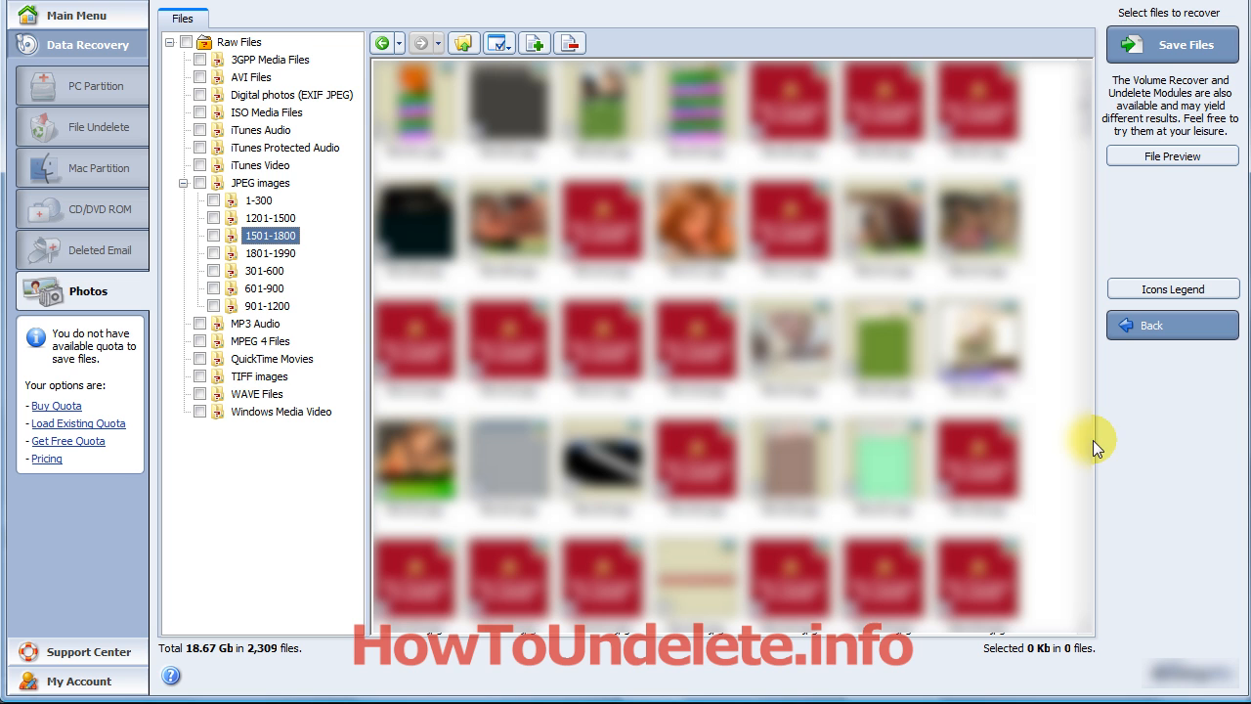
mouse_move(1073, 422)
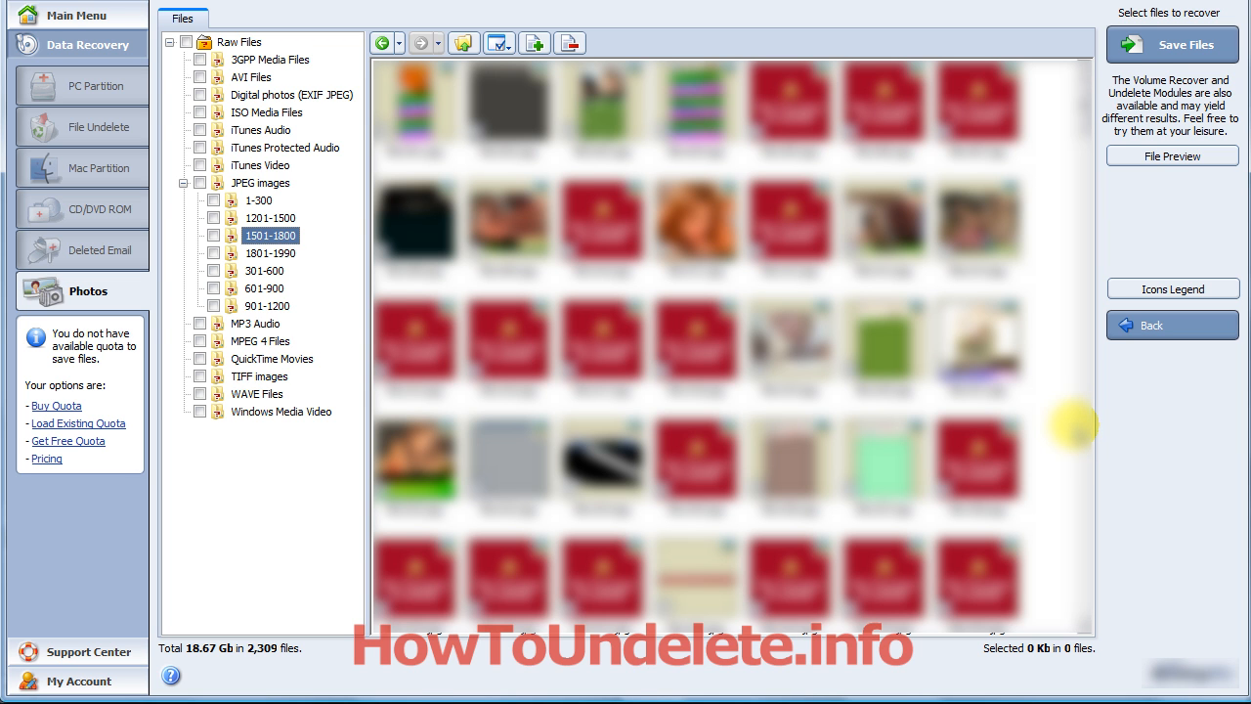
mouse_move(1057, 428)
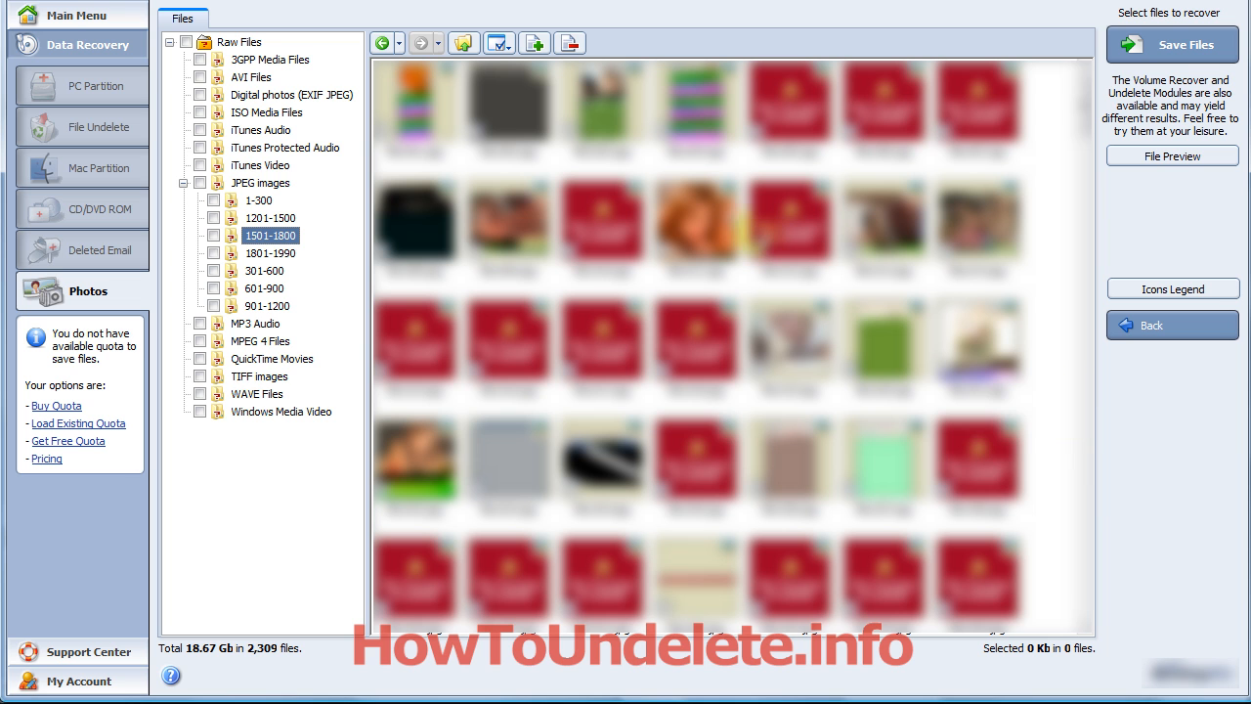
mouse_move(1044, 391)
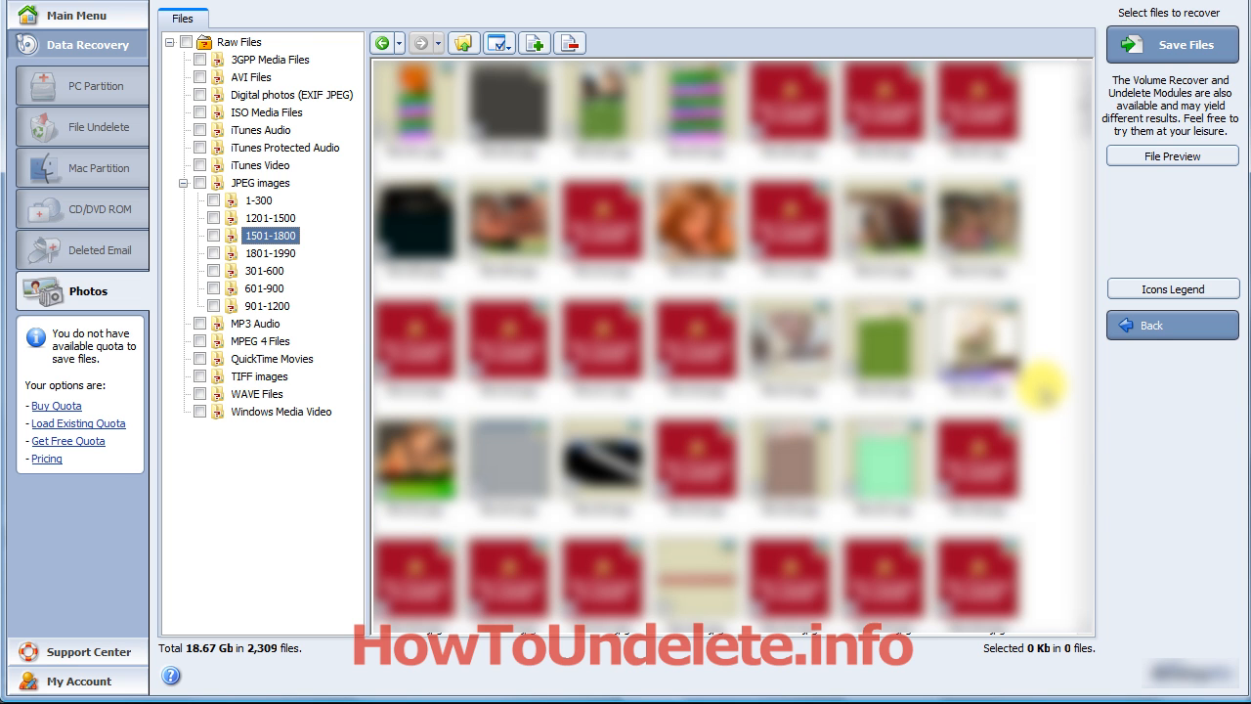
mouse_move(1153, 641)
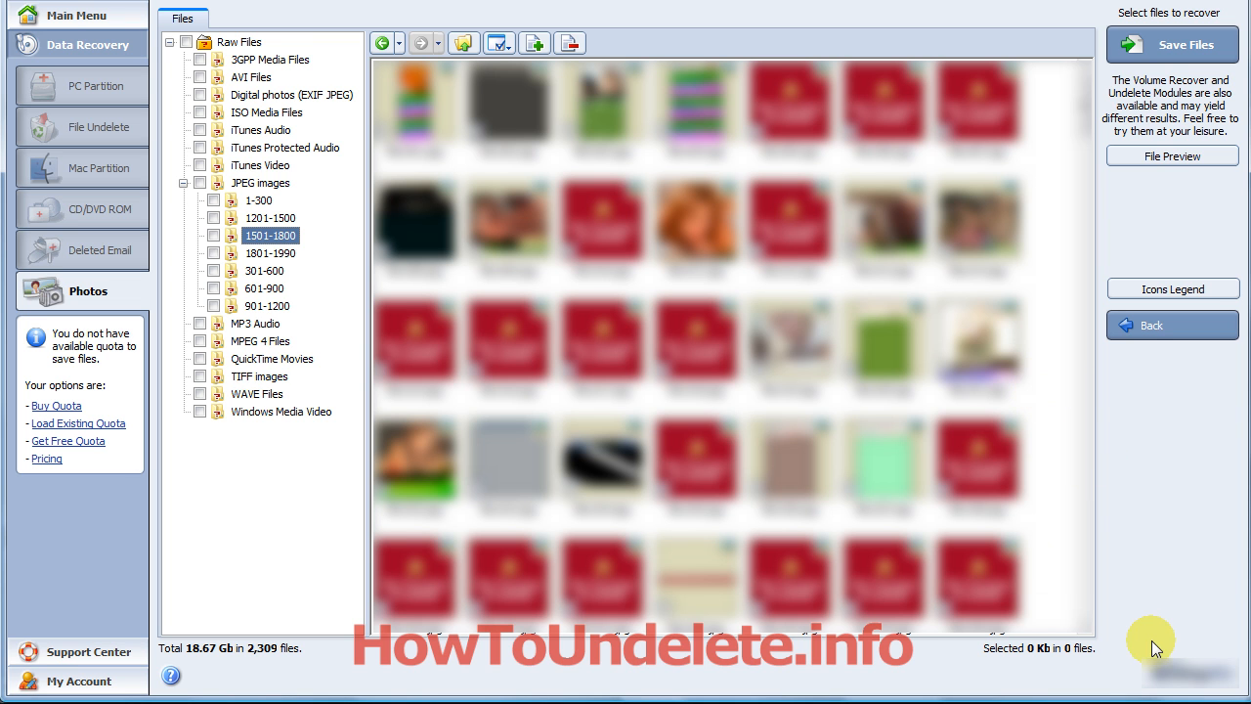
mouse_move(1067, 512)
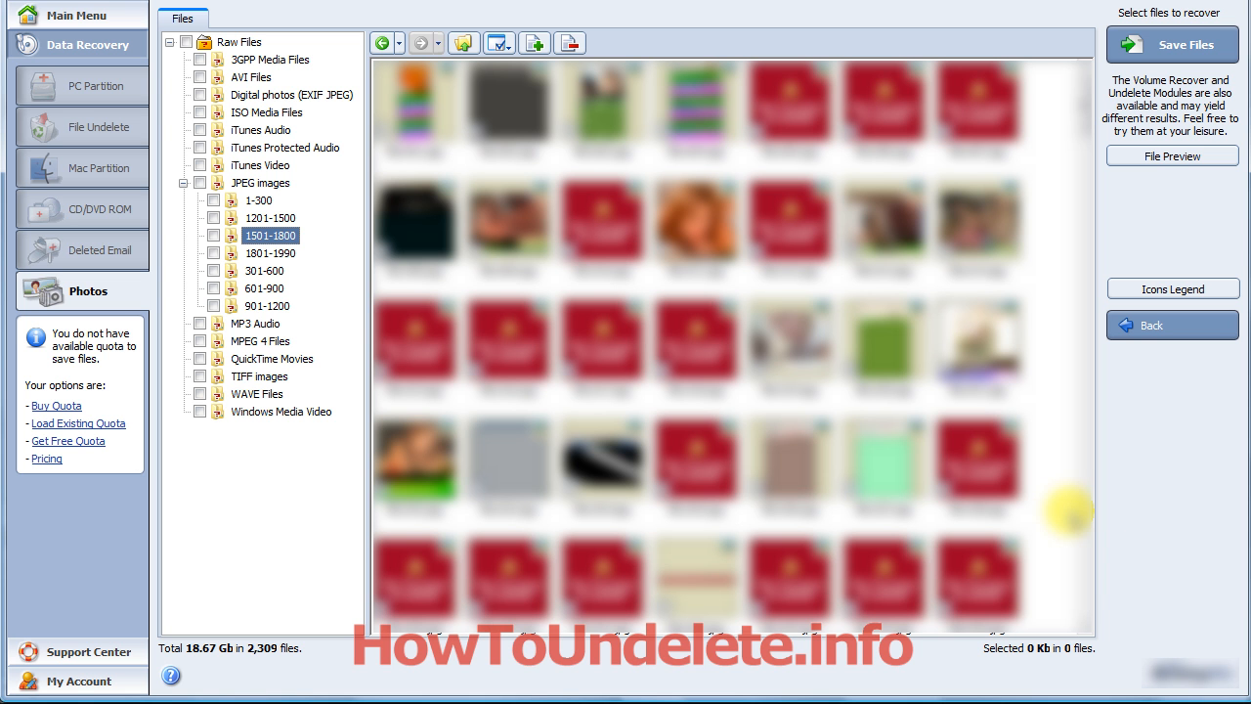